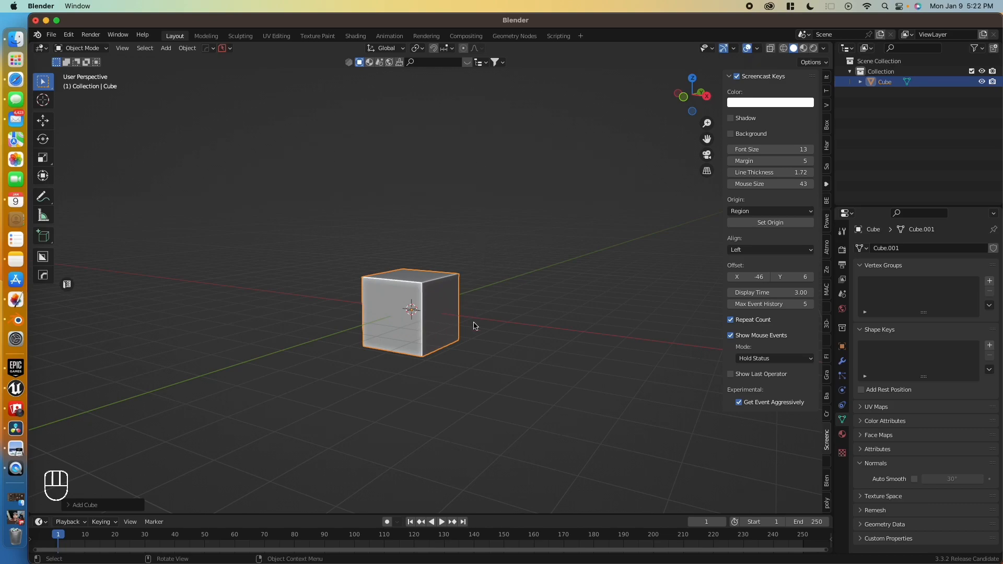
mouse_move(431, 301)
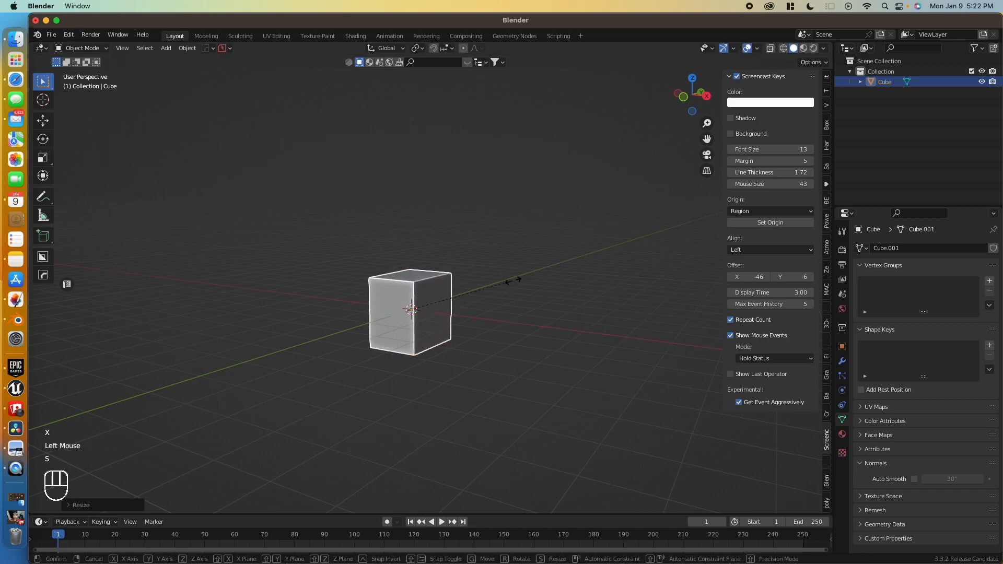
- Scale the default cube into a thin, tall slab narrowed on one axis and stretched vertically
key(z)
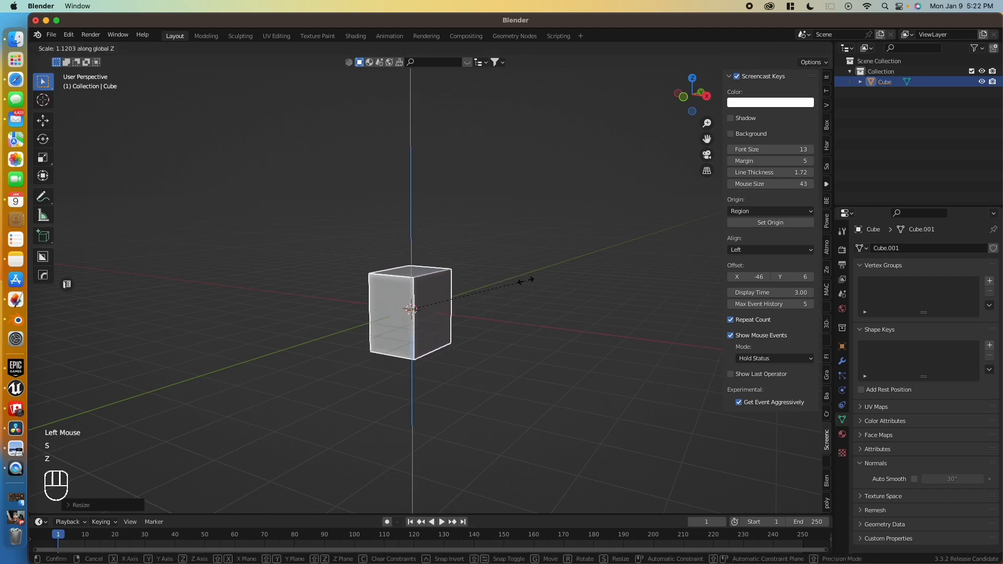
key(y)
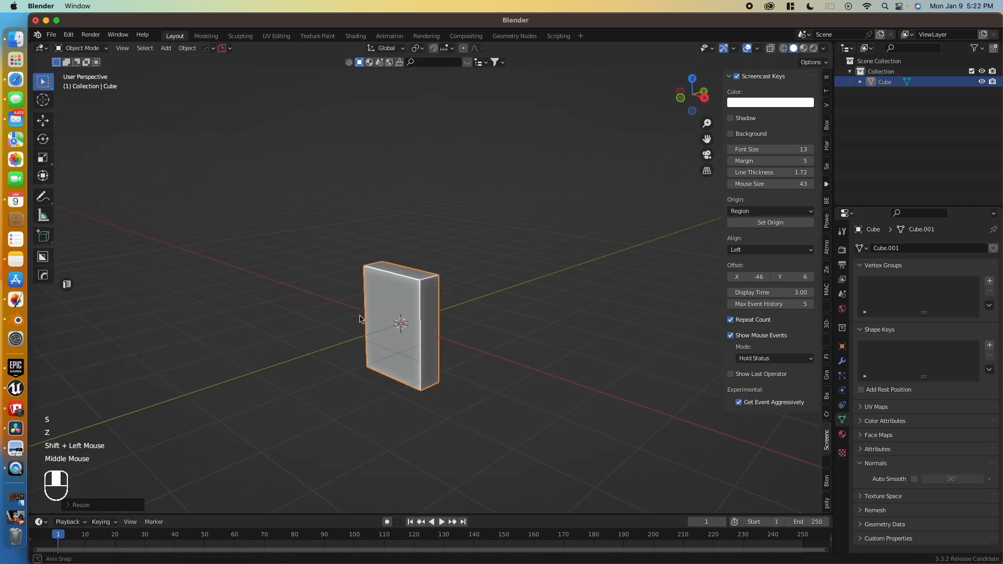
drag(359, 319, 461, 358)
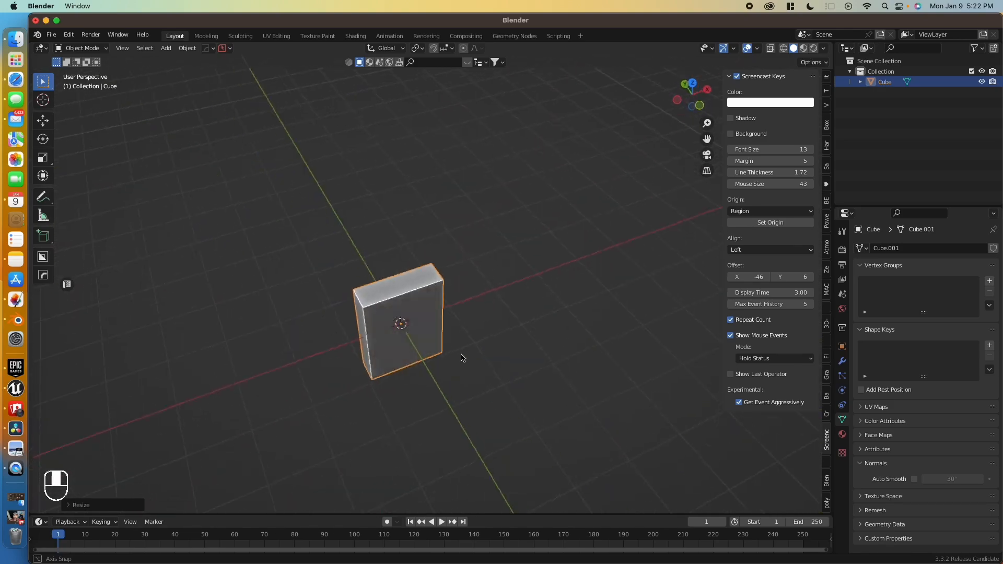
- Apply the slab's scale to its mesh so later edits work evenly
key(Tab)
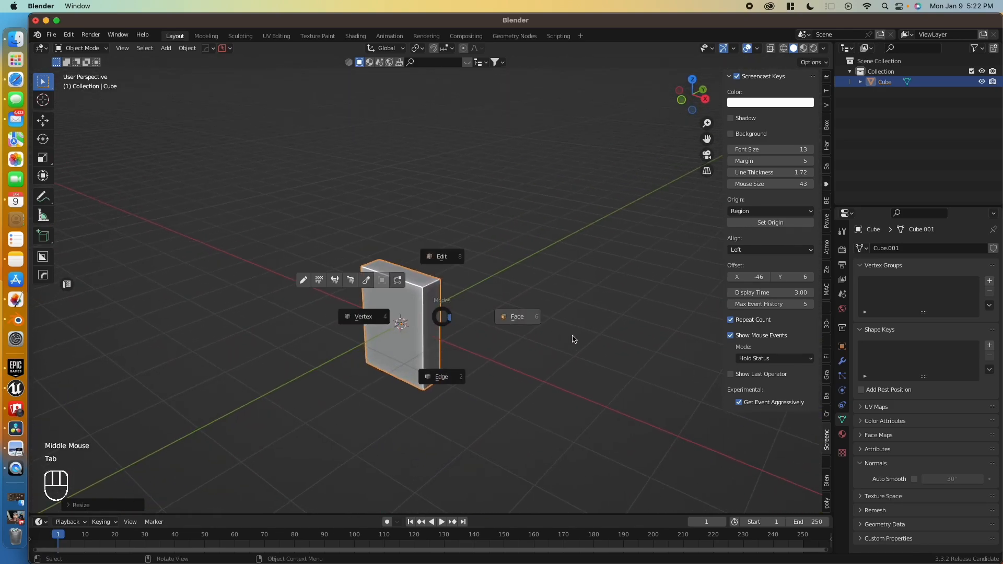
key(Tab)
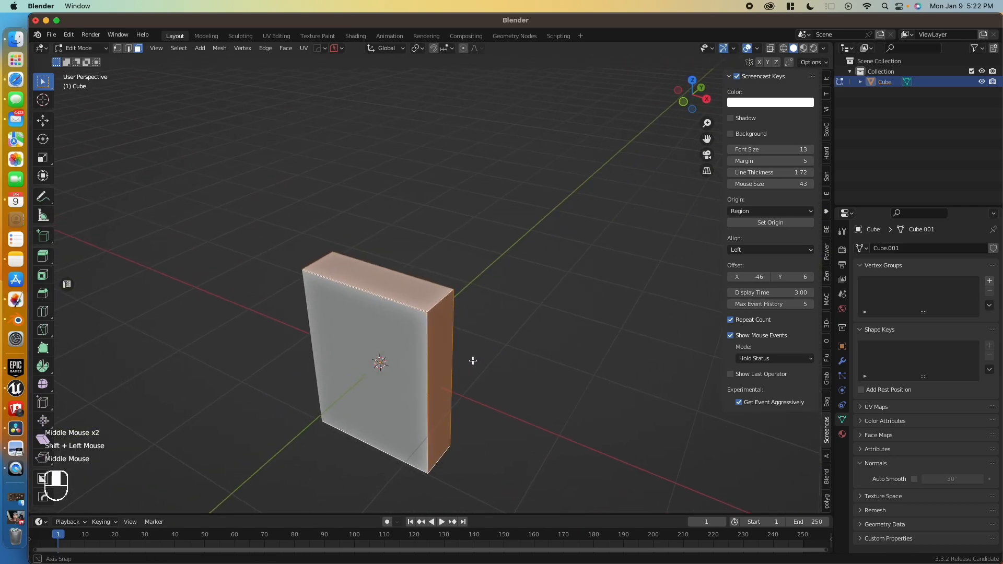
drag(472, 361, 566, 349)
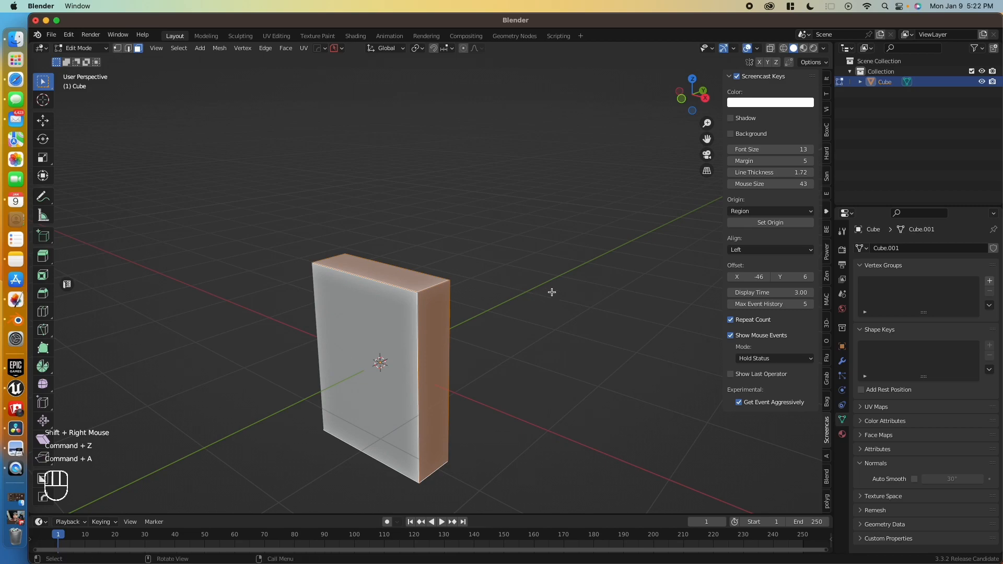
key(Tab)
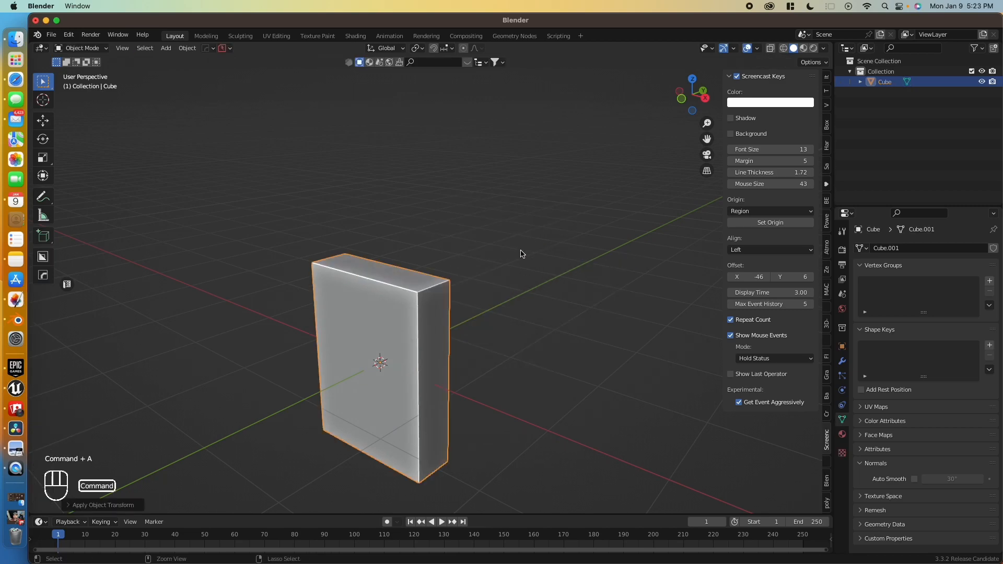
key(Tab)
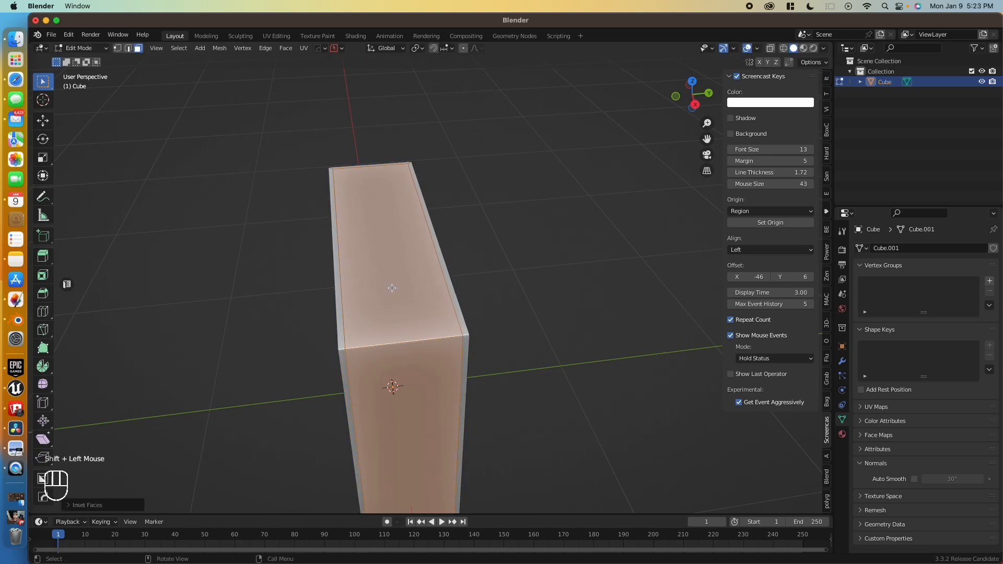
- Inset the large page faces and extrude them inward along normals, leaving a cover rim
scroll(down, 3)
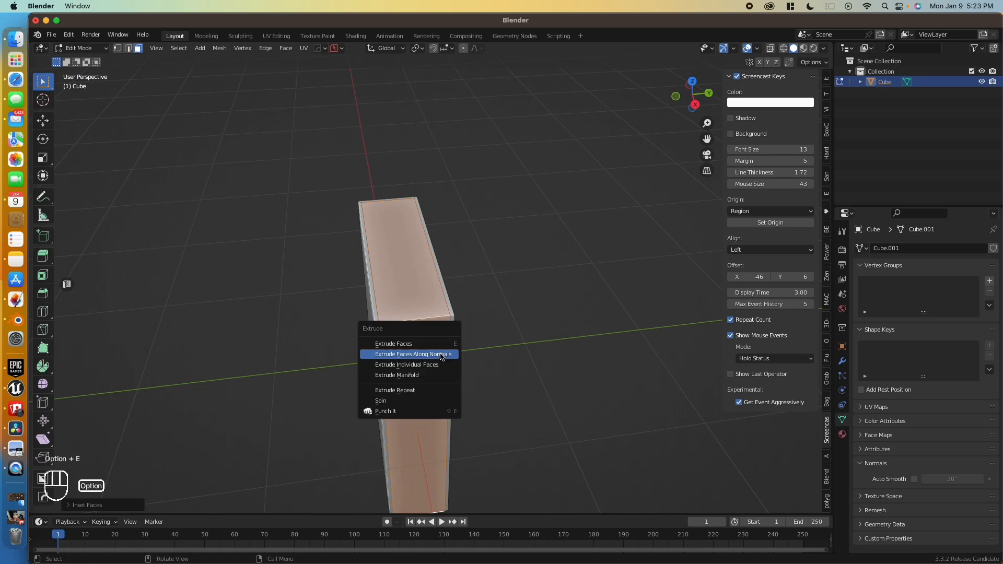
click(412, 355)
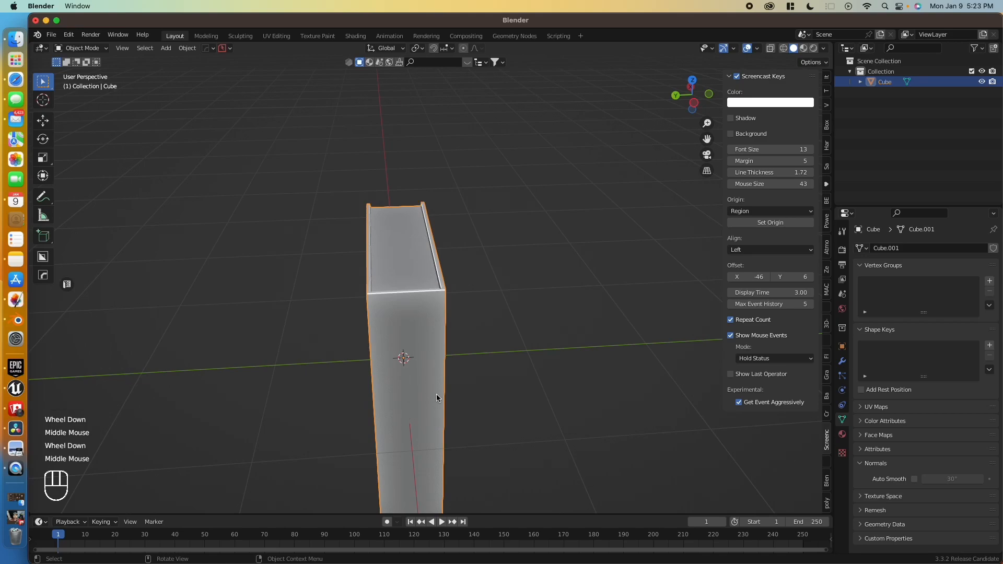
- From Top view, add loop cuts and curve the spine vertices along X with proportional editing
key(7)
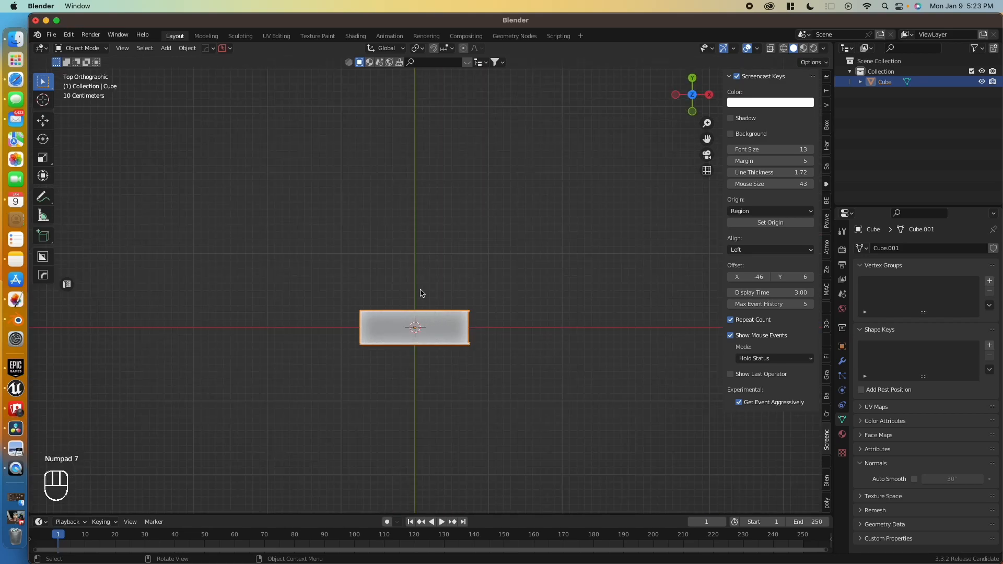
key(Tab)
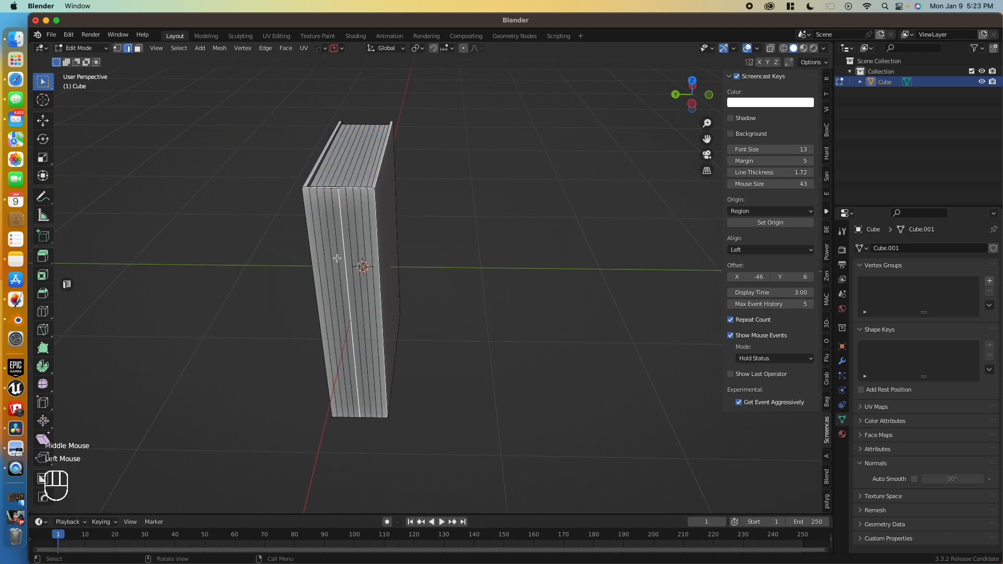
mouse_move(461, 48)
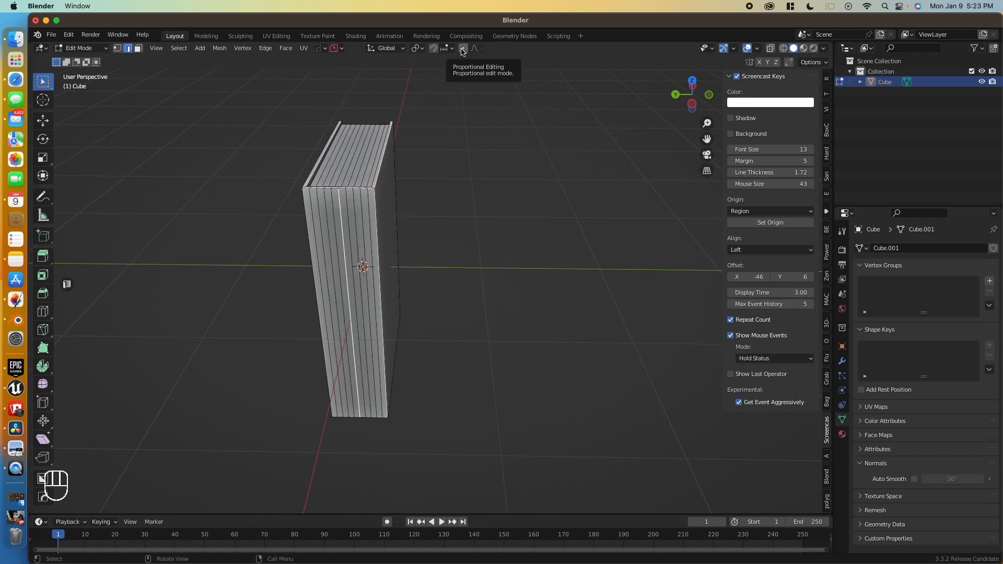
click(462, 48)
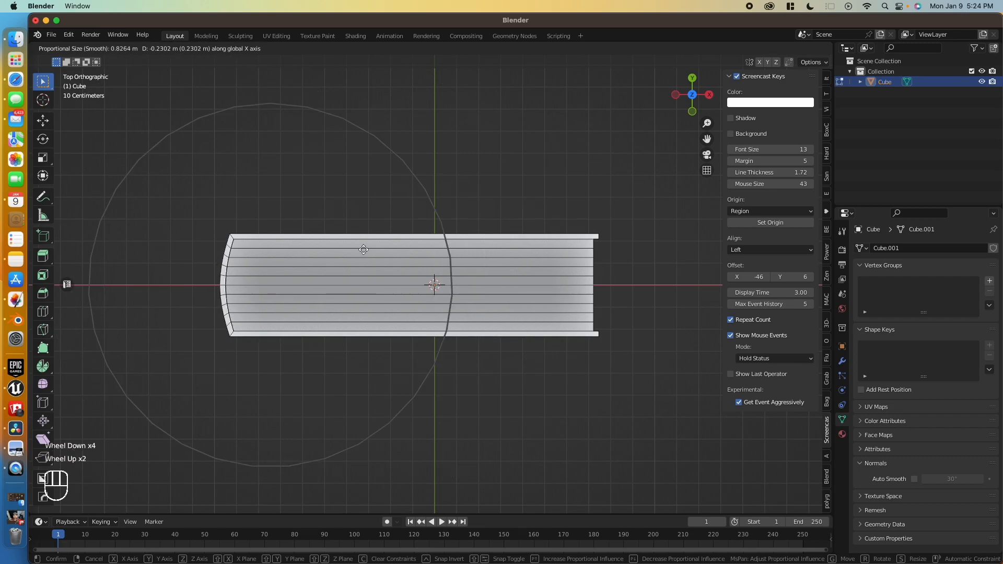
scroll(down, 3)
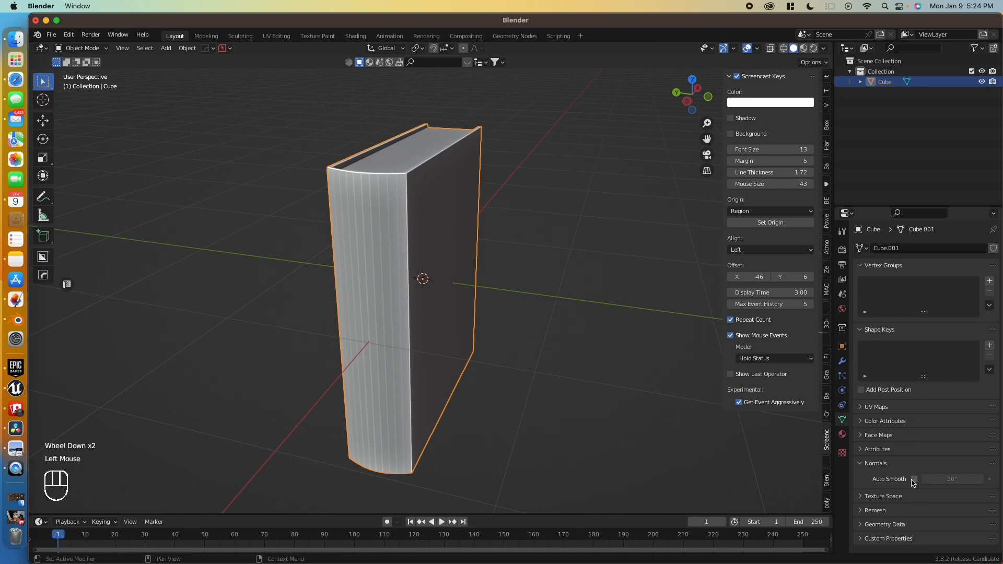
- Shade the book smooth with angle-based Auto Smooth keeping sharp edges crisp
right_click(422, 278)
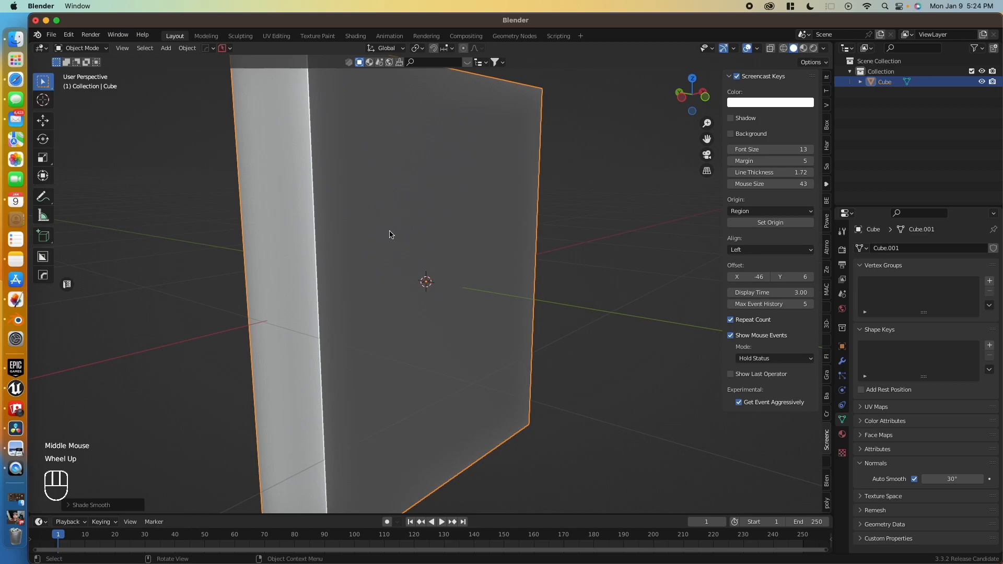
key(Tab)
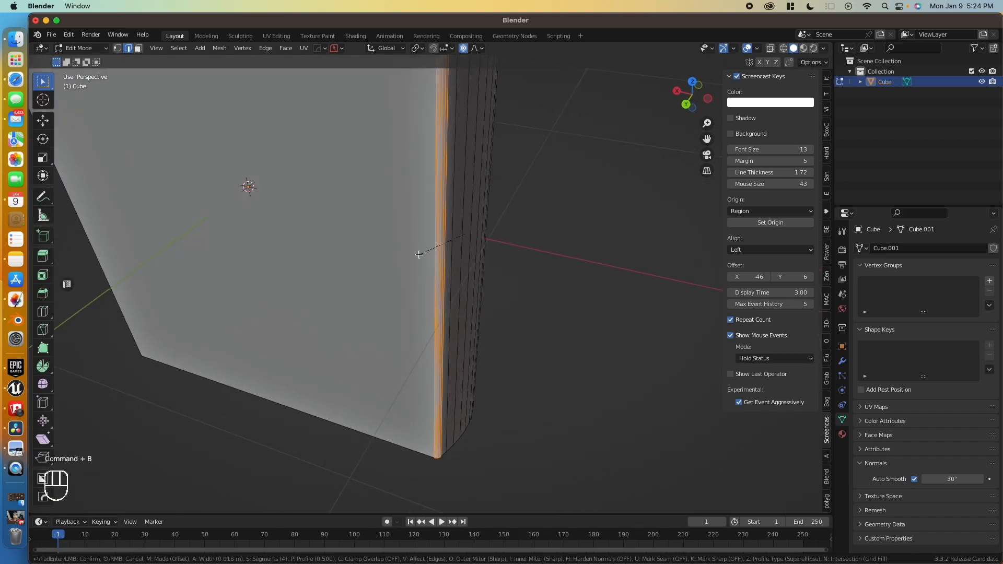
- Bevel the cover edges with a few segments and return to Object Mode
scroll(down, 3)
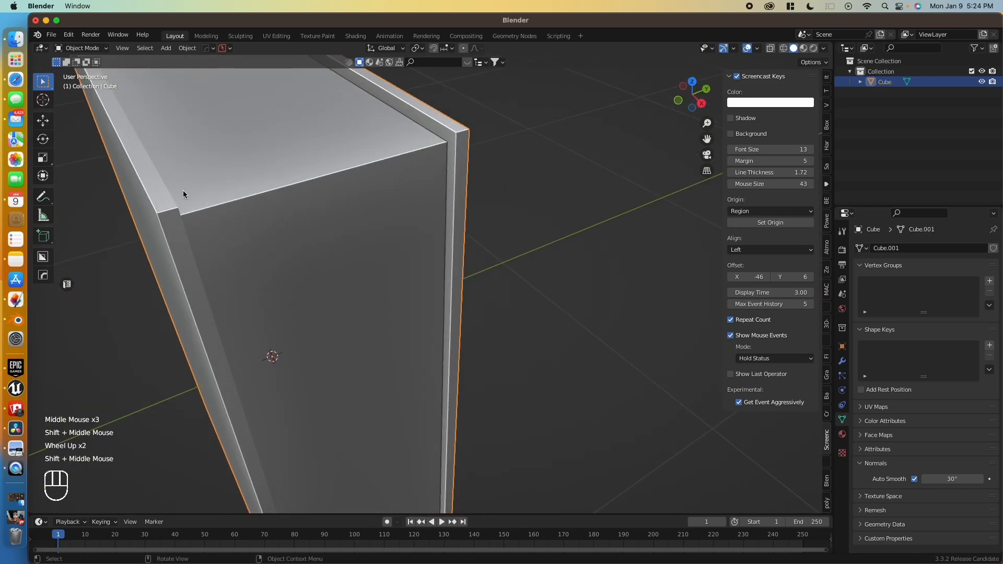
key(Tab)
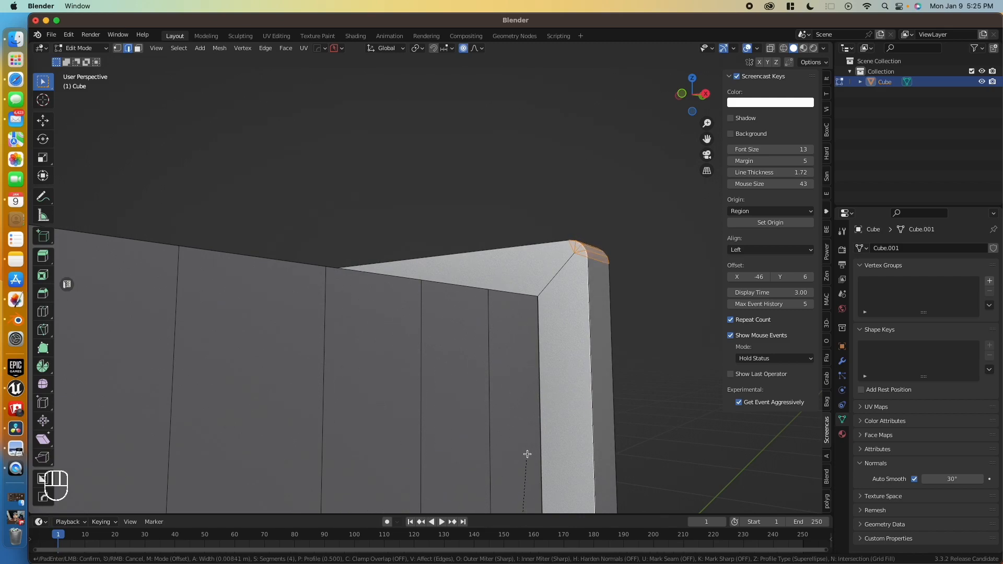
key(Tab)
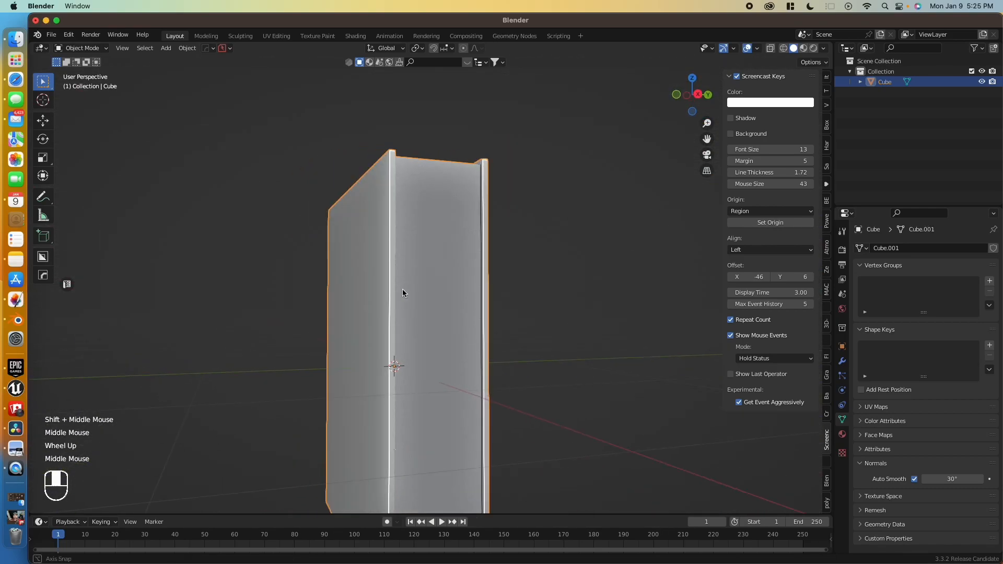
- Select the page faces and Limited Dissolve the extra cut edges, leaving flat pages
key(Tab)
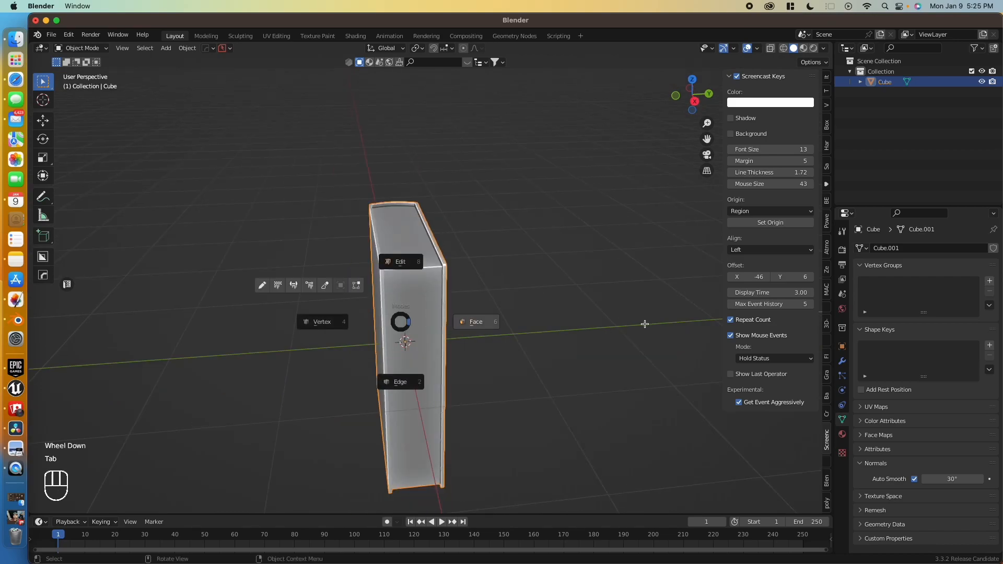
key(Tab)
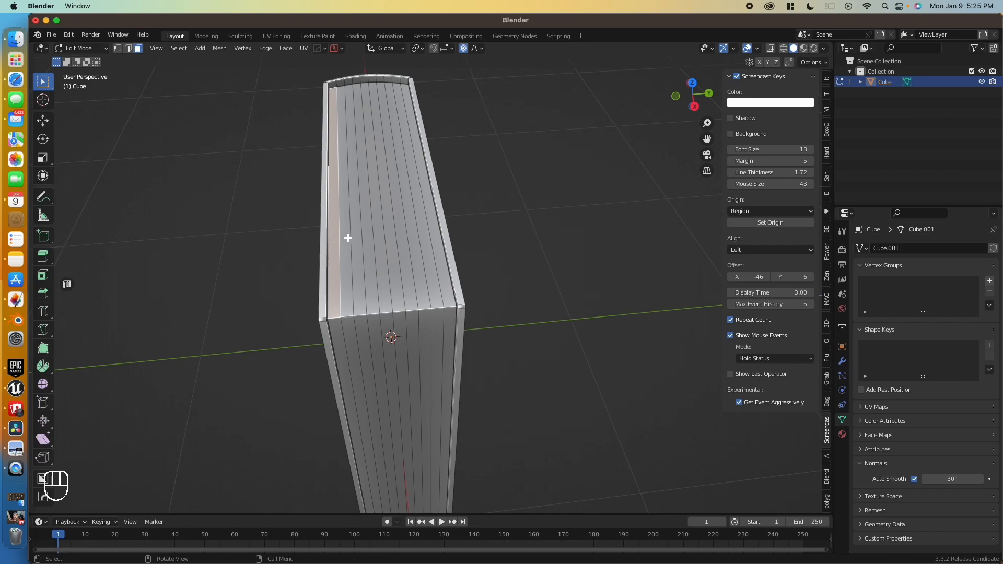
click(431, 215)
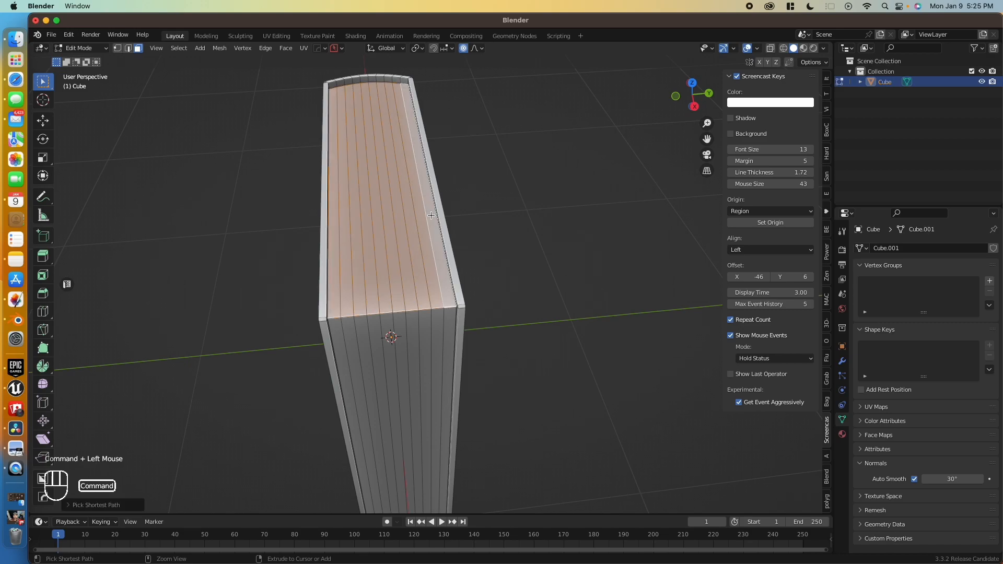
mouse_move(401, 190)
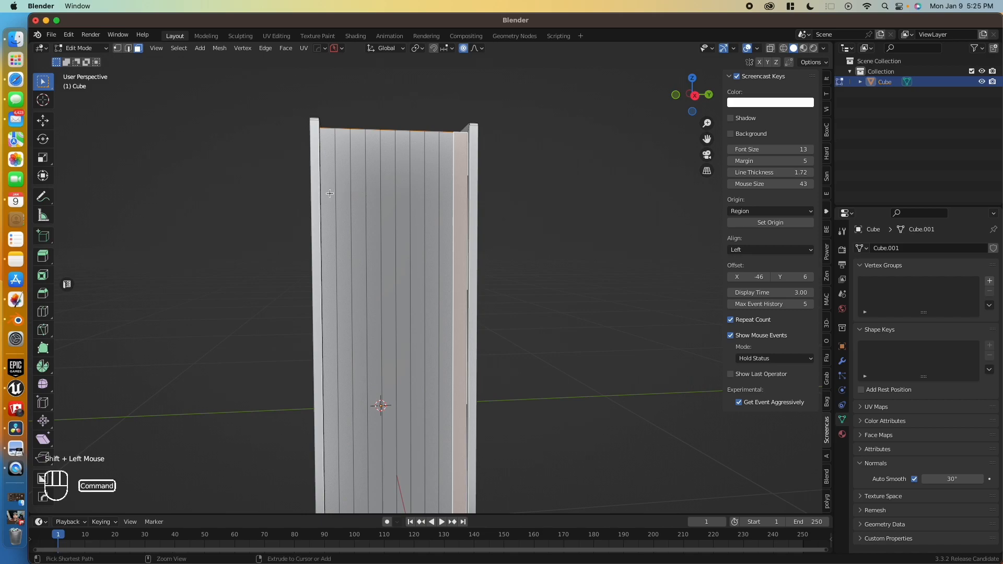
drag(384, 256, 383, 353)
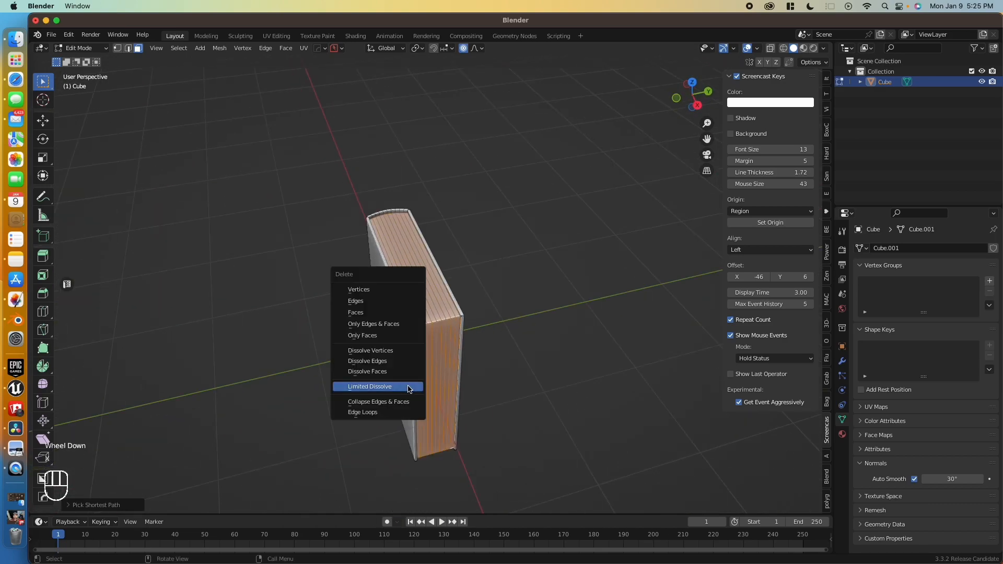
click(369, 386)
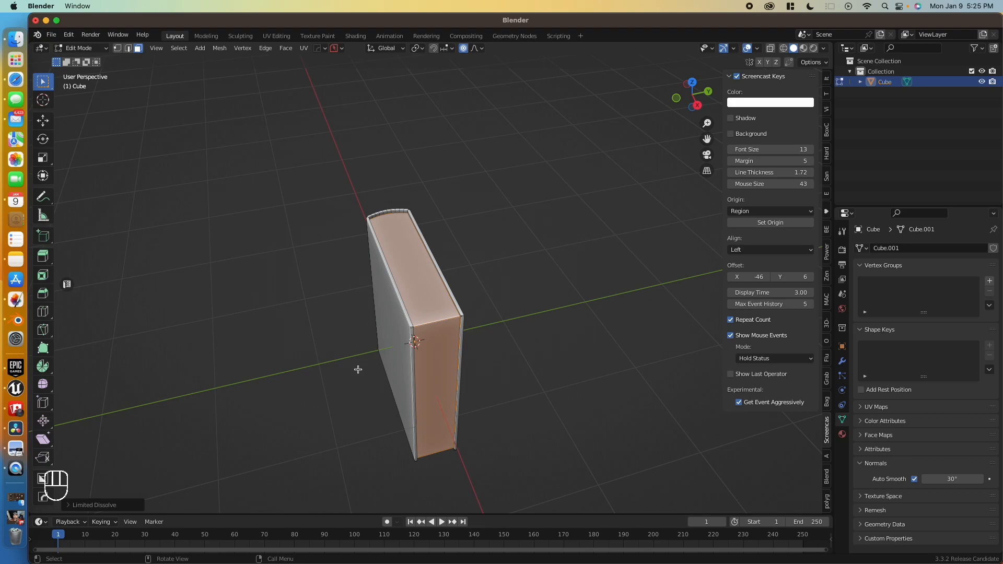
key(Tab)
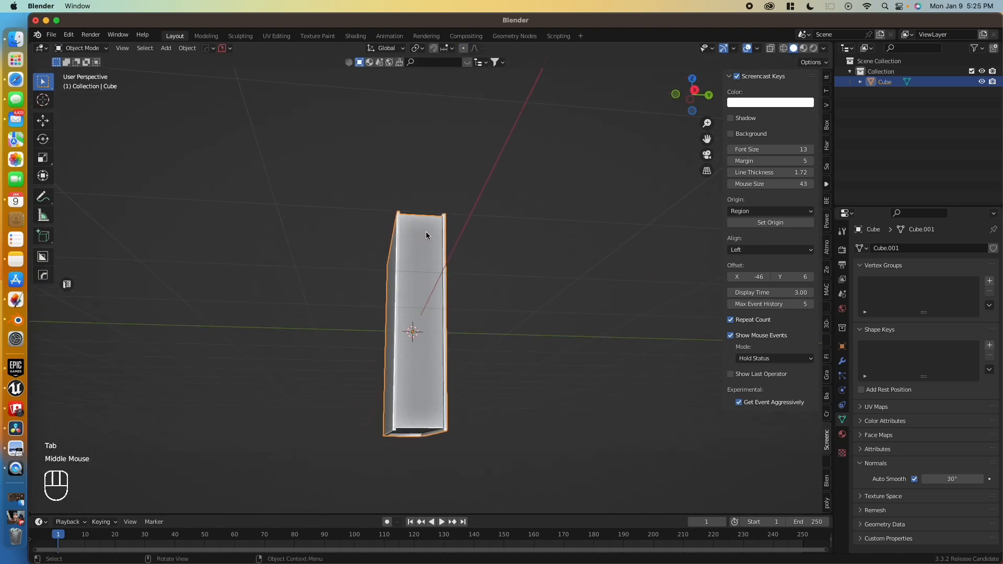
drag(425, 235, 419, 404)
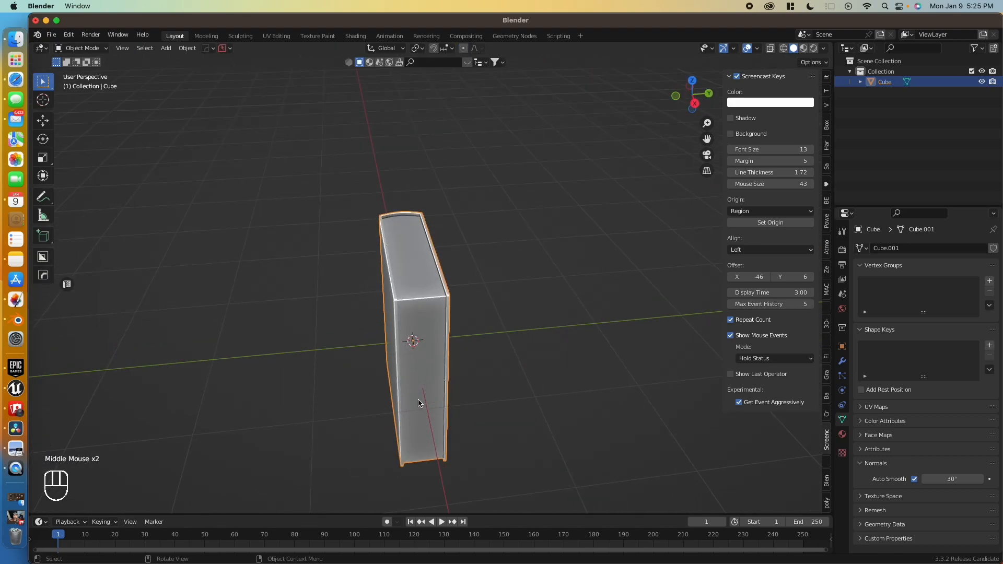
scroll(up, 3)
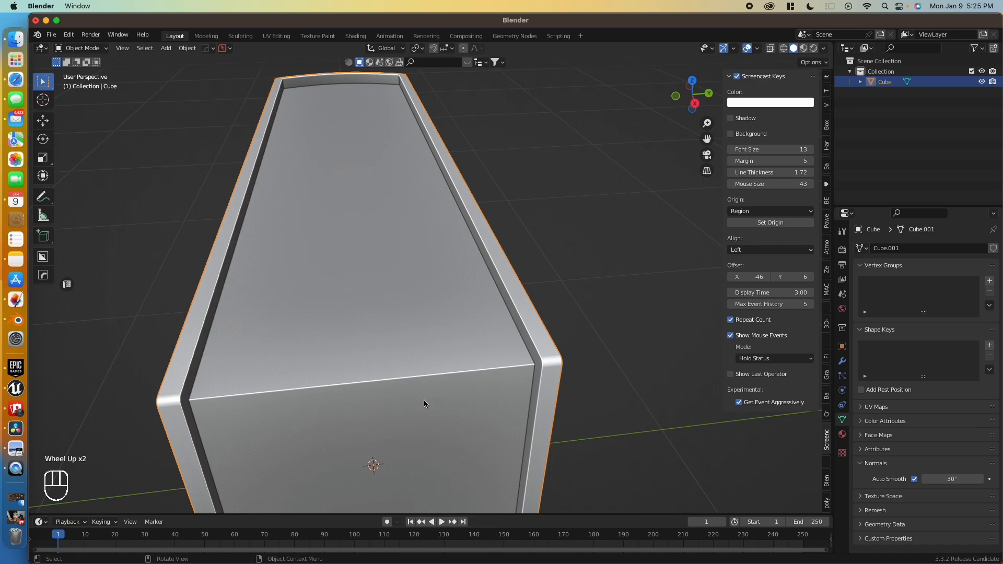
scroll(down, 3)
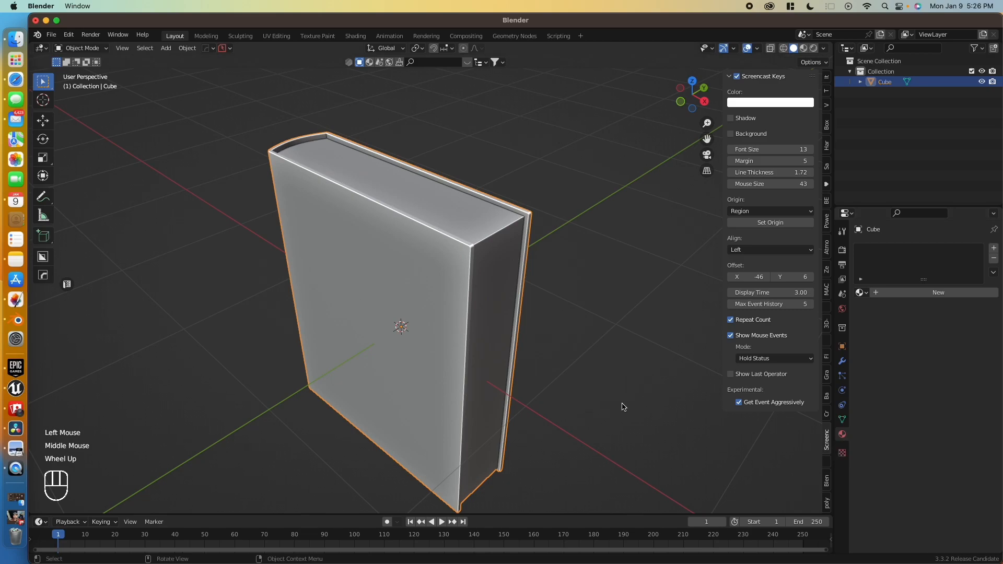
- Rename Material.001 to Pages and add a second Cover material
scroll(down, 3)
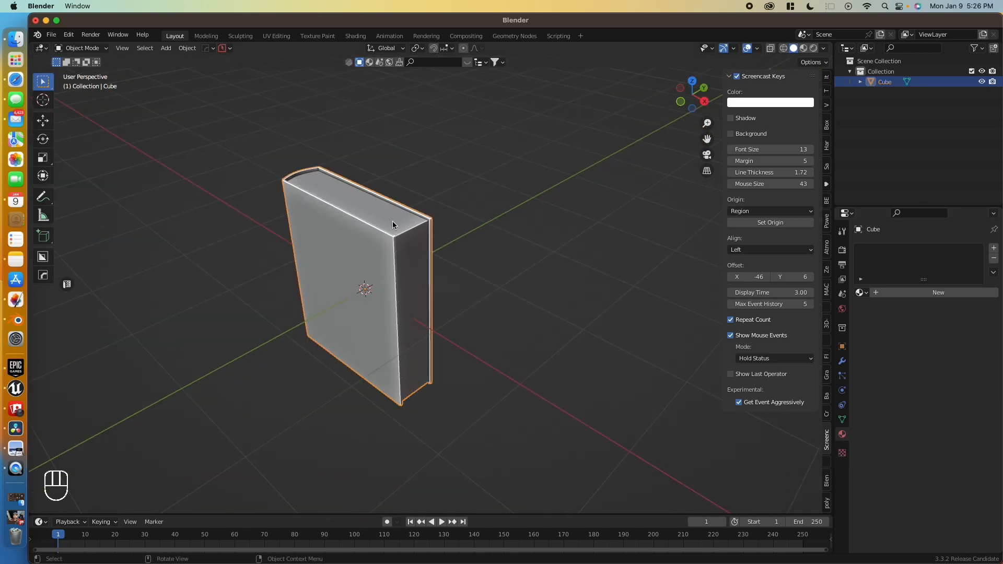
mouse_move(637, 374)
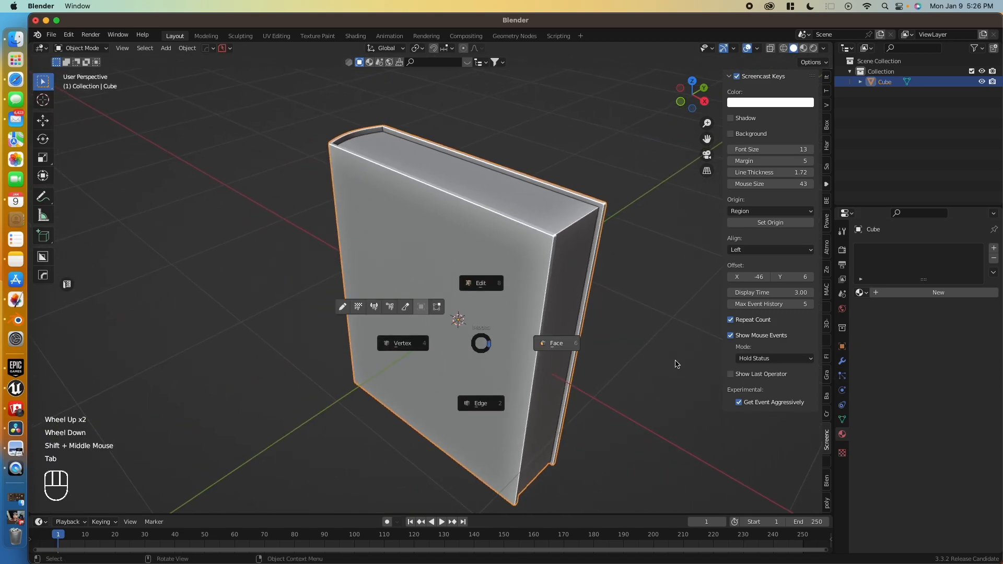
key(Tab)
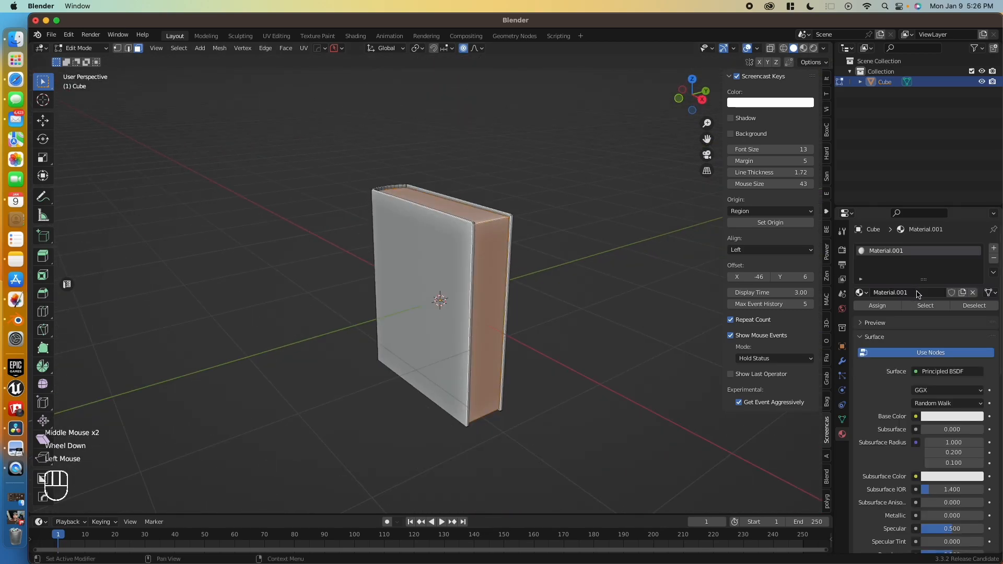
double_click(889, 293)
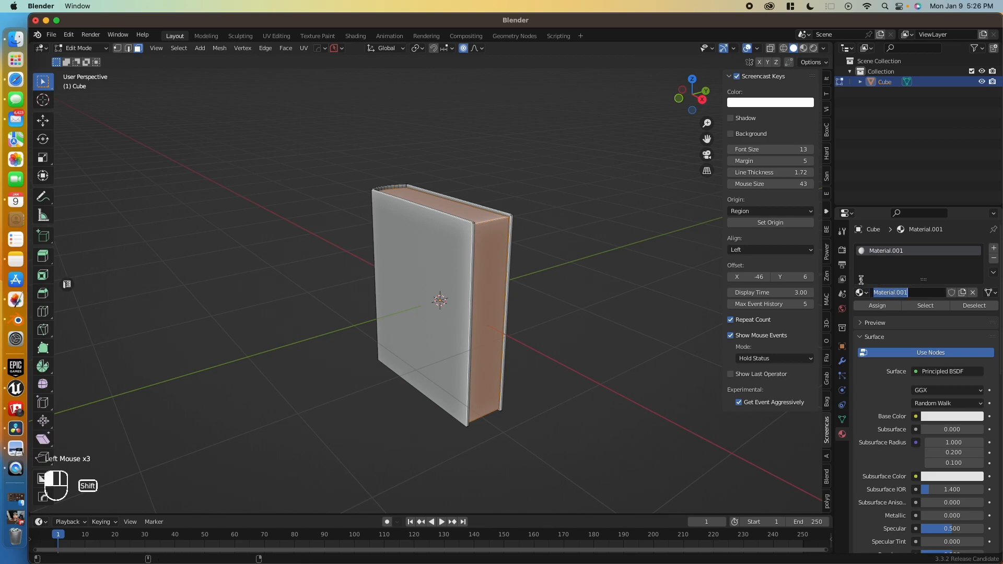
text(Pages)
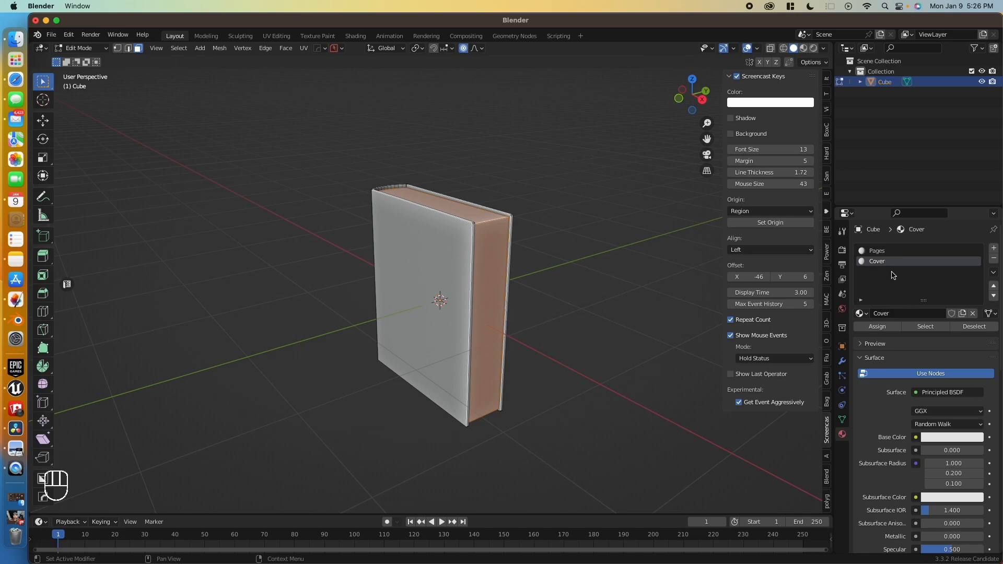
click(877, 249)
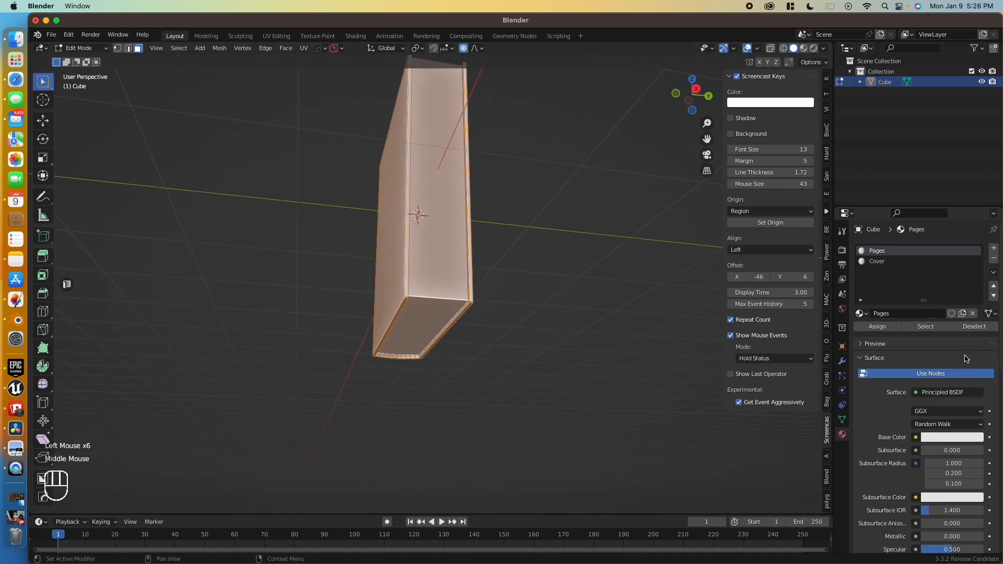
- Assign the cover faces to Cover and set its Base Color to dark blue
click(896, 261)
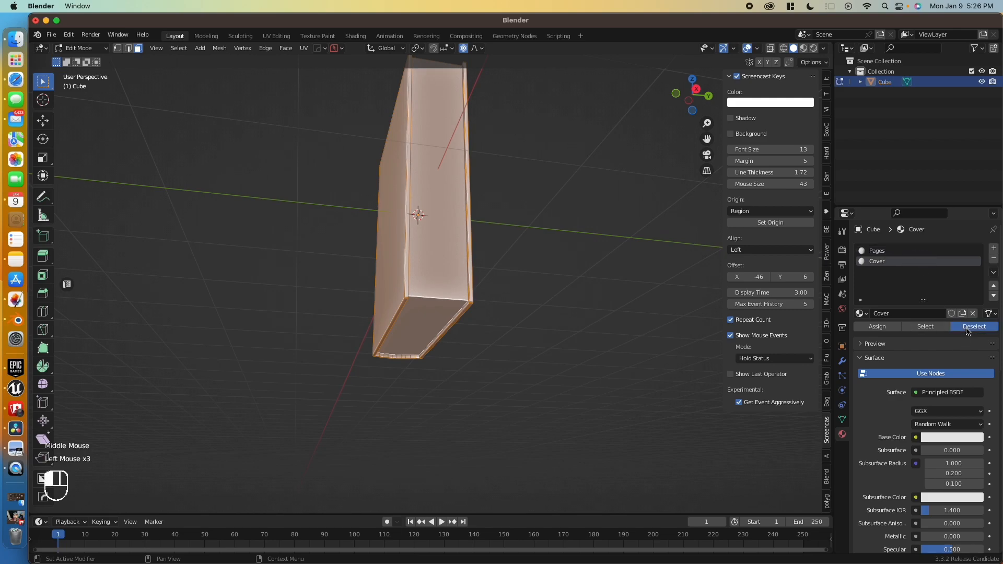
click(974, 326)
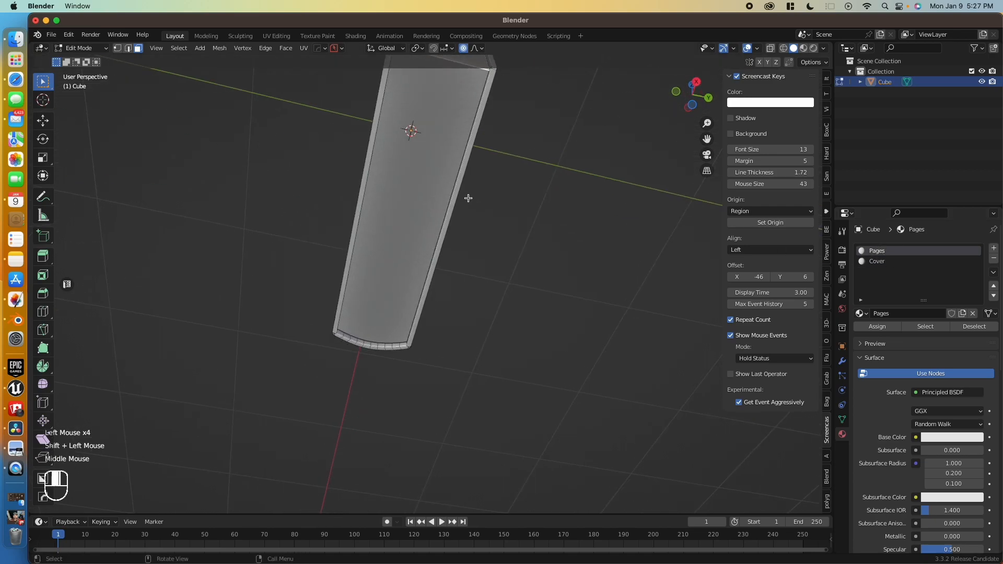
drag(467, 197, 557, 286)
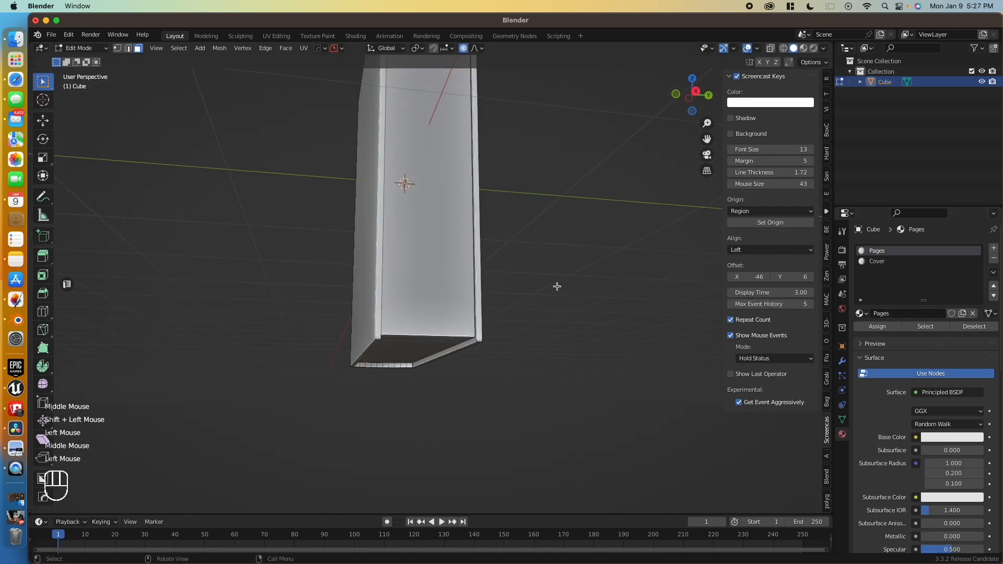
click(877, 262)
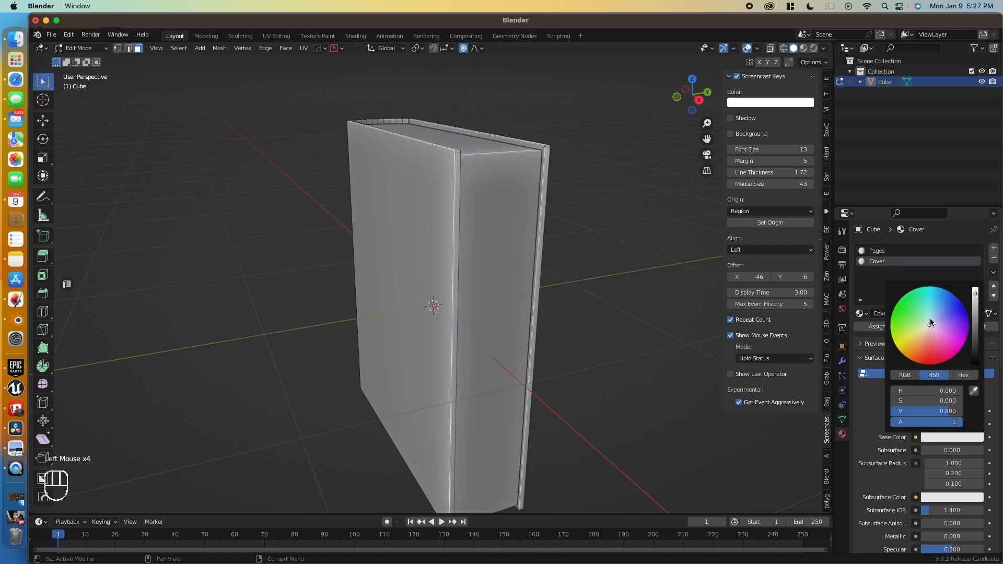
click(937, 317)
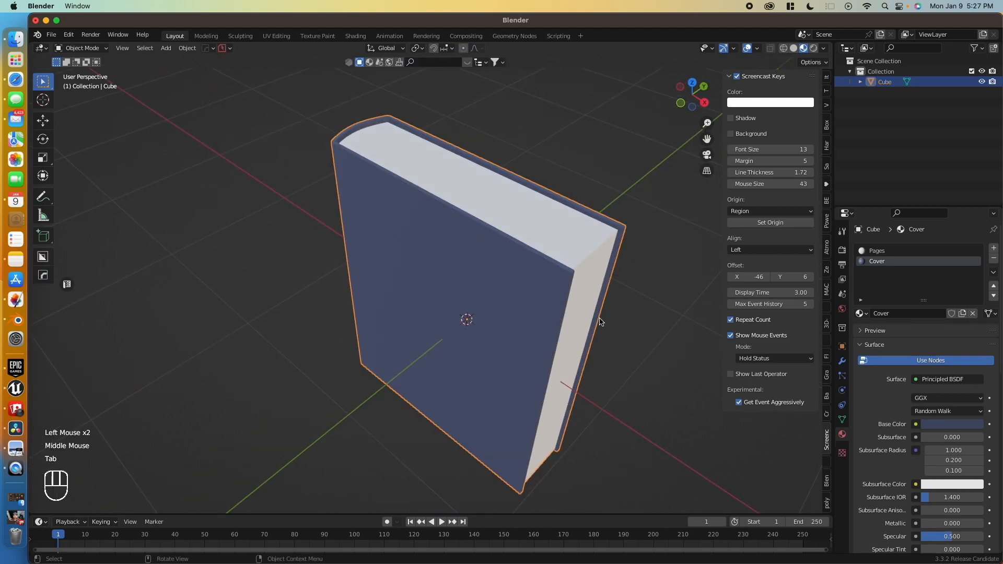
drag(602, 319, 566, 269)
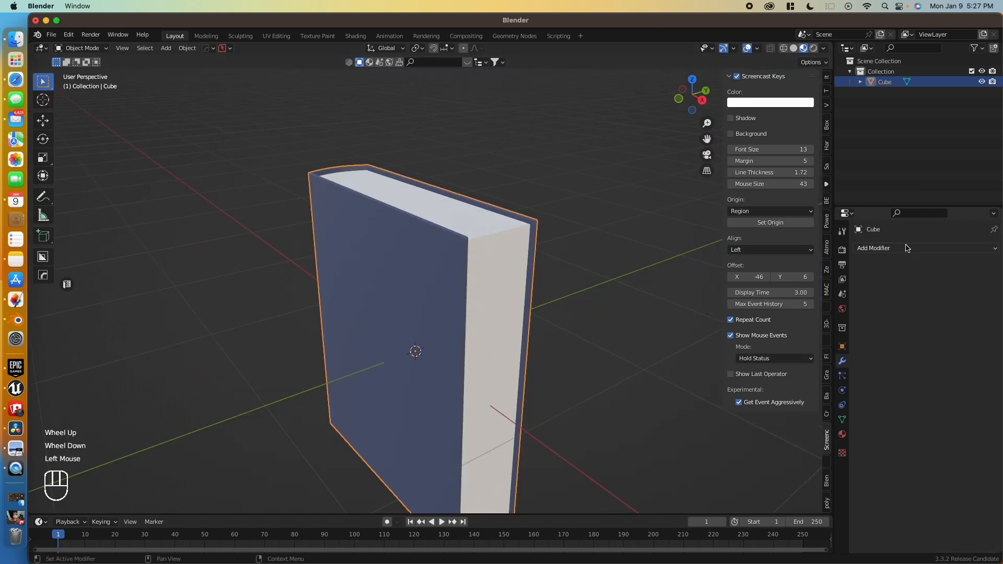
- Add a Bevel modifier with 5 segments and a 0.01 m amount
click(873, 248)
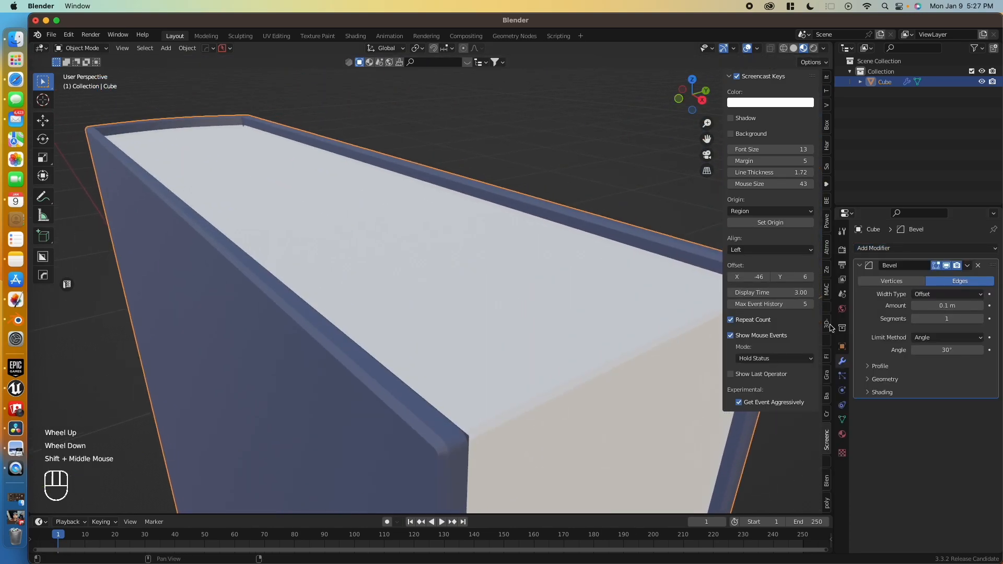
click(978, 319)
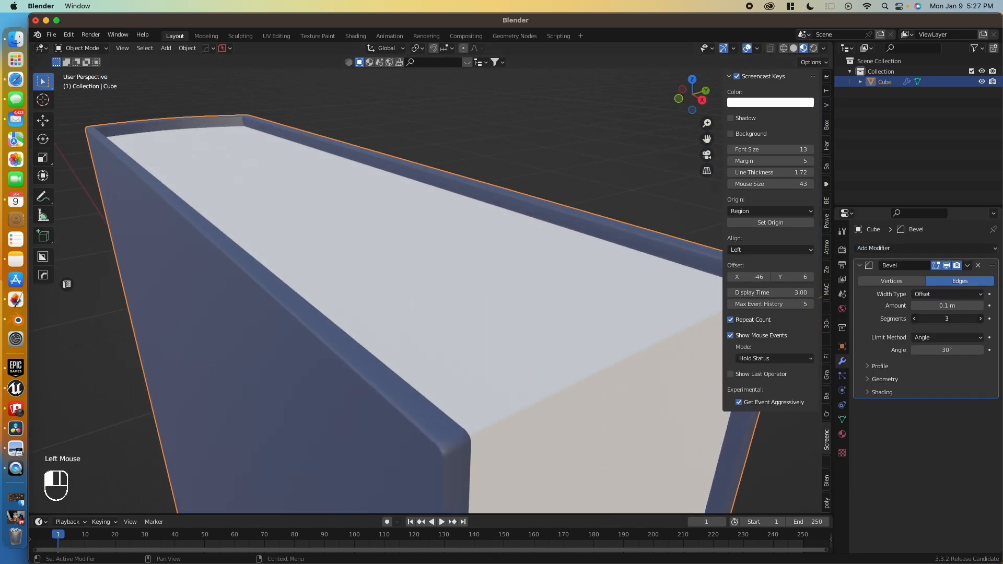
click(980, 318)
text(.05)
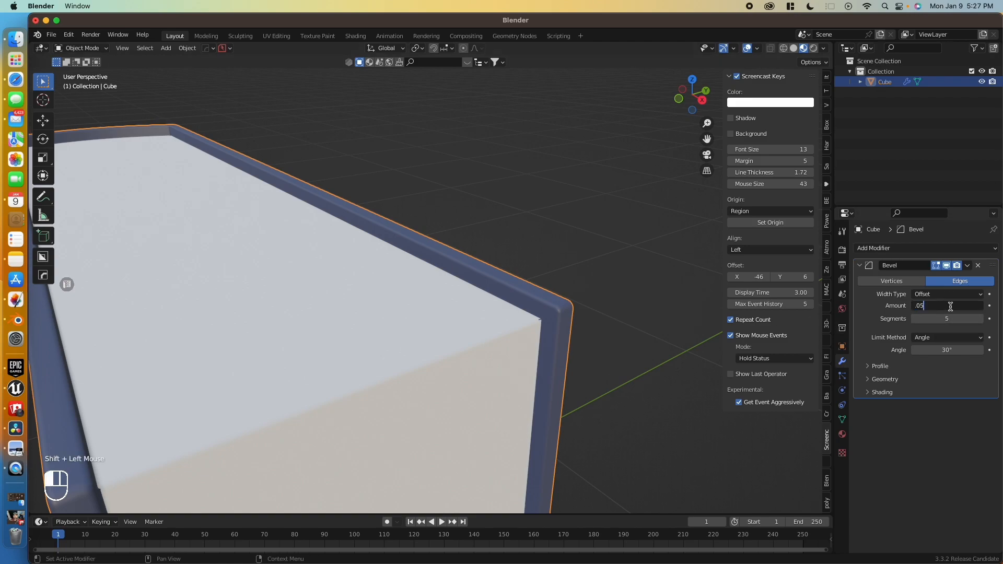
click(946, 305)
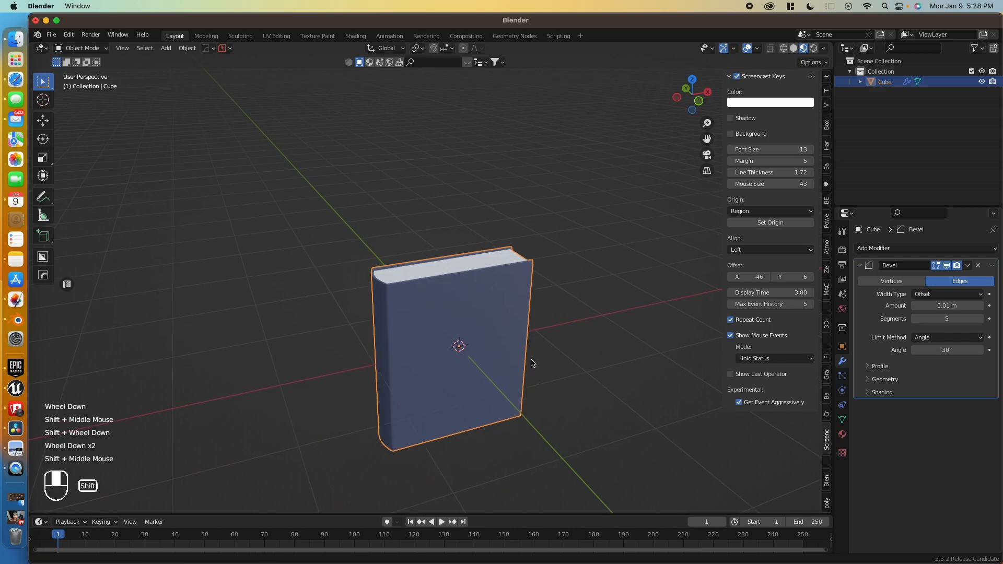
drag(531, 363, 398, 348)
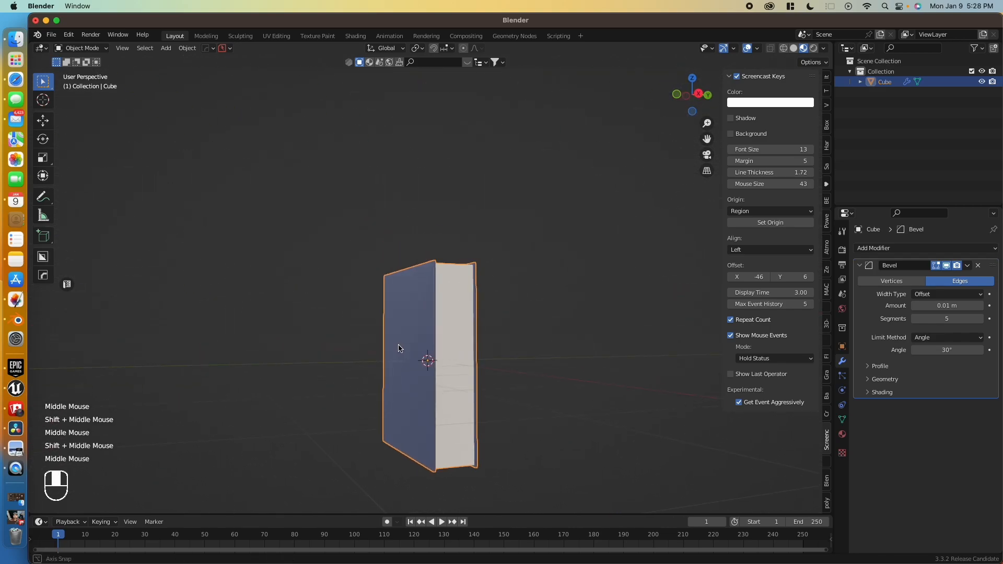
drag(399, 348, 356, 222)
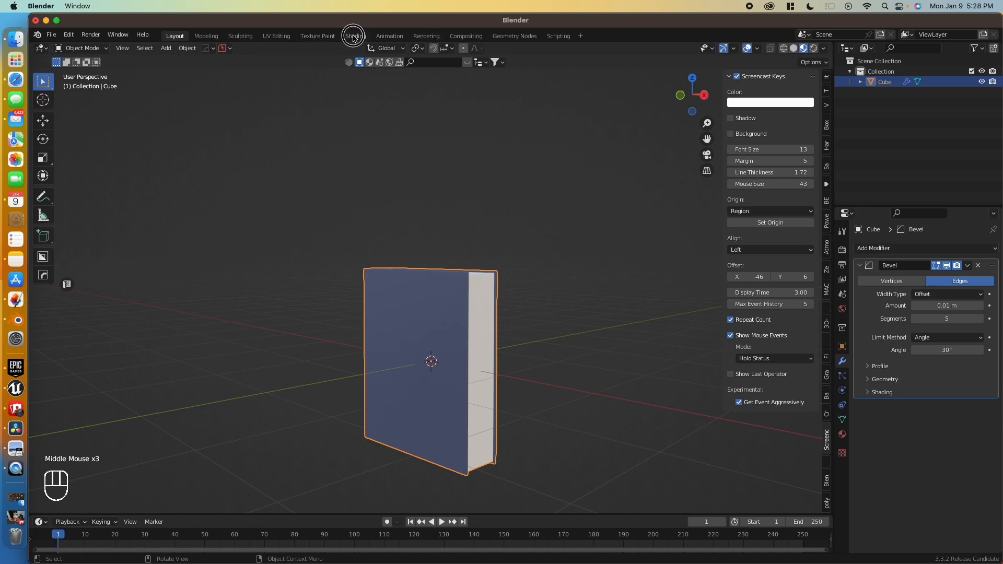
- Switch to the Shading workspace, then bring up Safari
click(355, 36)
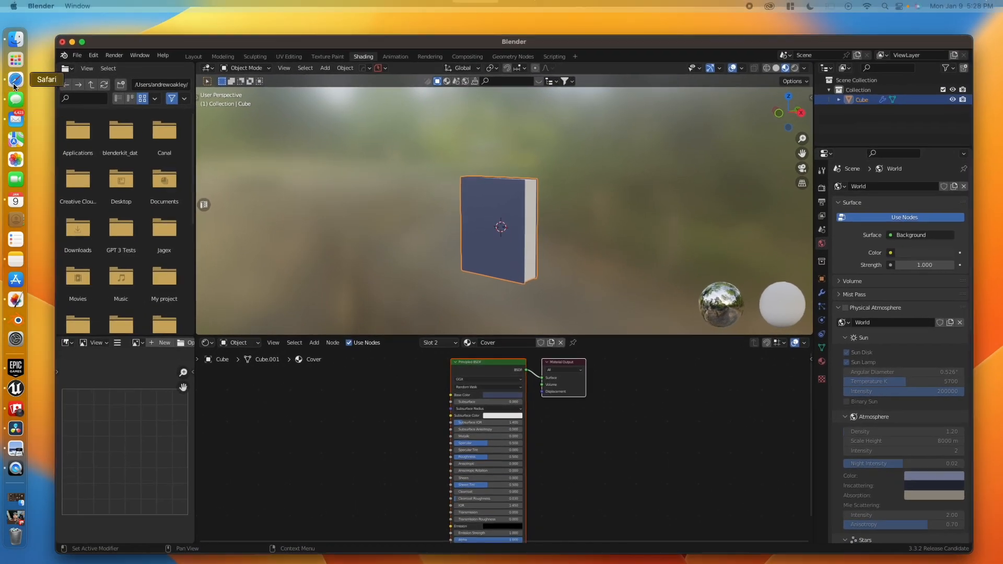
click(15, 89)
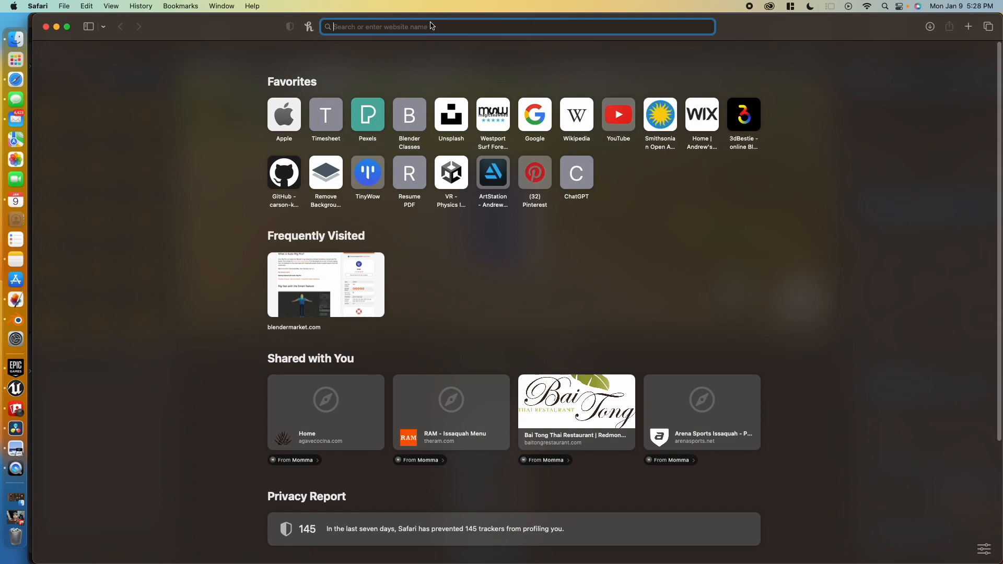
- Go to textures.com and log in to the account
text(textures.com)
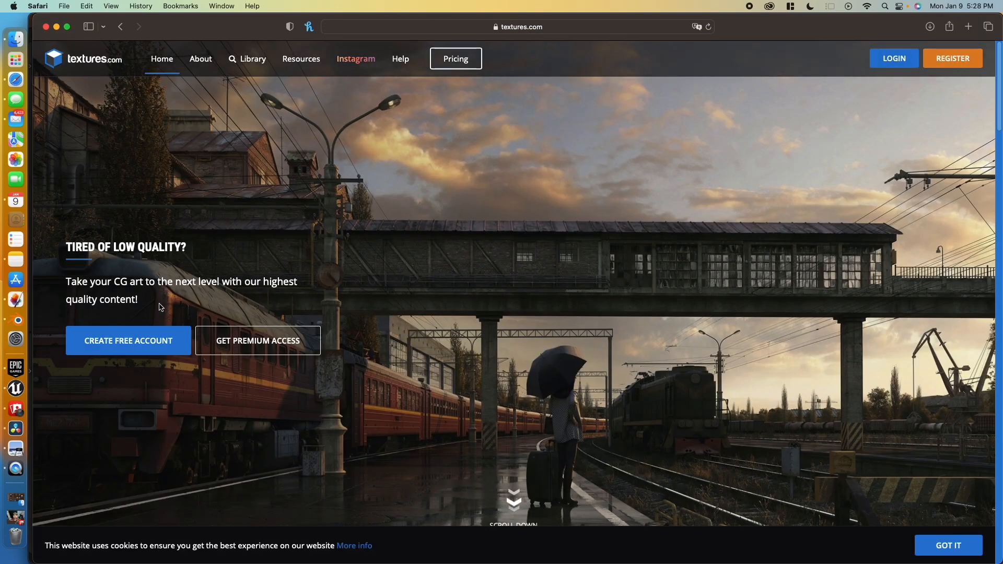
click(893, 58)
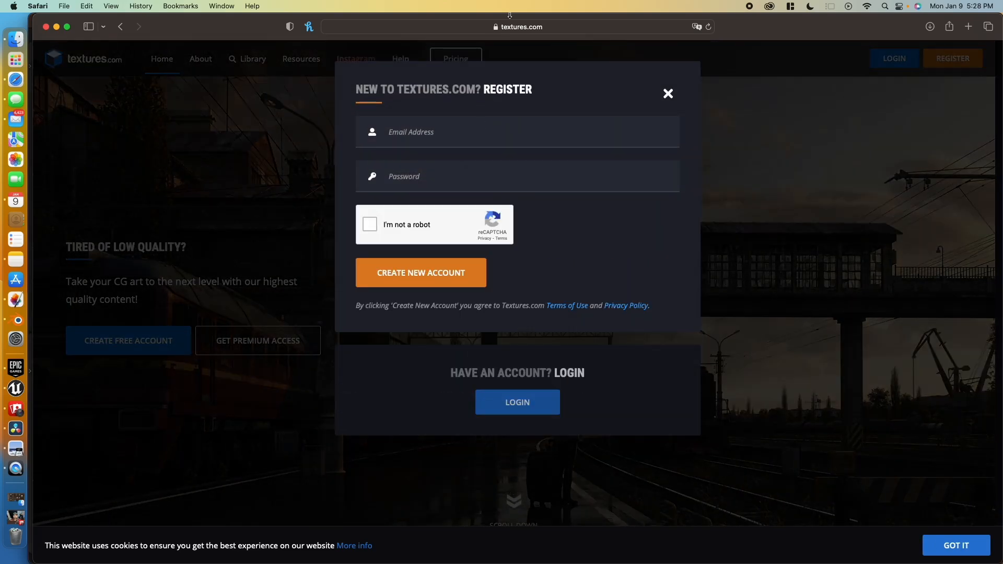
click(518, 132)
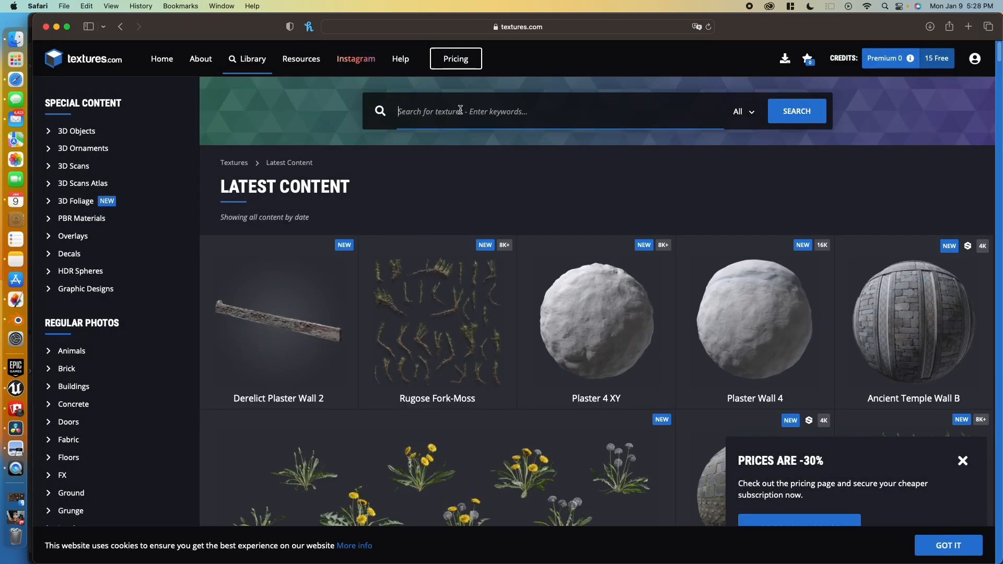
- Search the Library for 'book cover' and scroll to the BOOKCOVERS0135 set
text(book cover)
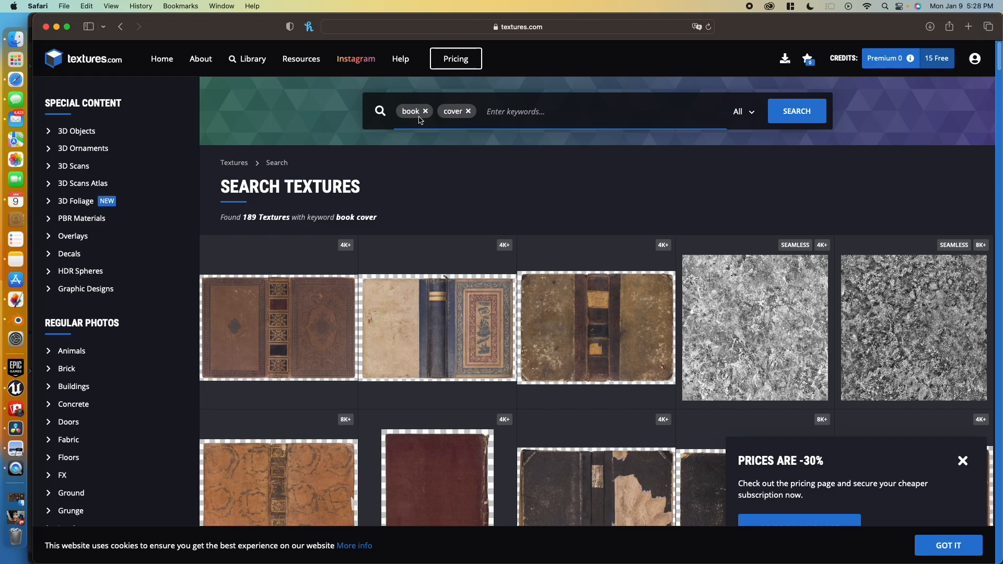
mouse_move(824, 304)
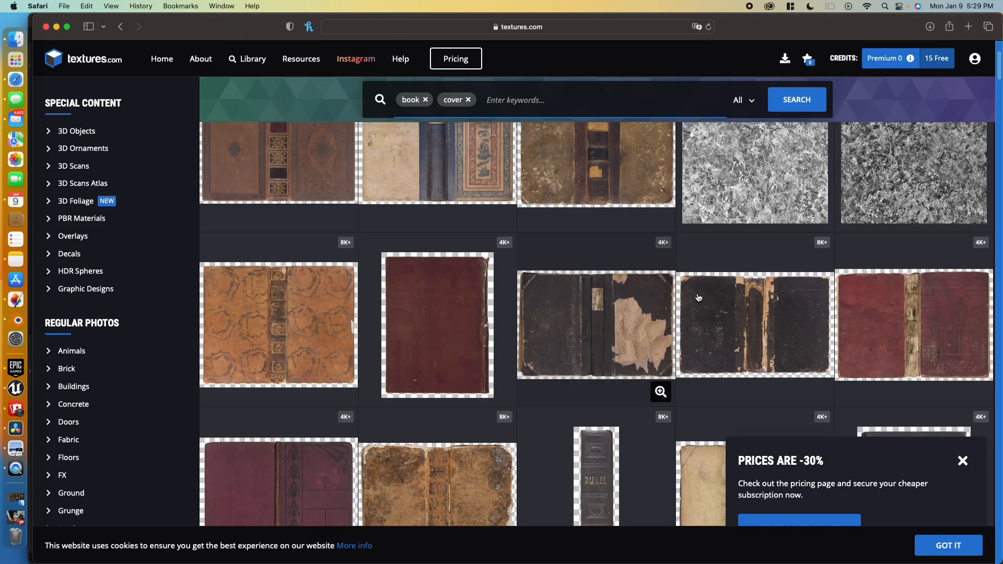
scroll(down, 3)
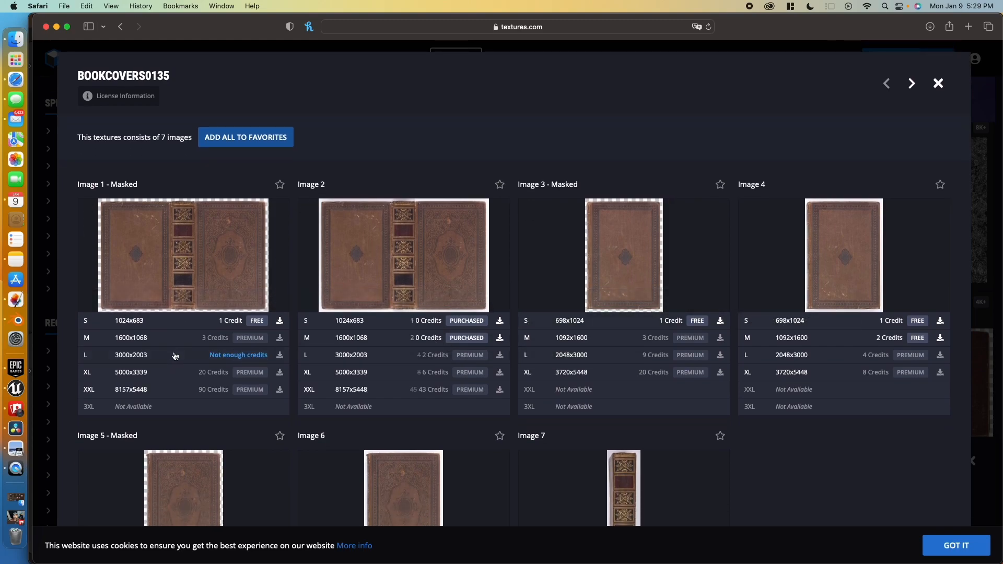
mouse_move(484, 375)
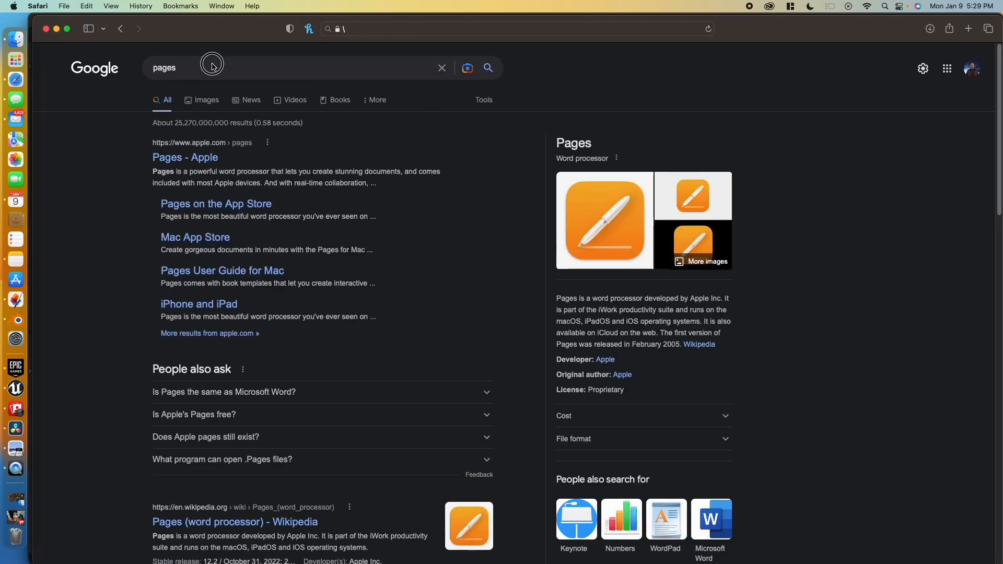
- Search Google Images for old book pages, refining the query with 'texture'
click(211, 68)
text( of an old book)
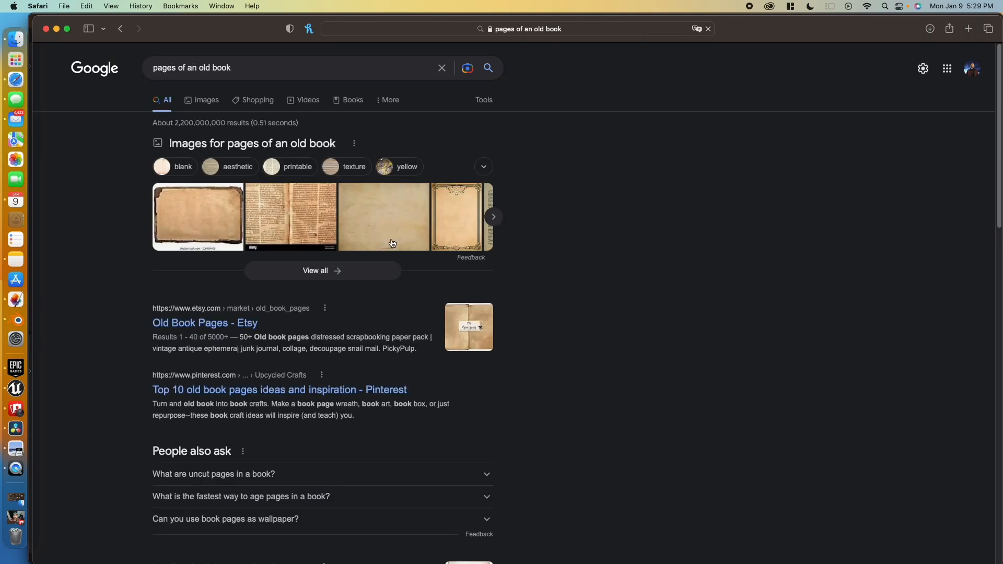
click(181, 101)
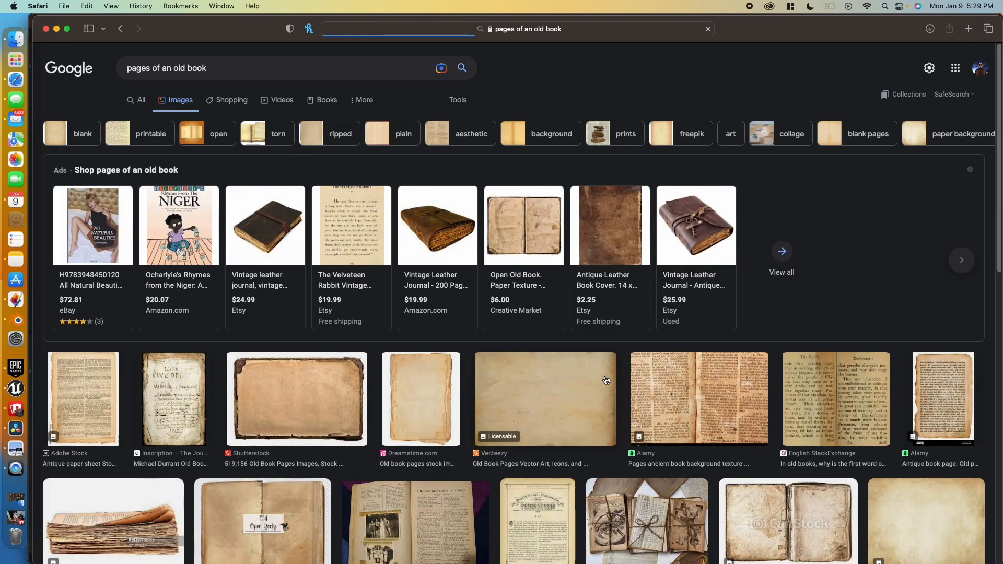
scroll(down, 3)
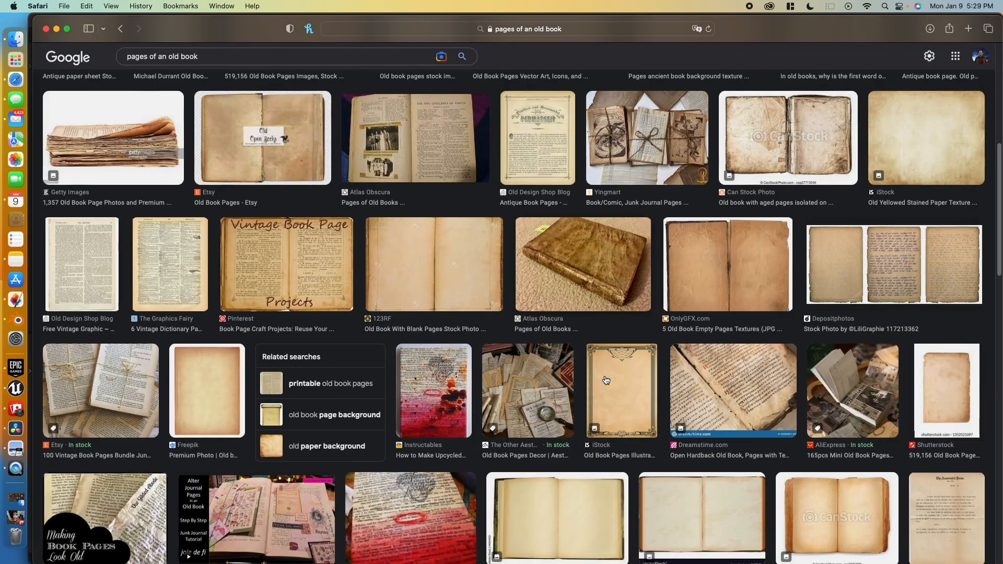
scroll(down, 3)
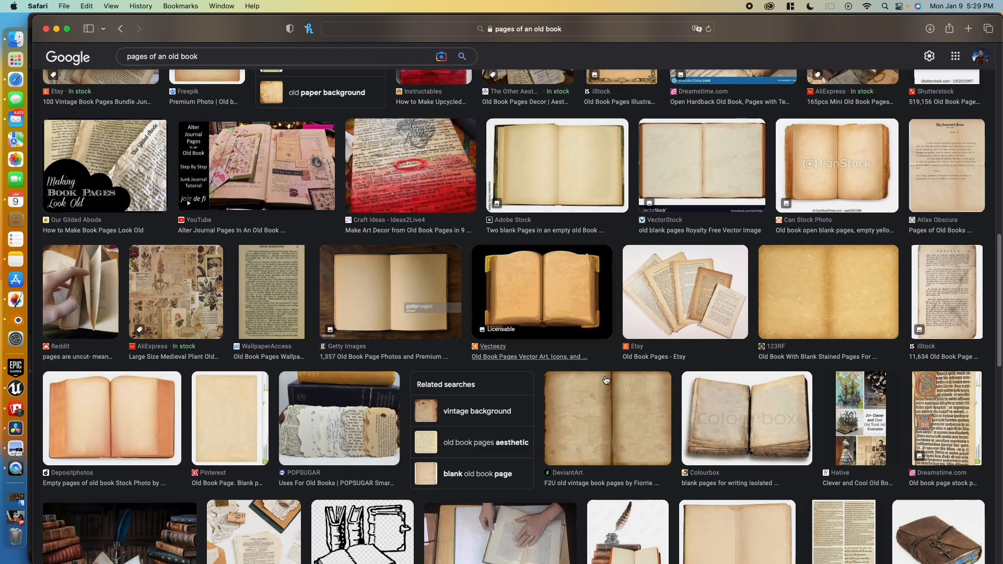
scroll(up, 3)
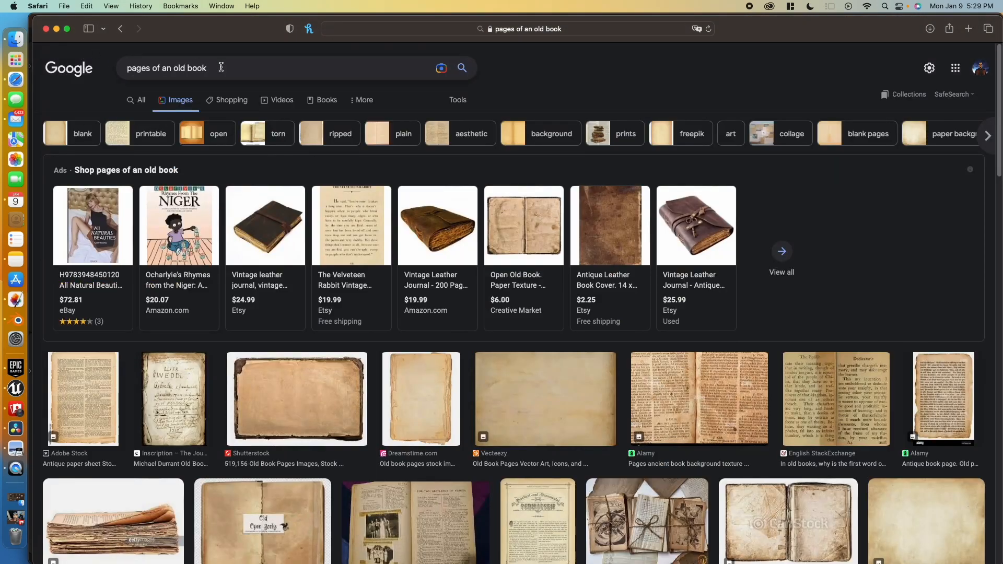
text(texture)
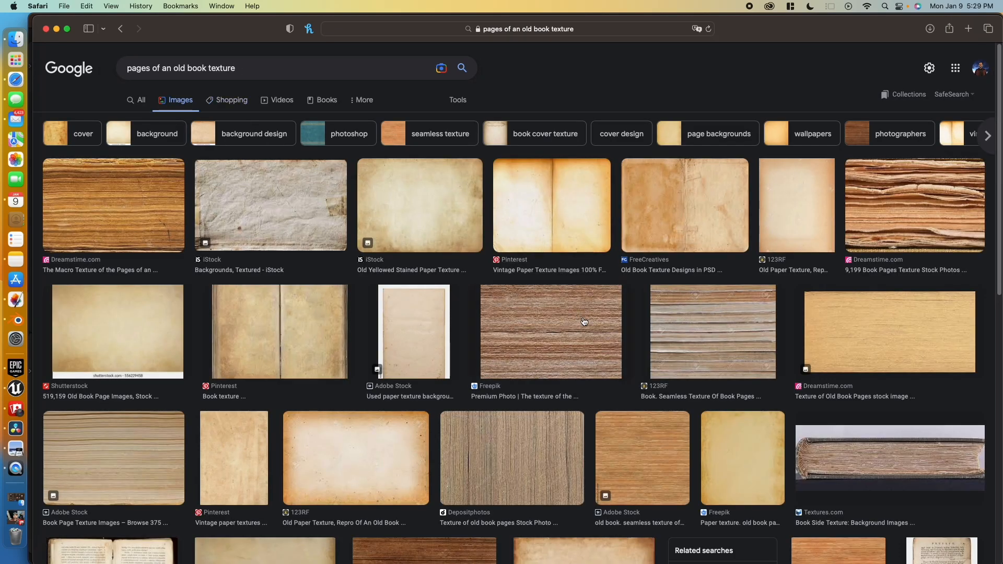
mouse_move(529, 369)
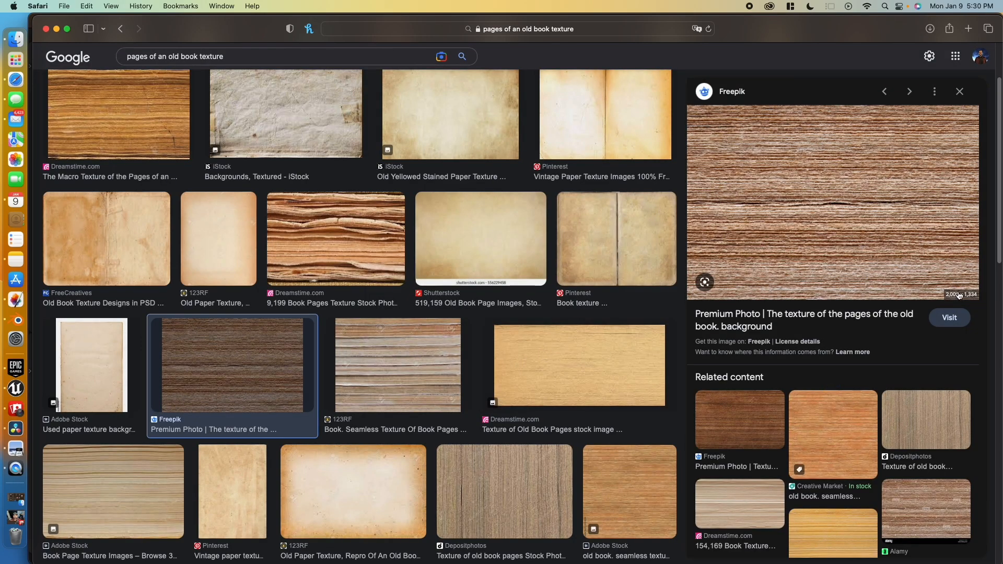
mouse_move(973, 299)
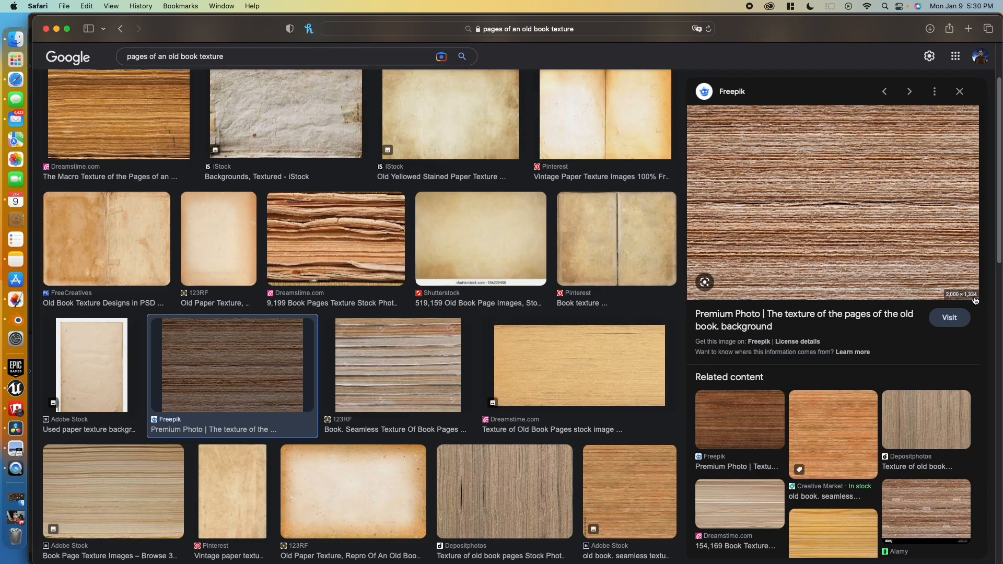
- Save the striped old-book pages texture from its source site to the Desktop
click(949, 318)
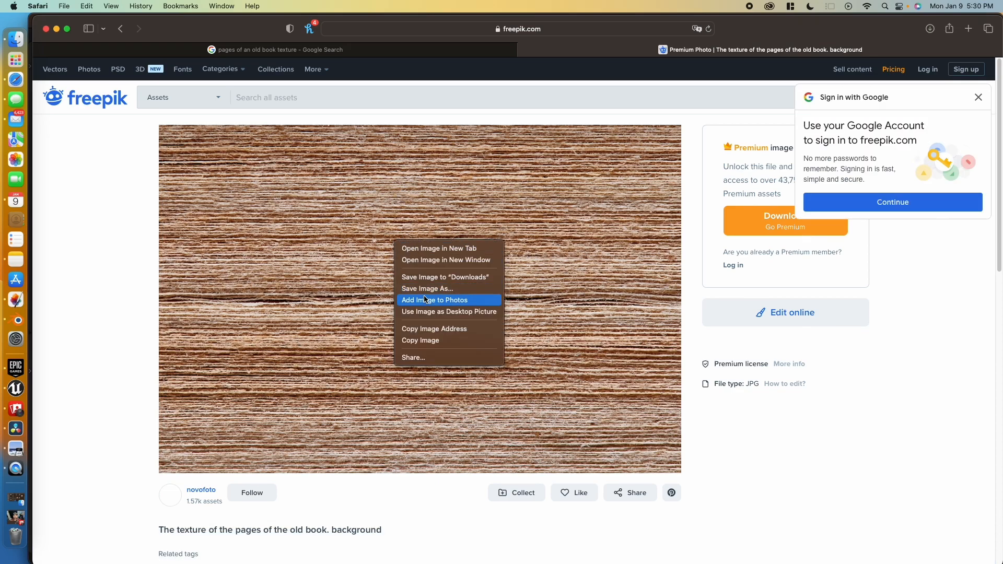
click(427, 288)
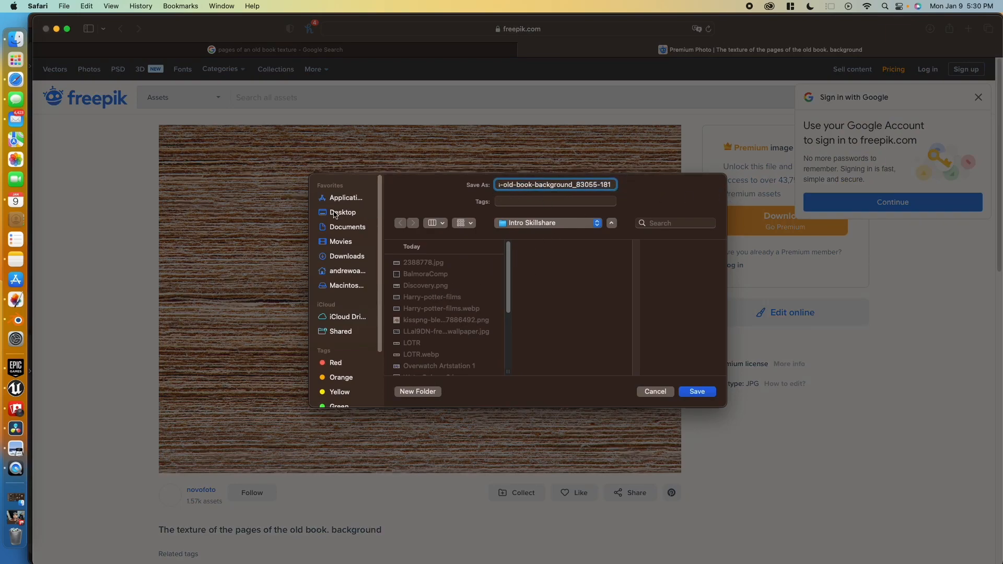
click(343, 212)
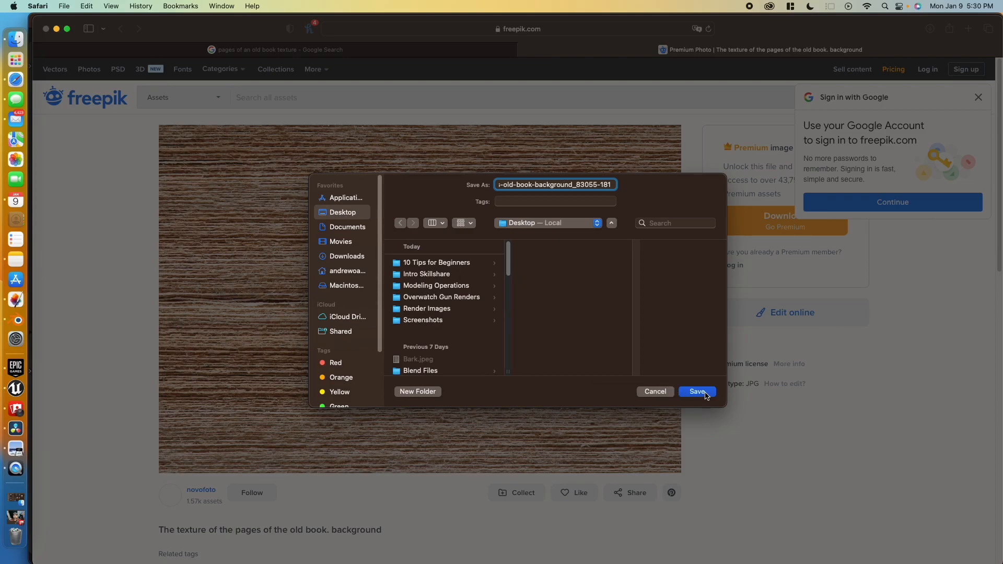
click(696, 391)
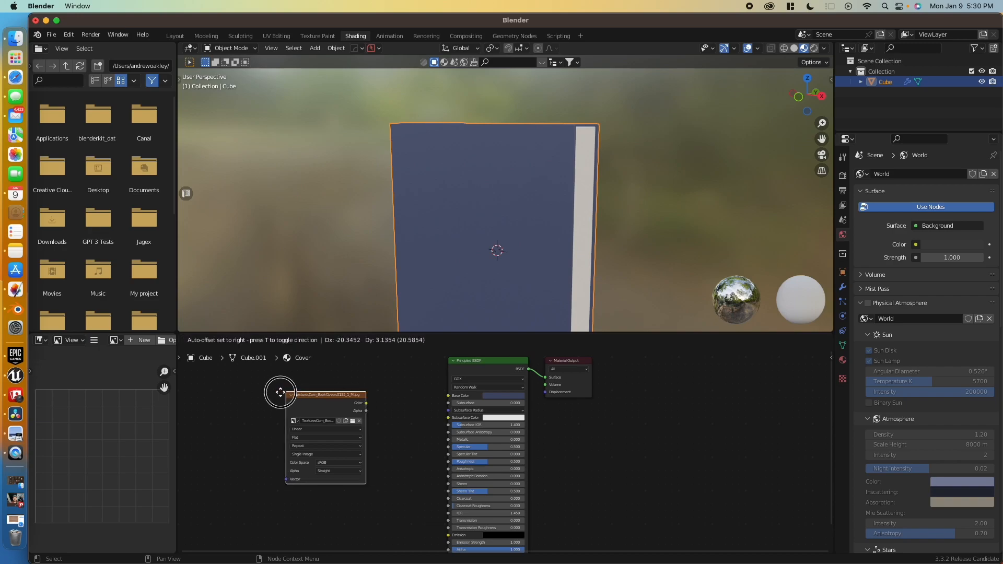
- Wire the cover image's colour into the Cover material's base colour, then move to UV Editing
drag(280, 392, 452, 397)
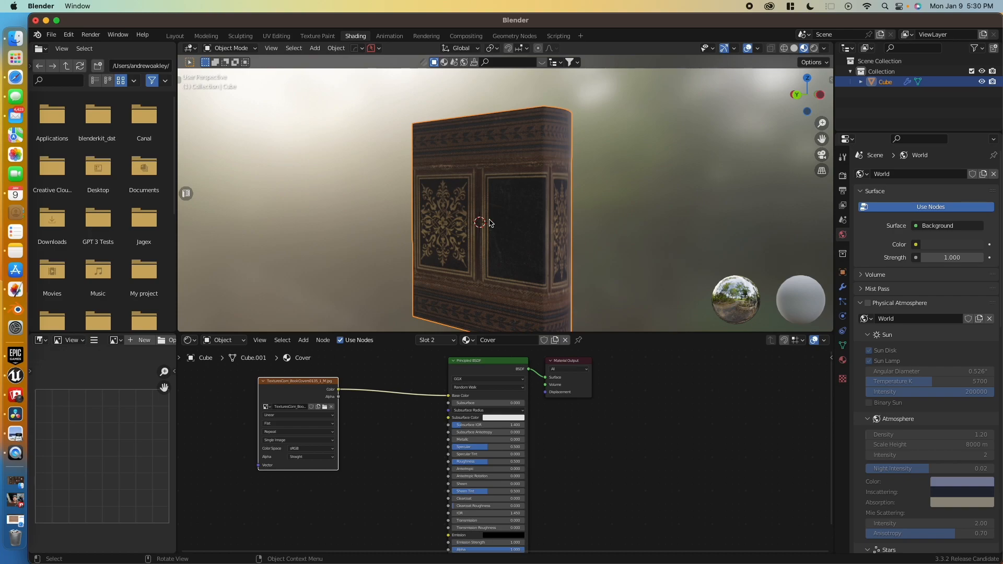
click(276, 35)
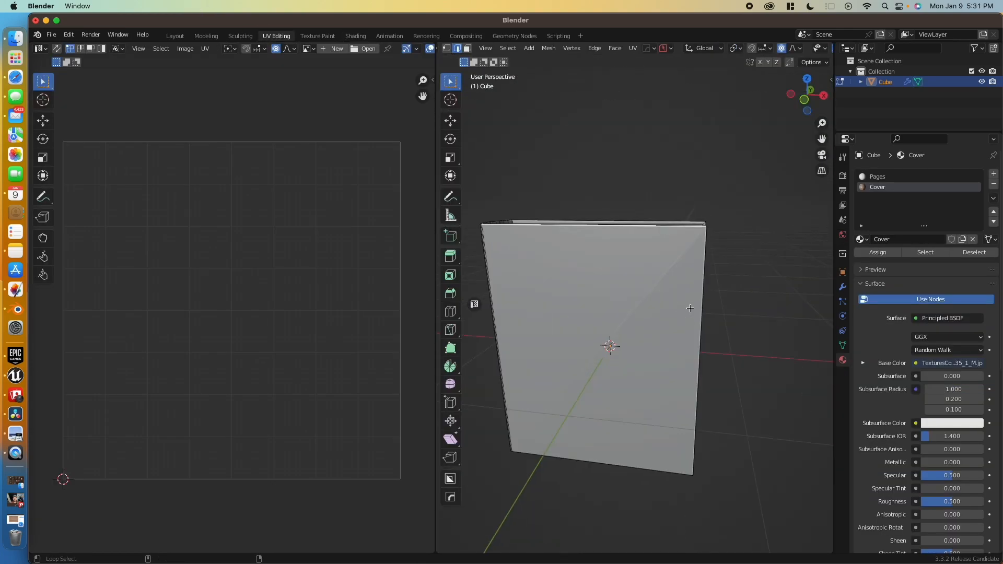
- Mark the selected book edges as UV seams
drag(691, 308, 630, 351)
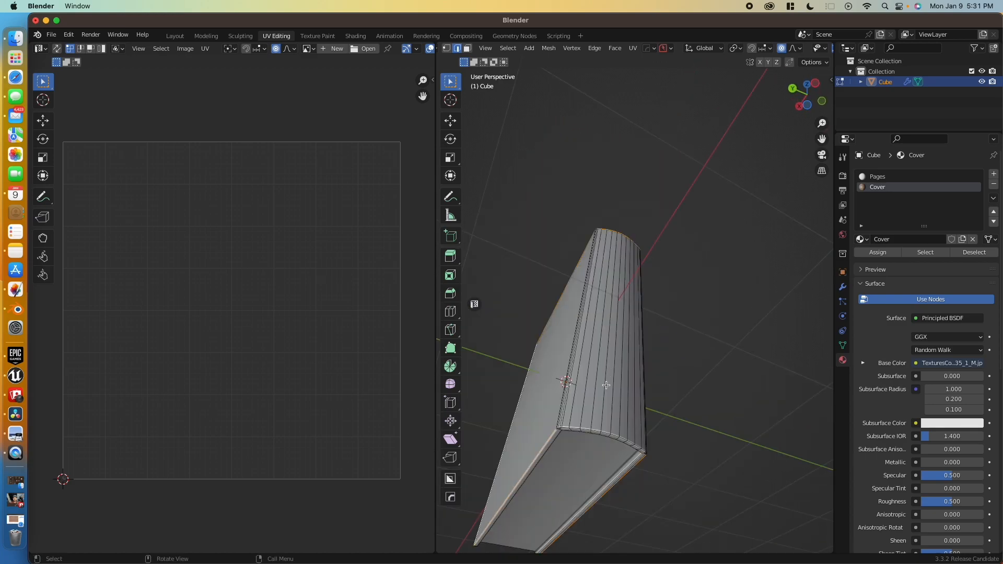
drag(605, 386, 597, 445)
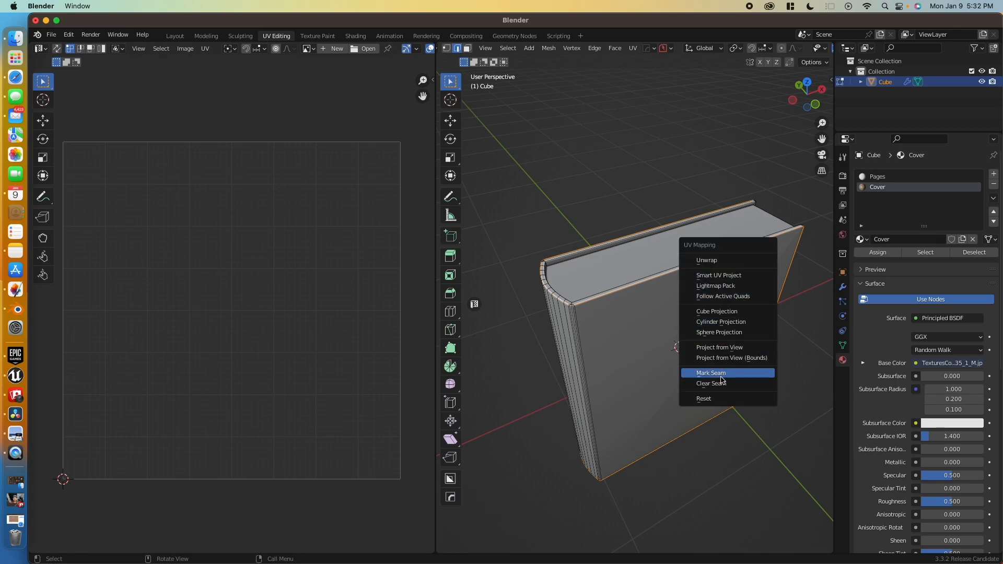
click(711, 373)
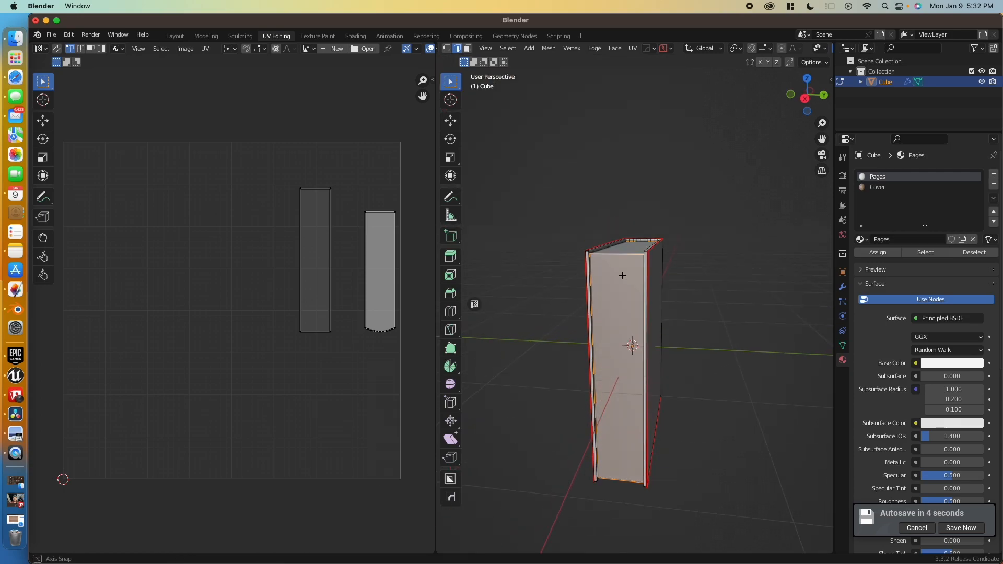
- Unwrap the book's faces along the marked seams into a flat UV layout
drag(620, 276, 626, 350)
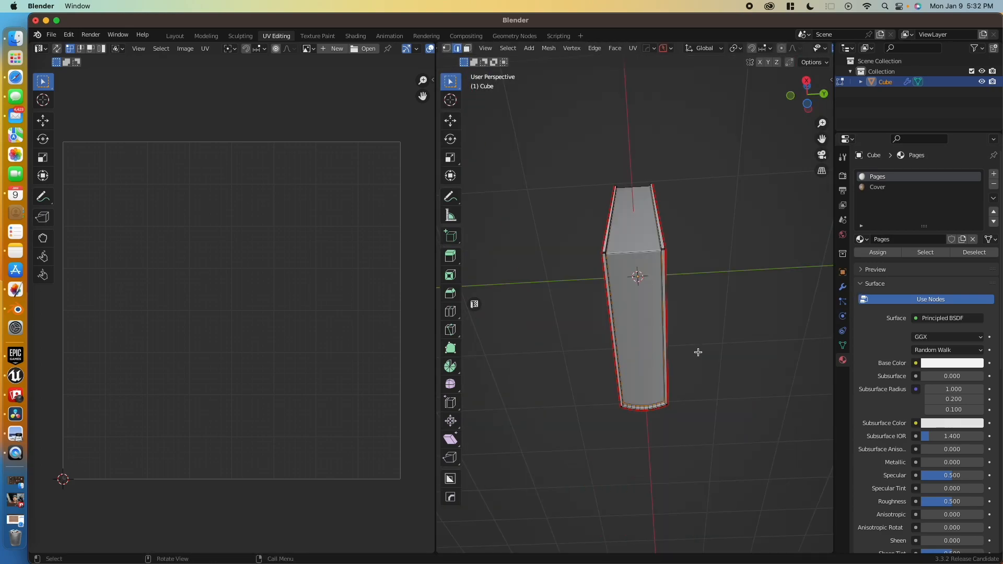
drag(636, 288, 588, 353)
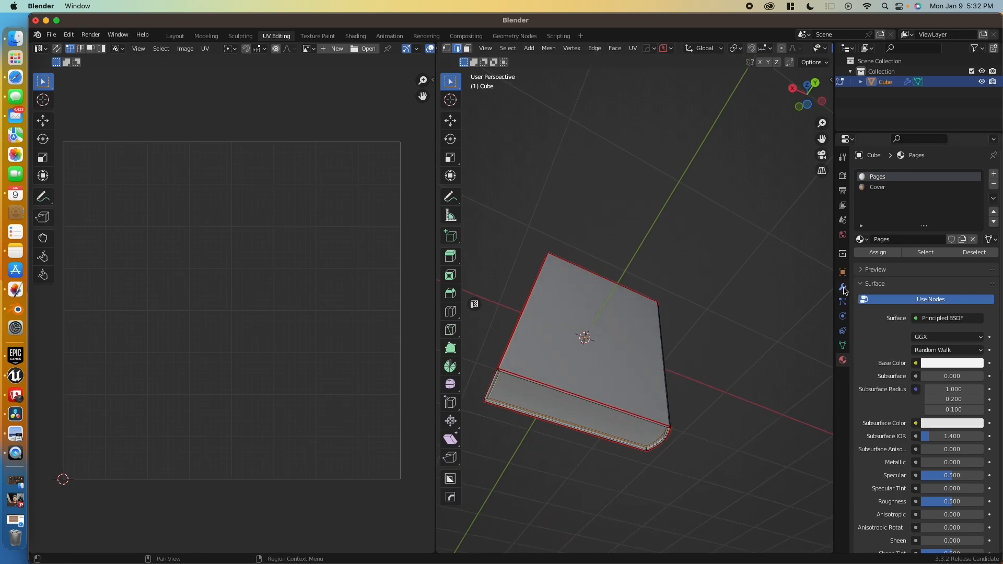
click(842, 286)
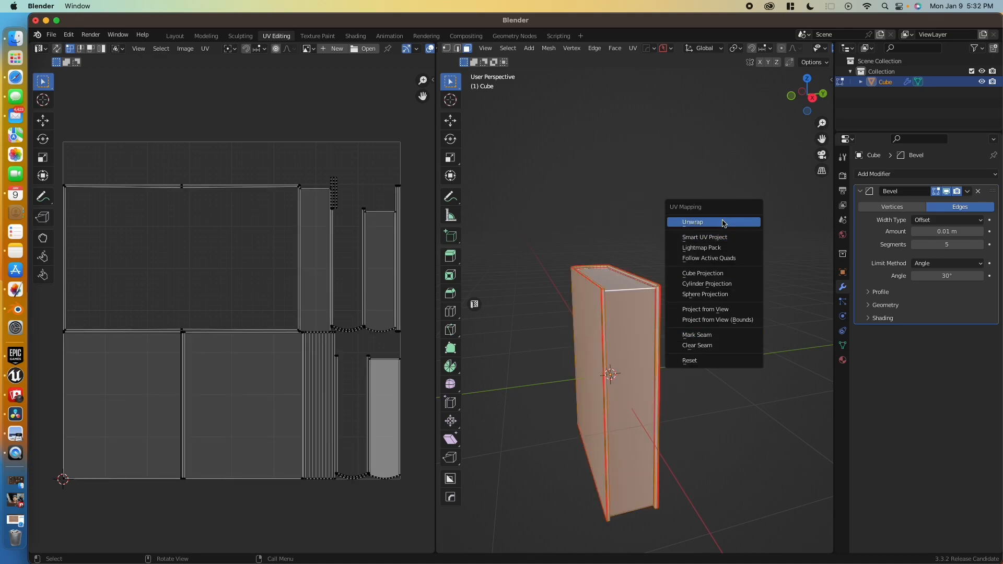
click(691, 221)
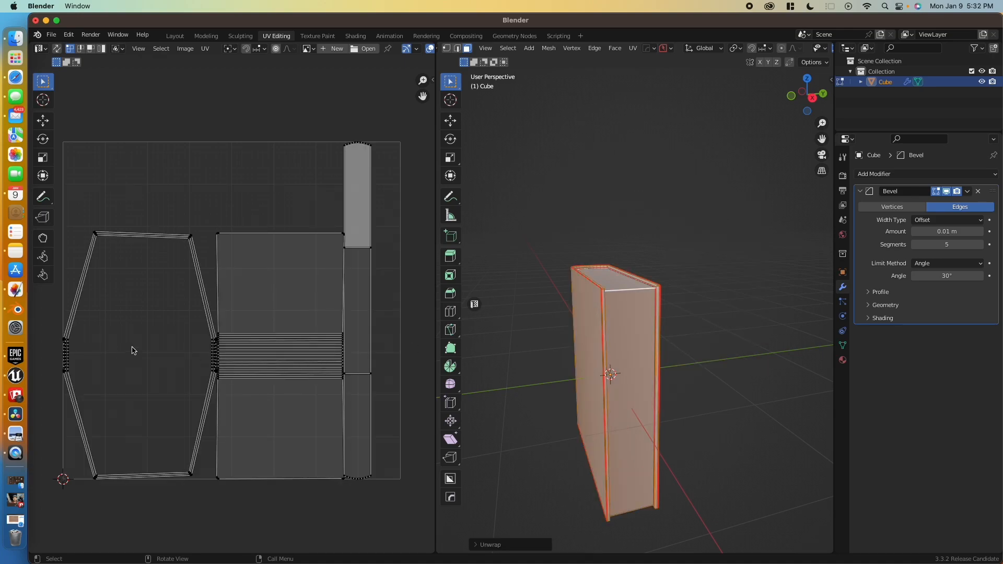
mouse_move(313, 224)
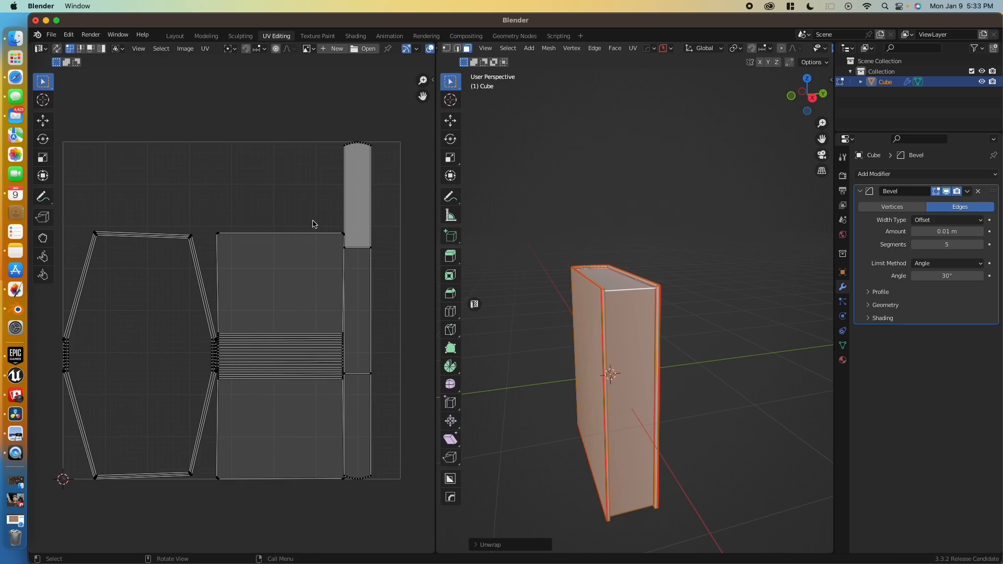
mouse_move(342, 321)
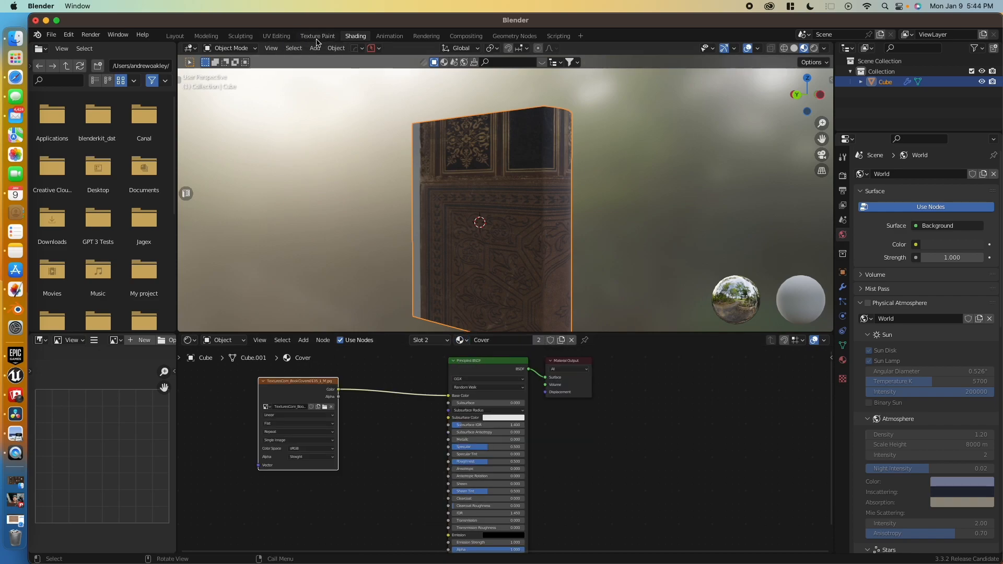
- Show the book-cover image behind the cover's UV layout in the UV editor
click(276, 36)
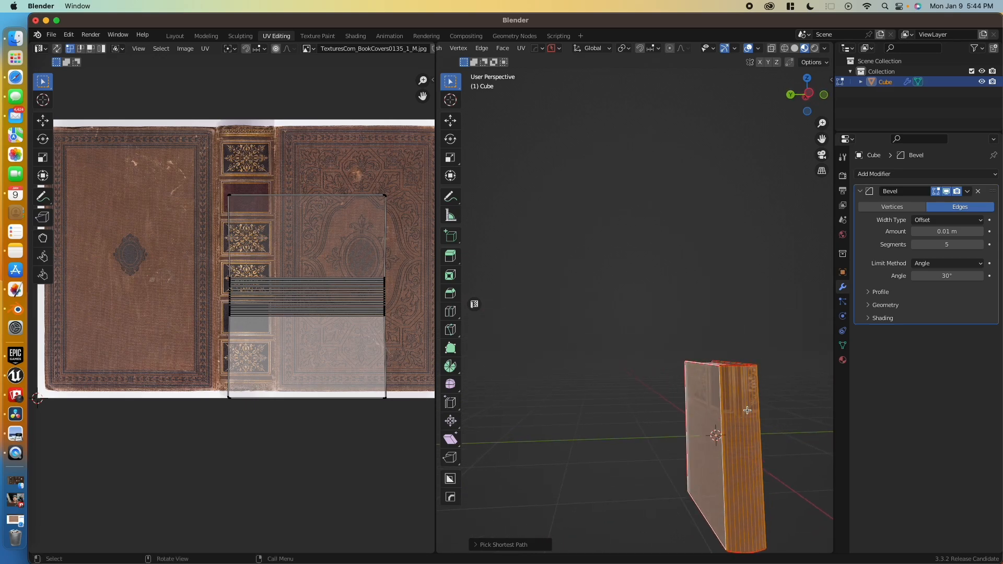
- Fit the cover UV islands over the ornate book-cover image
click(307, 243)
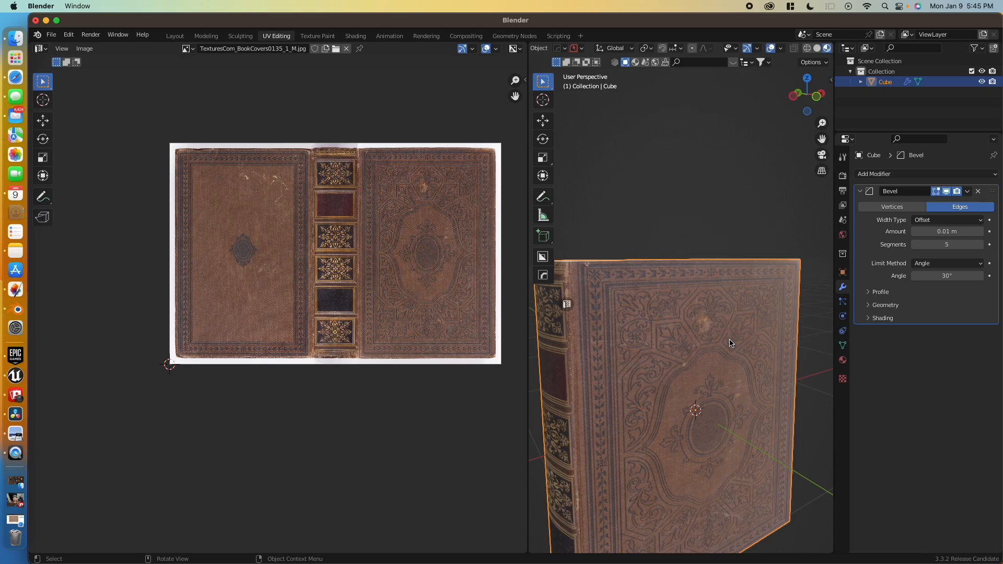
- Add a Weighted Normal modifier below the Bevel and inspect the book's spine shading
drag(729, 344, 727, 288)
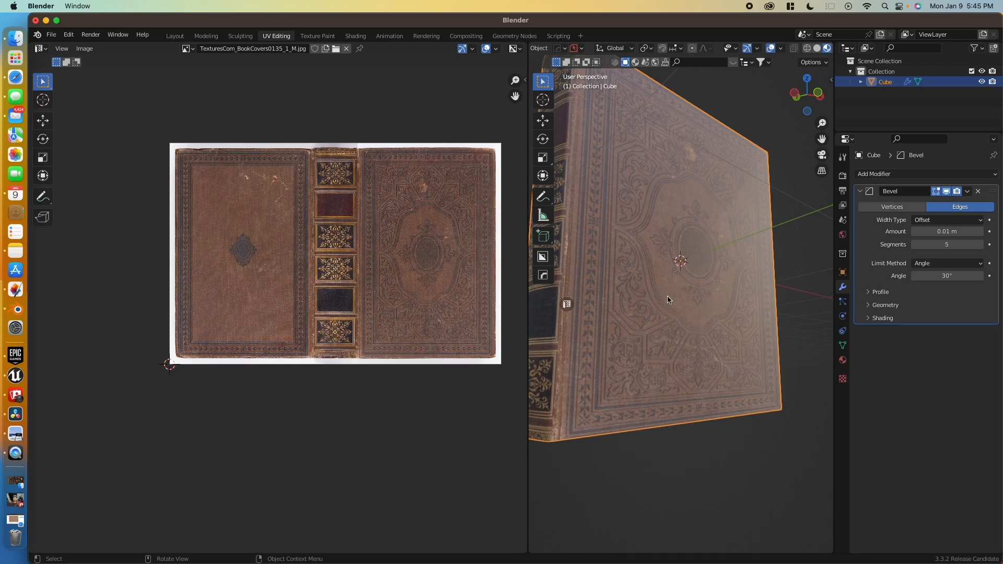
mouse_move(608, 346)
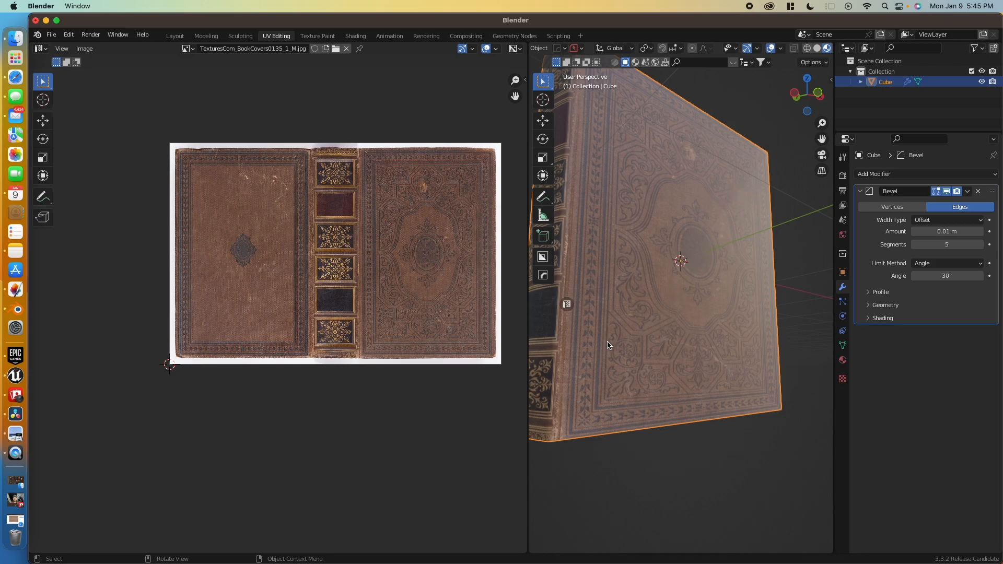
mouse_move(731, 217)
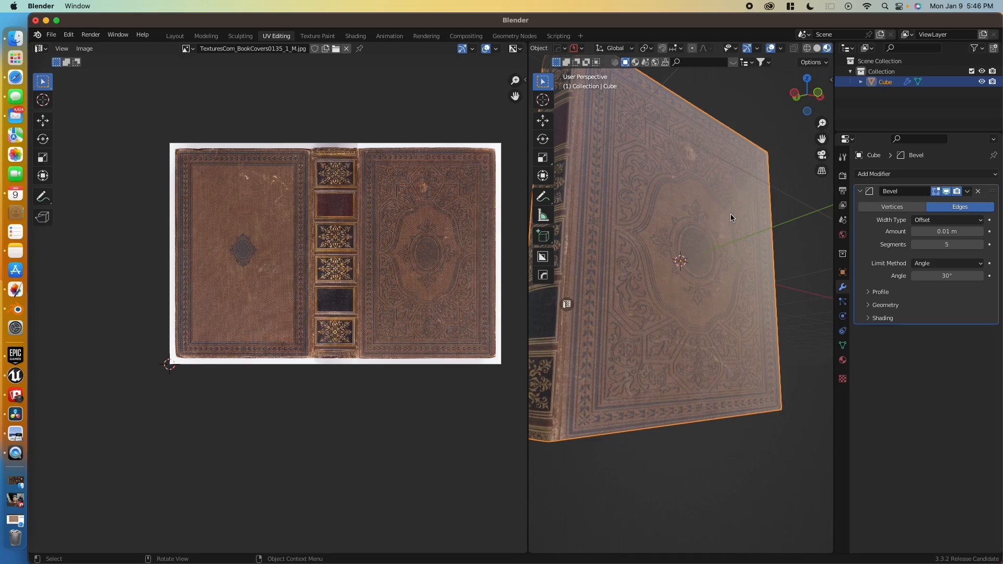
click(876, 173)
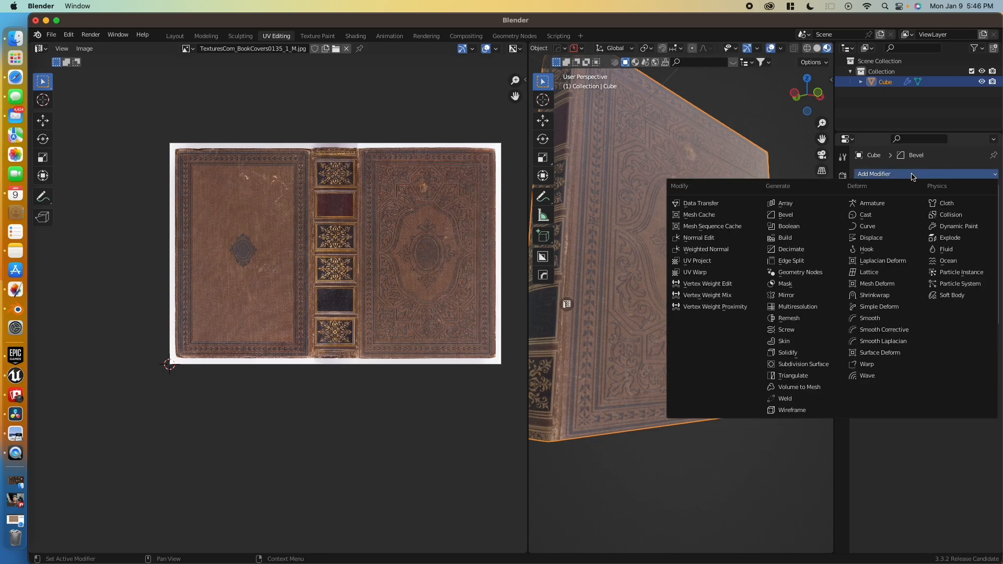
click(706, 249)
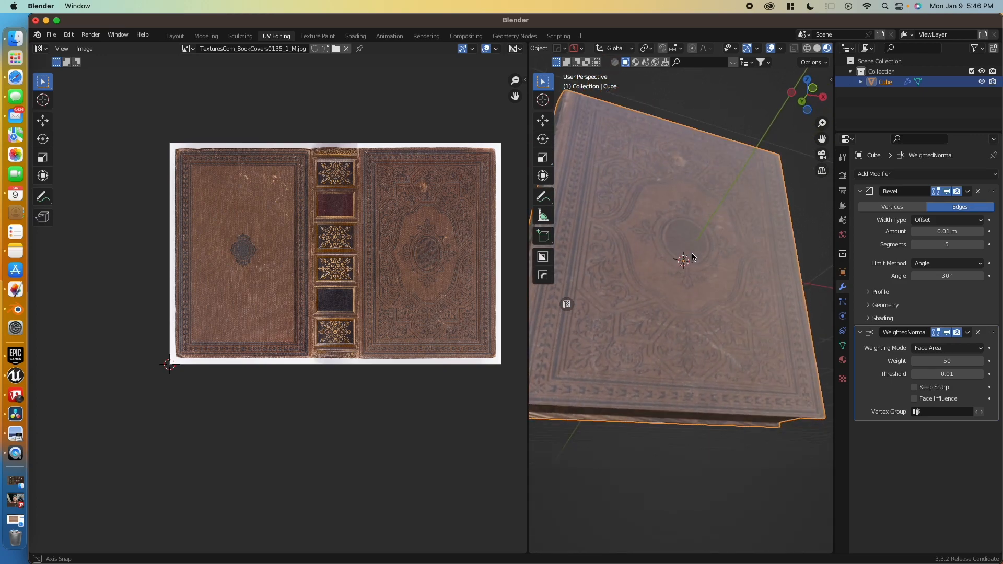
drag(690, 257, 669, 267)
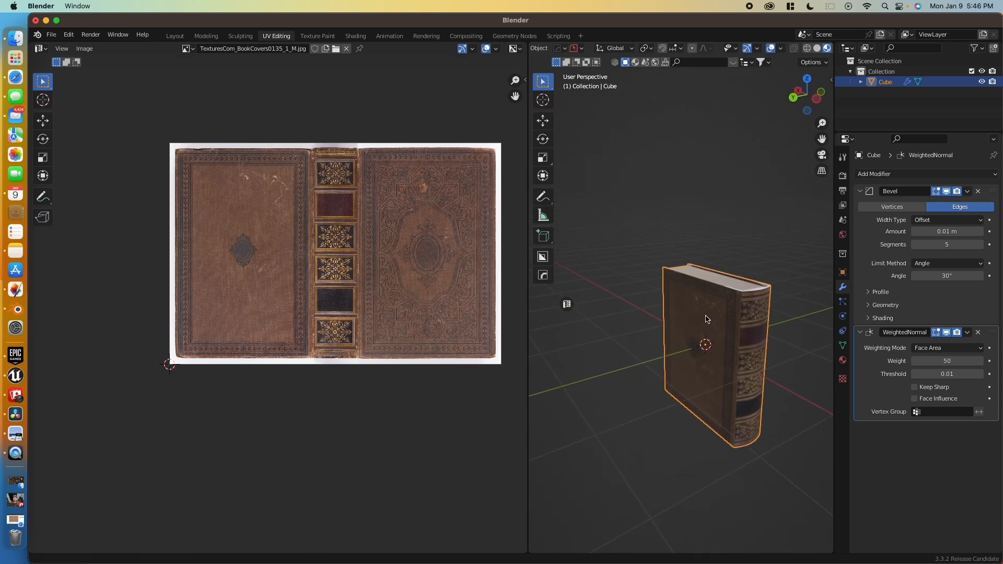
drag(708, 320, 729, 313)
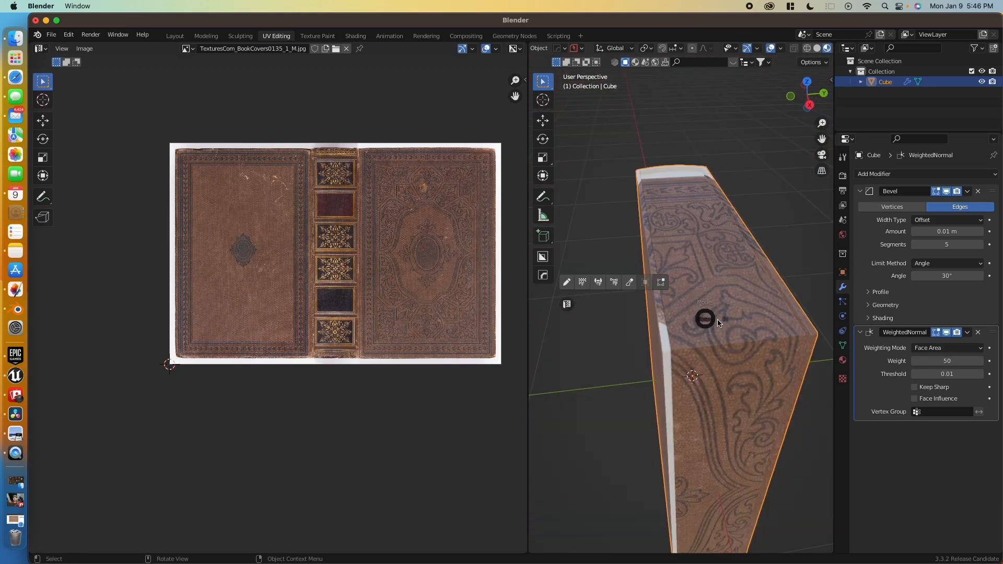
- In Edit Mode, select the left cover UV island and scale it onto the cover image's left panel
key(Tab)
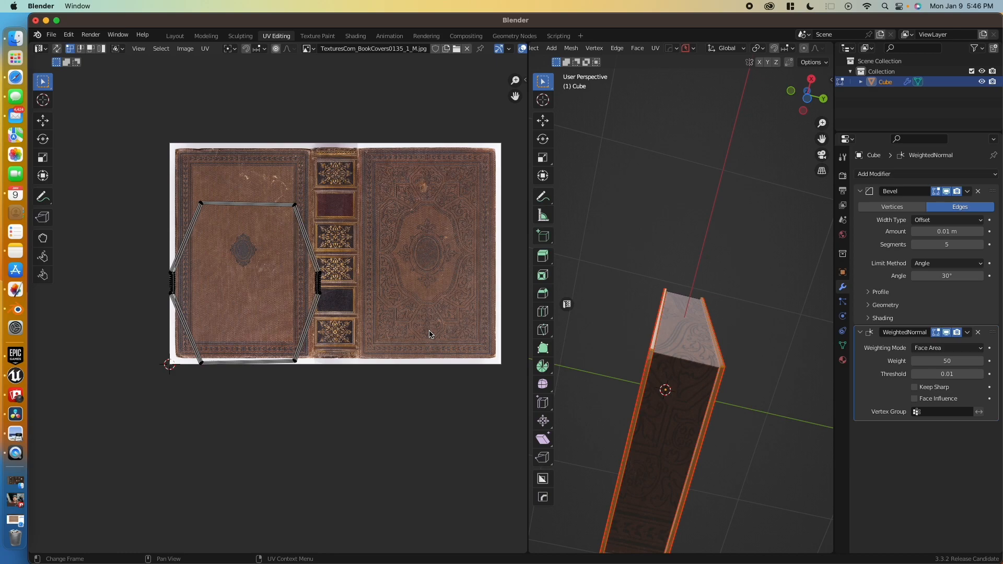
mouse_move(307, 239)
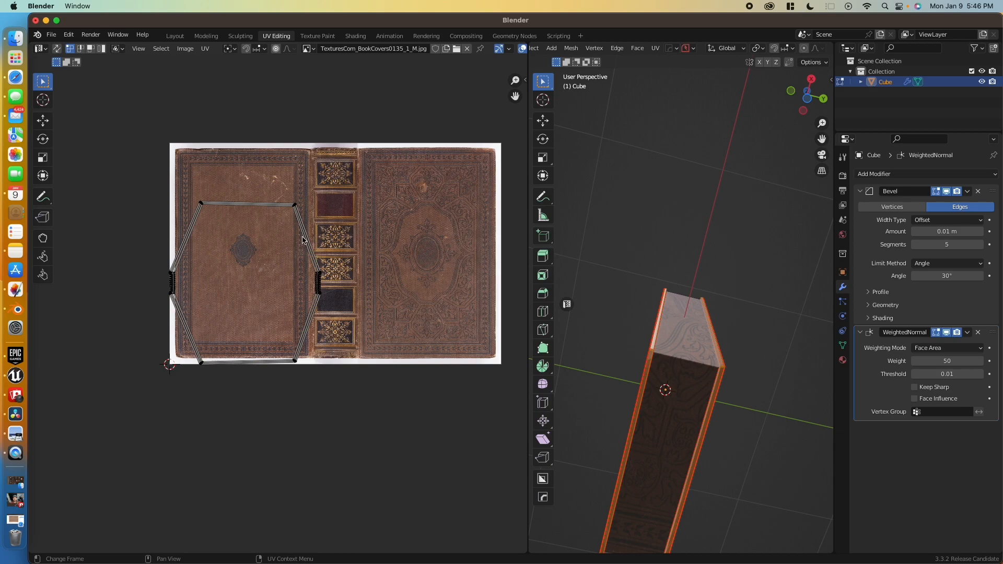
click(294, 210)
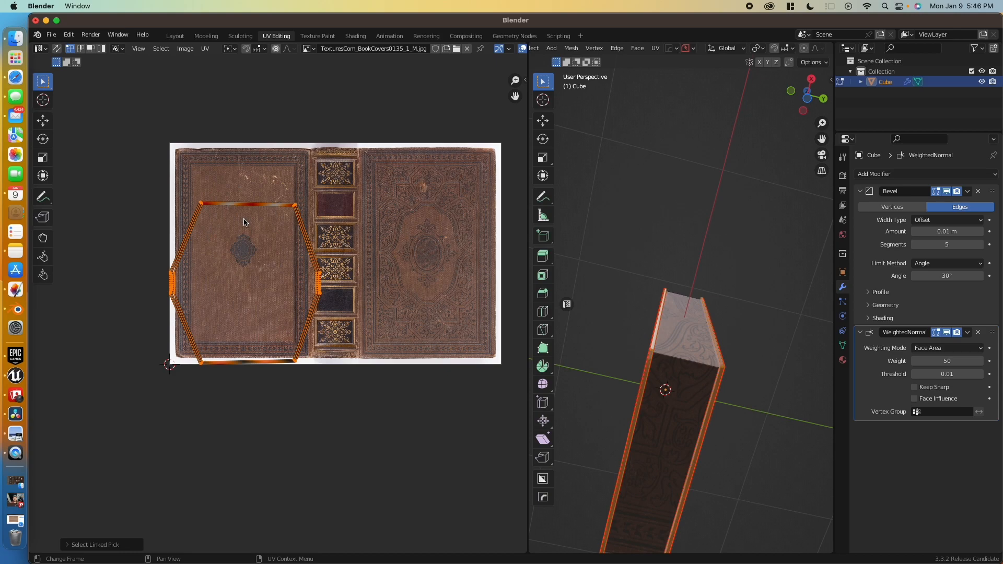
key(s)
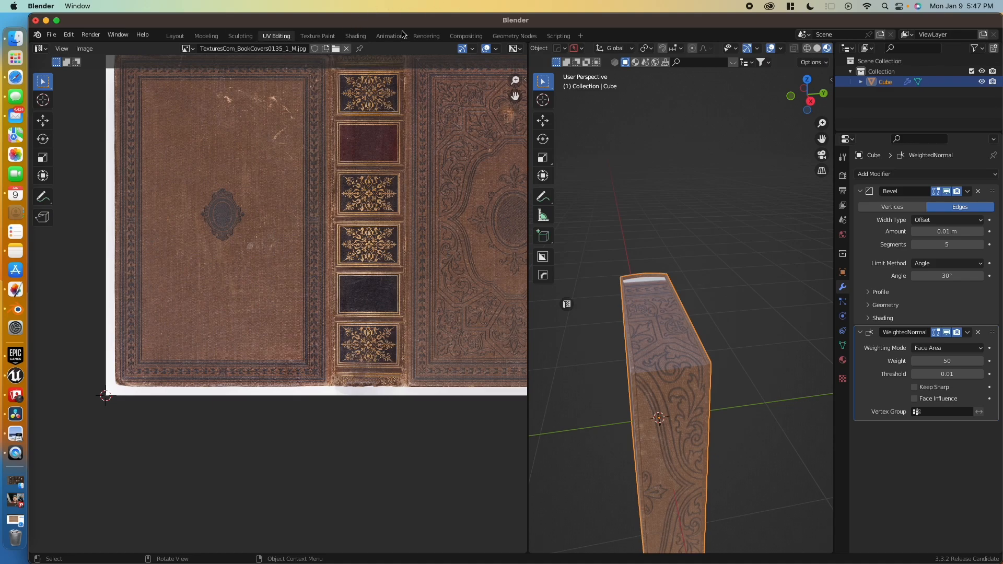
- Wire the old page texture into the Pages material's base colour, then move to UV Editing
click(355, 36)
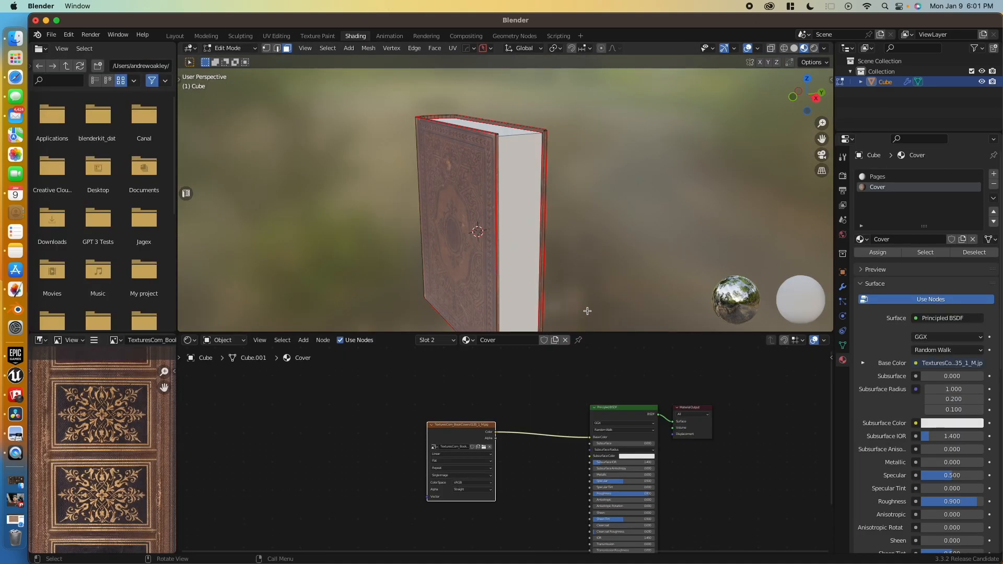
click(882, 177)
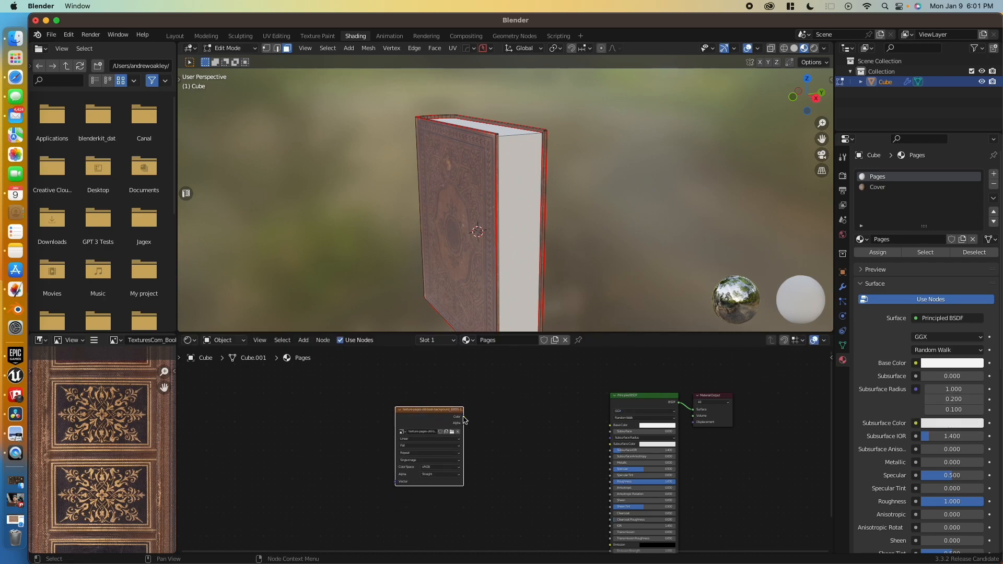
drag(457, 417, 609, 427)
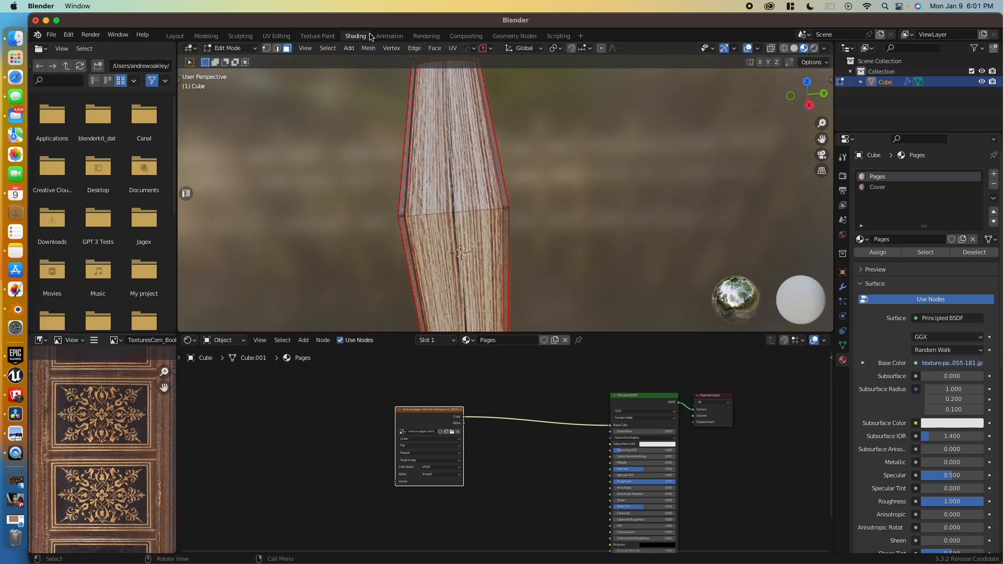
click(276, 36)
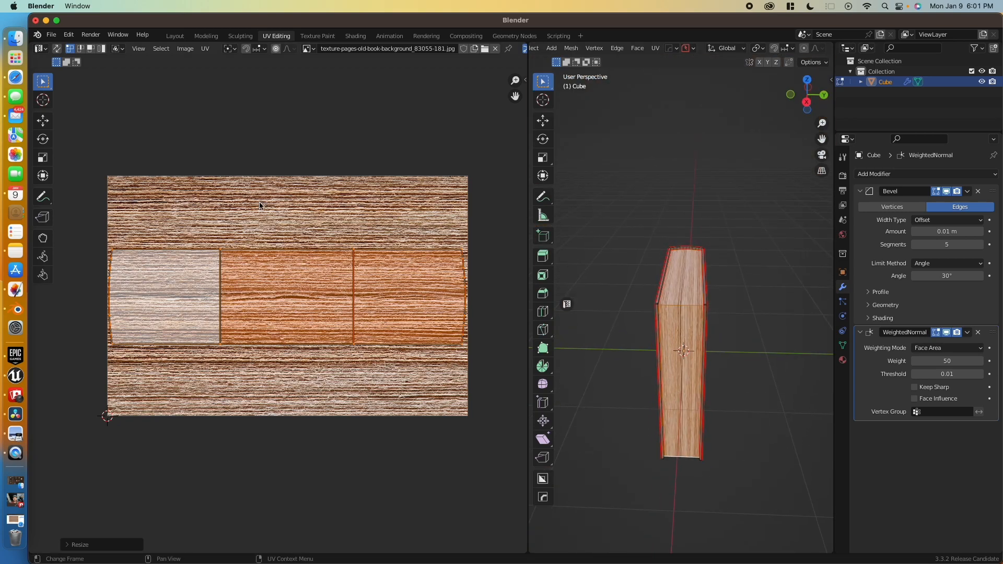
- Scale the page UV islands across the striped texture, then return to Object Mode
key(s)
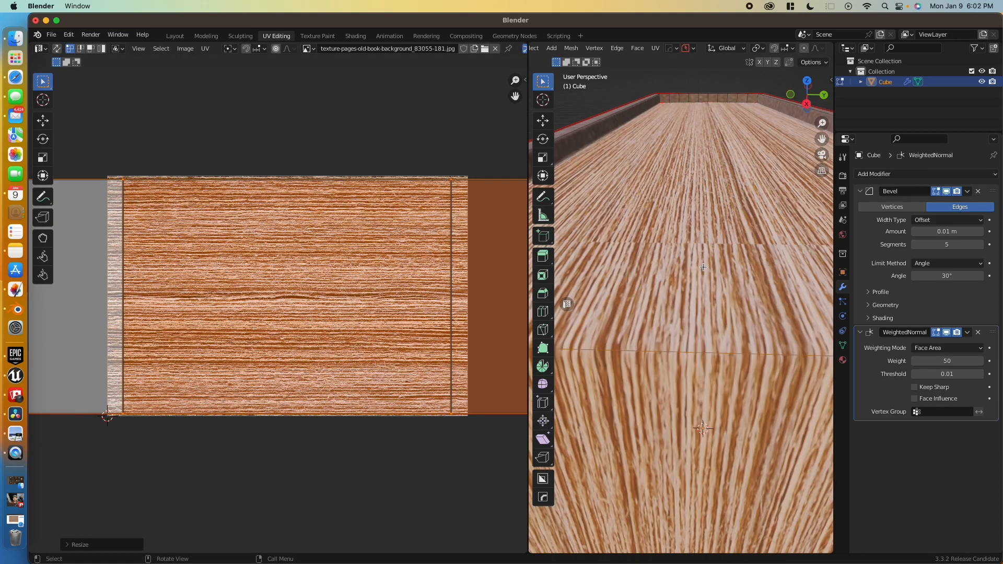
mouse_move(348, 275)
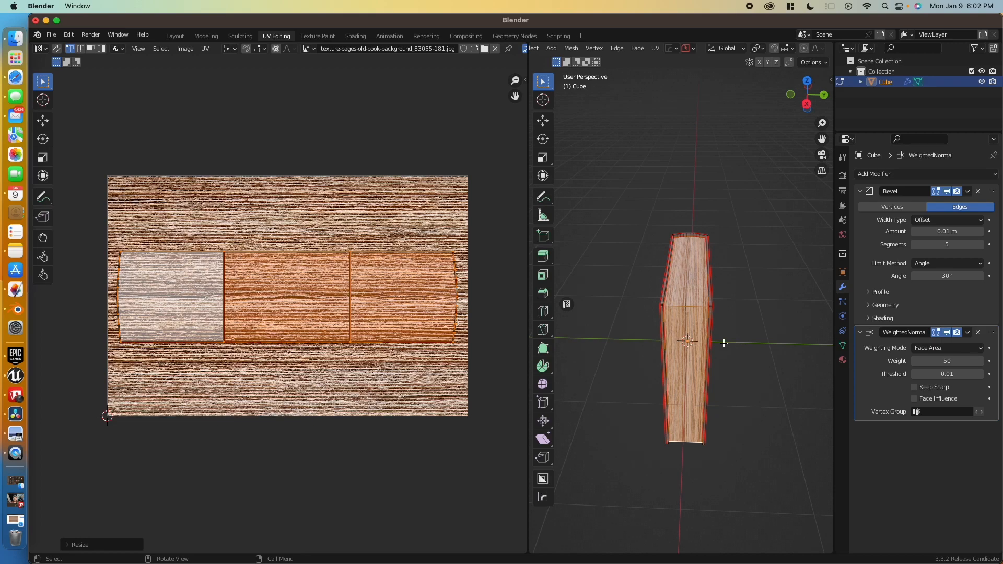
key(s)
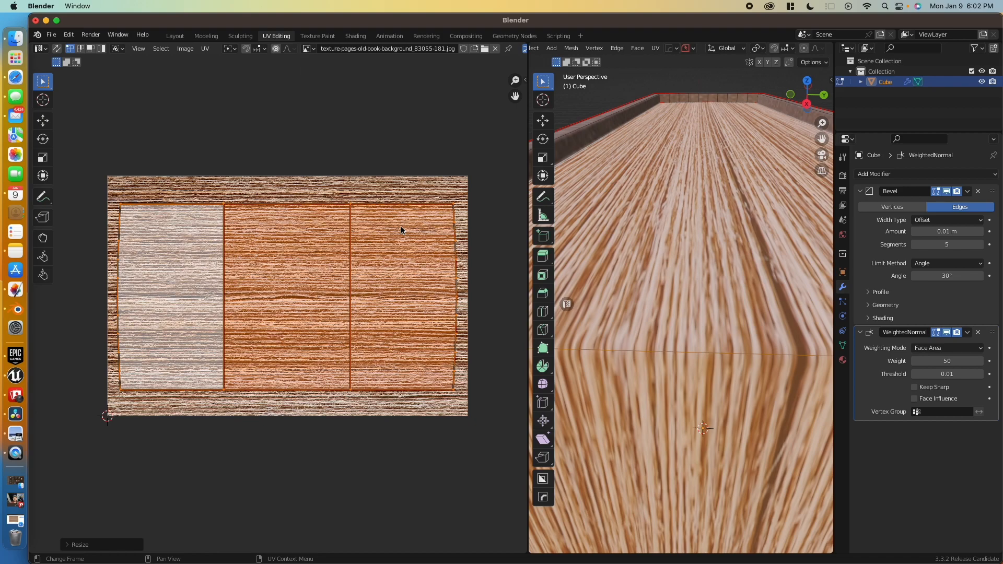
key(s)
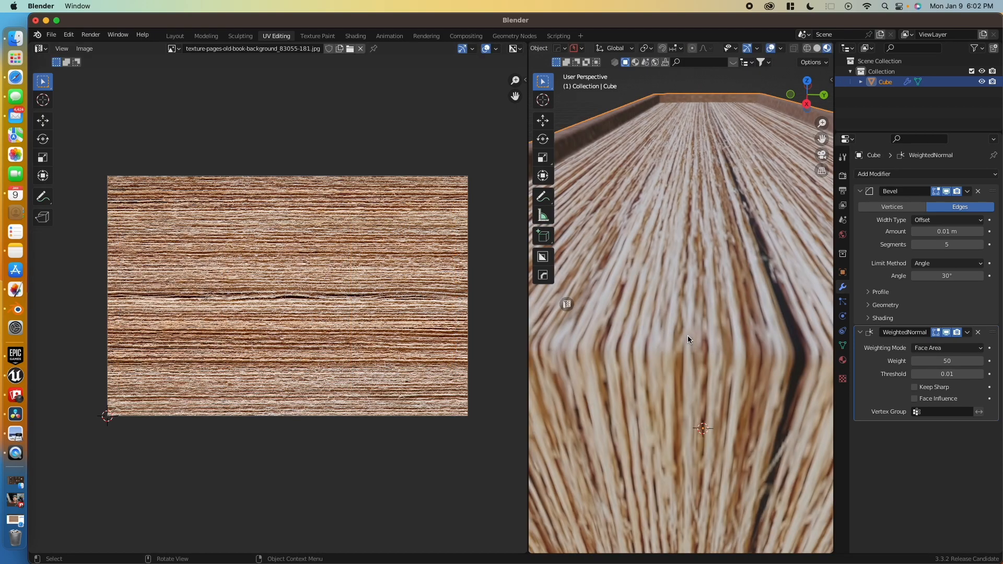
key(Tab)
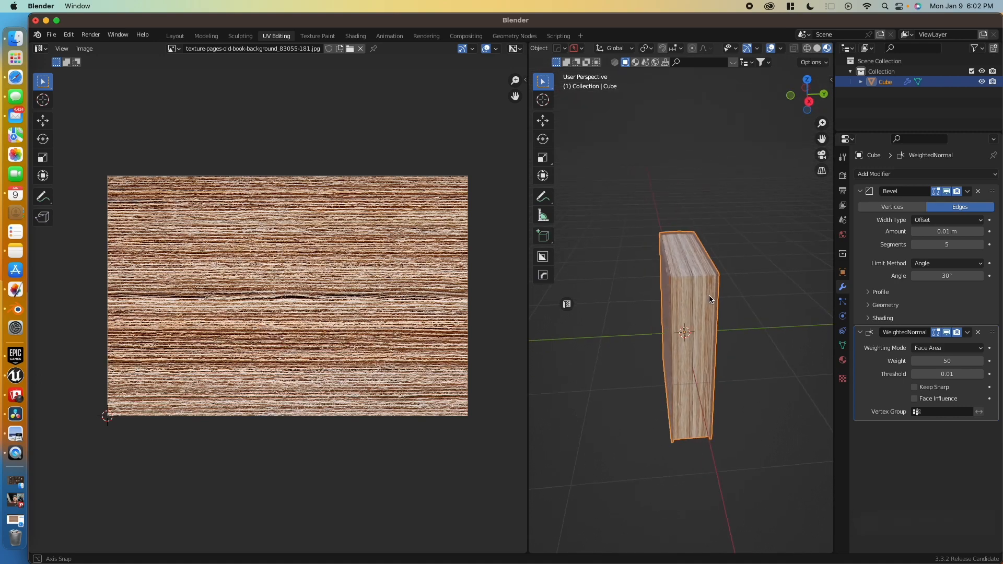
- Inspect the textured book in the Shading workspace, then bring up Launchpad
click(355, 35)
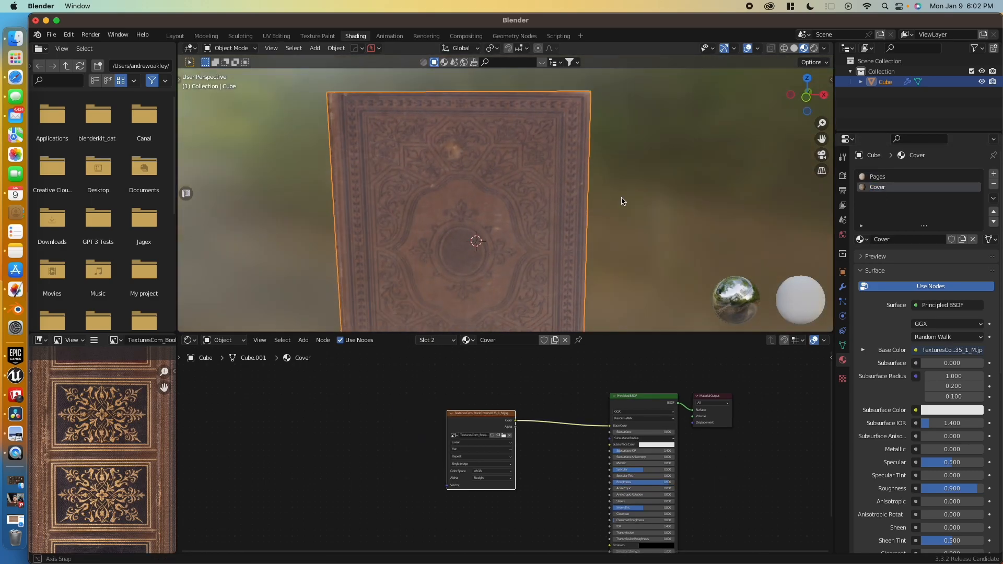
drag(621, 201, 594, 234)
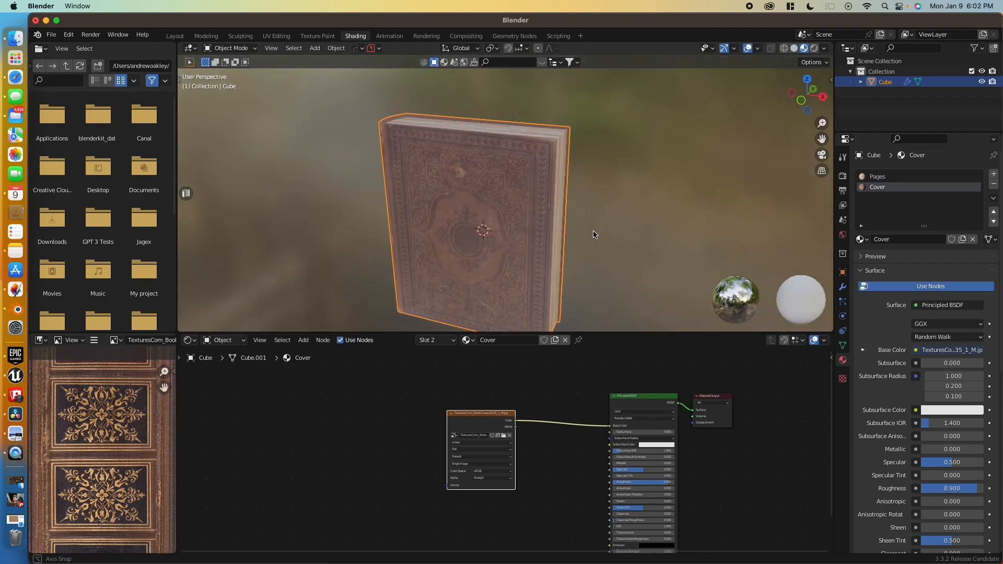
drag(594, 234, 533, 205)
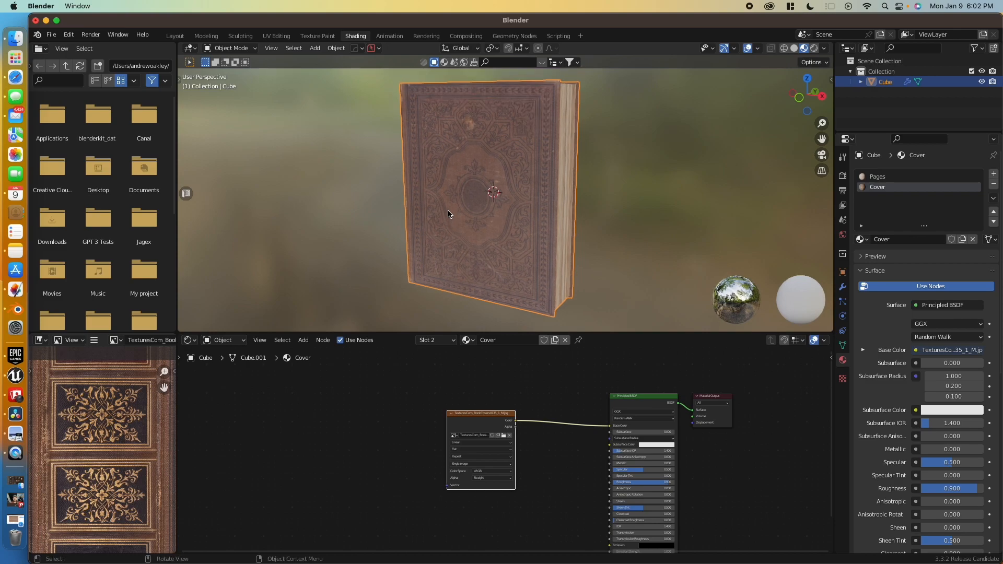
mouse_move(864, 328)
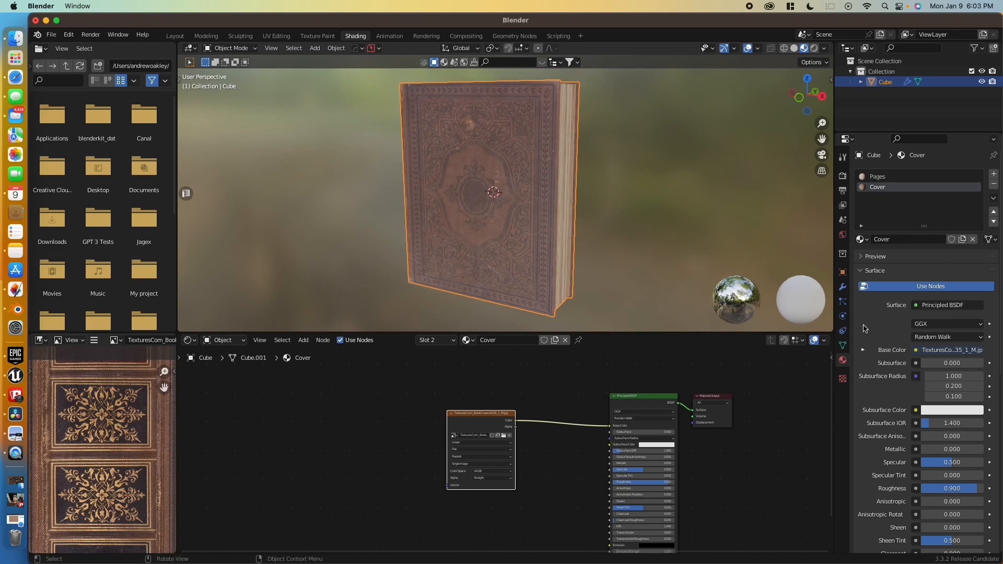
mouse_move(554, 230)
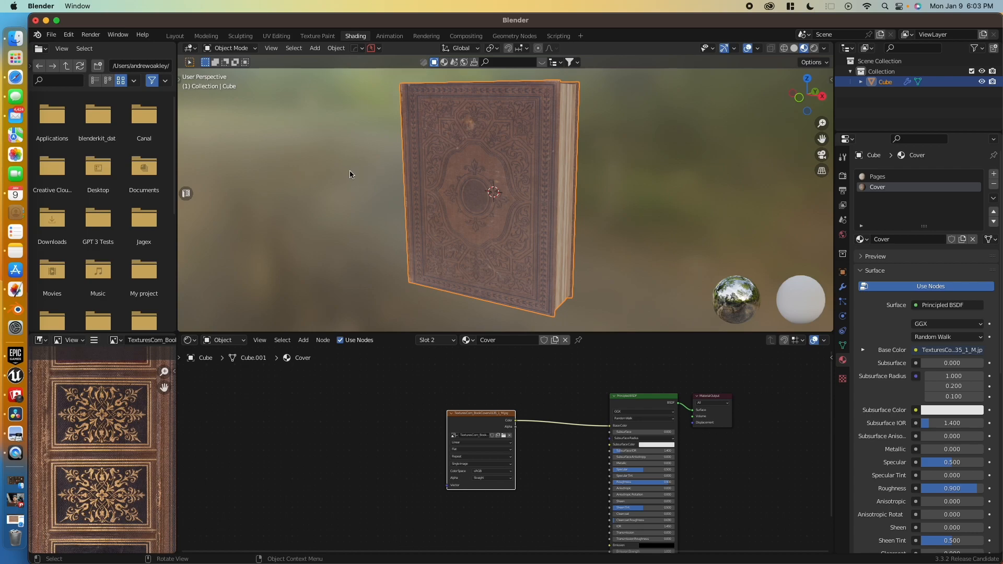
click(13, 57)
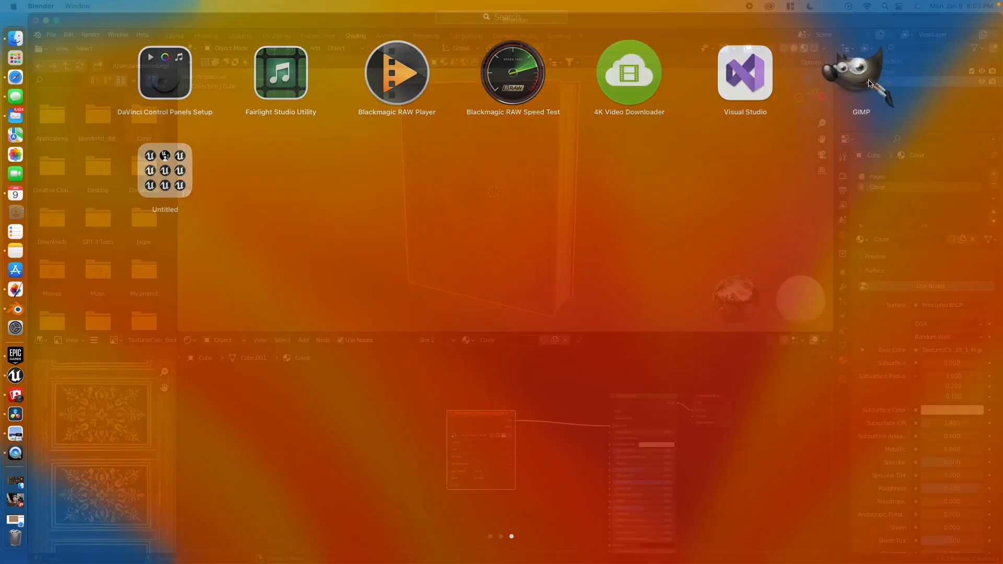
- Launch GIMP and open the TexturesCom_BookCovers0135_1_M cover image converted to sRGB
click(860, 72)
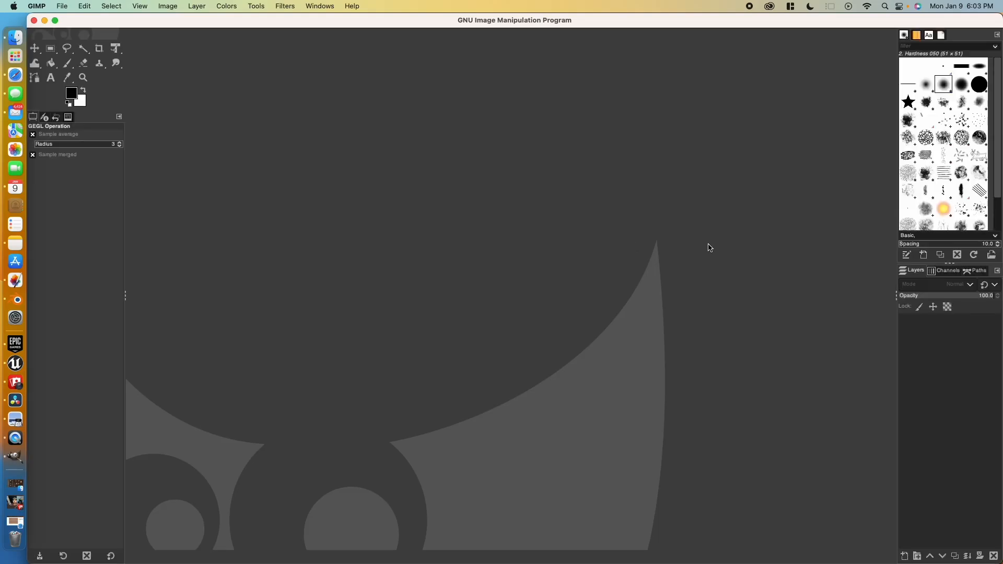
mouse_move(419, 139)
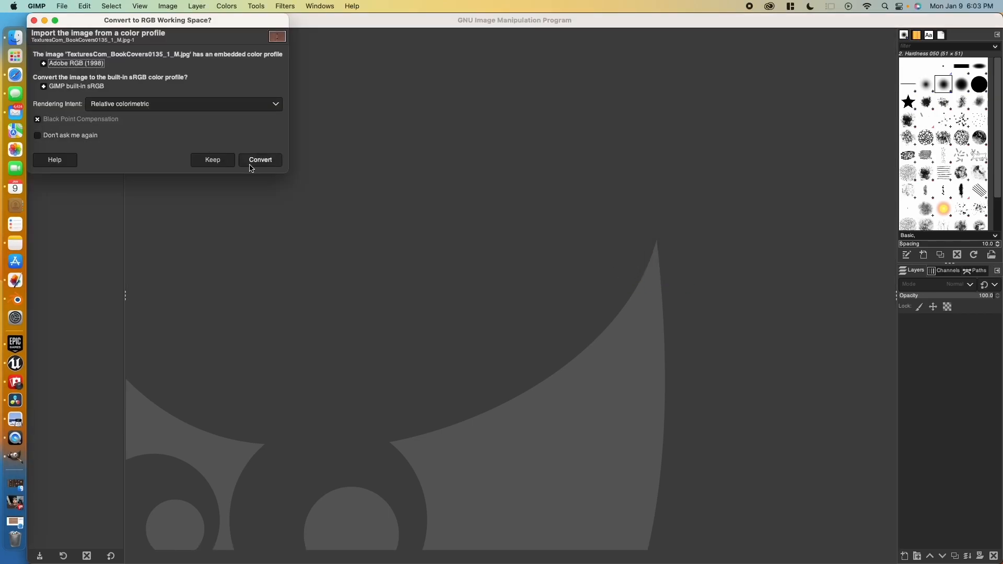
click(260, 158)
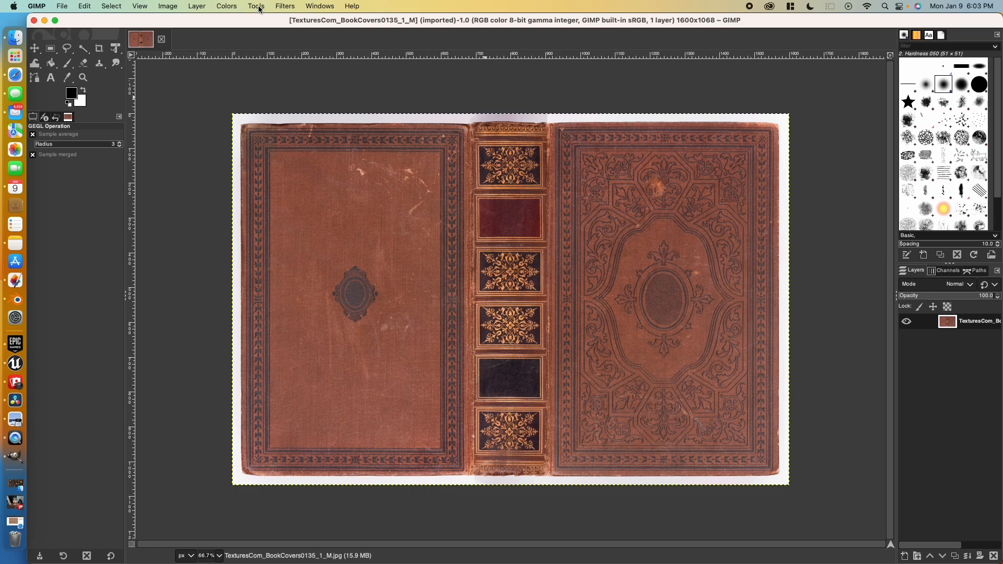
click(284, 7)
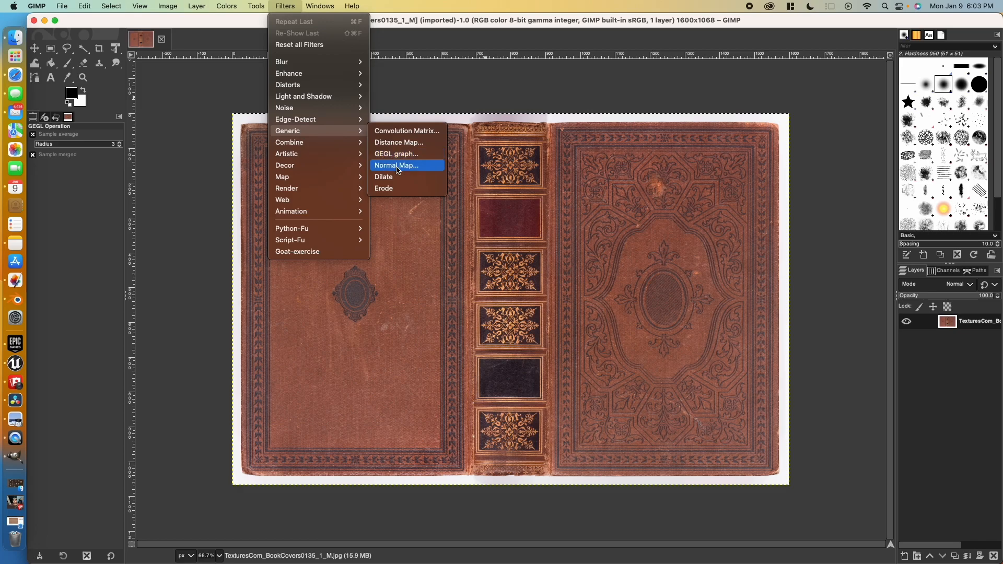
- Apply Filters > Generic > Normal Map to turn the cover into a blue-purple normal map
click(396, 165)
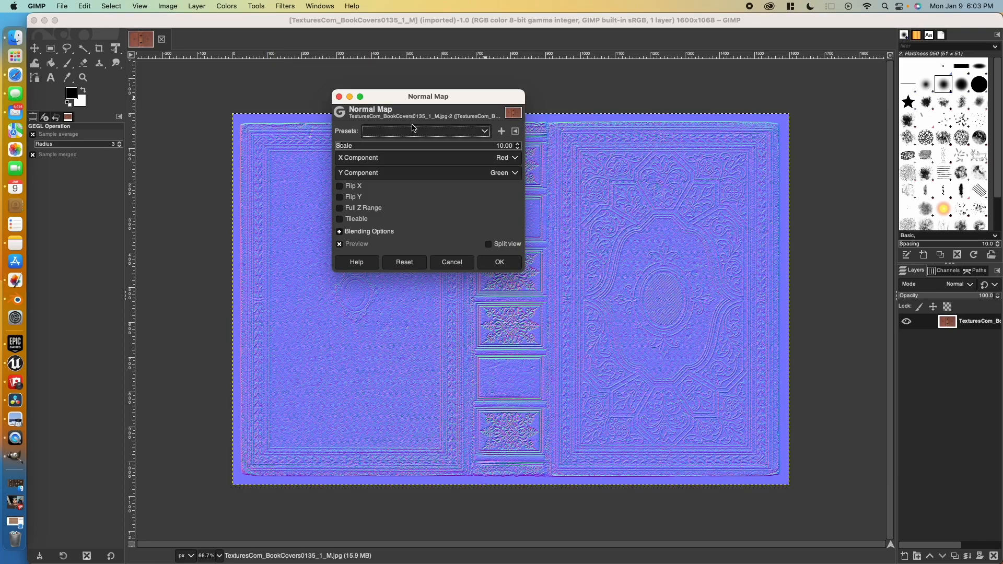
click(499, 262)
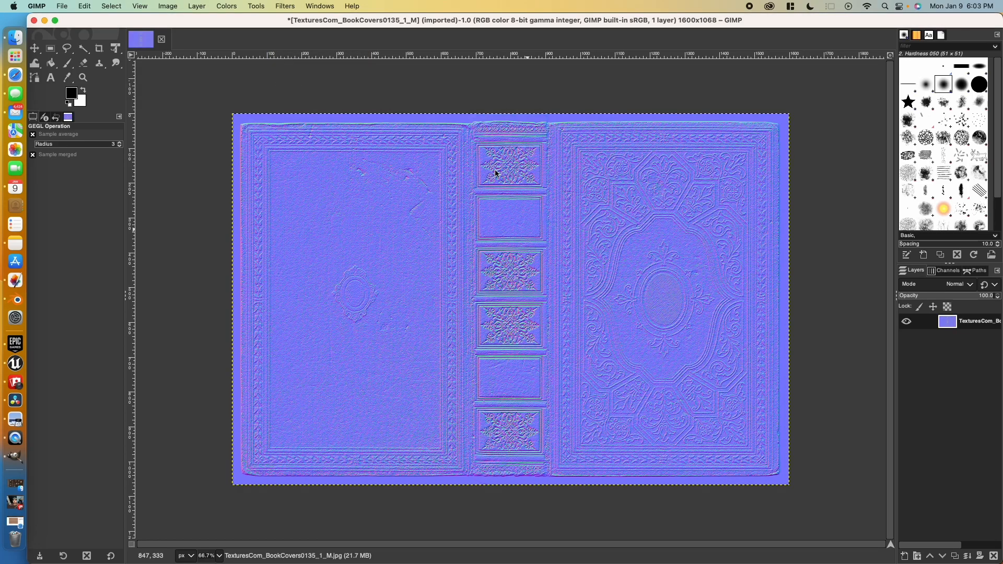
mouse_move(398, 273)
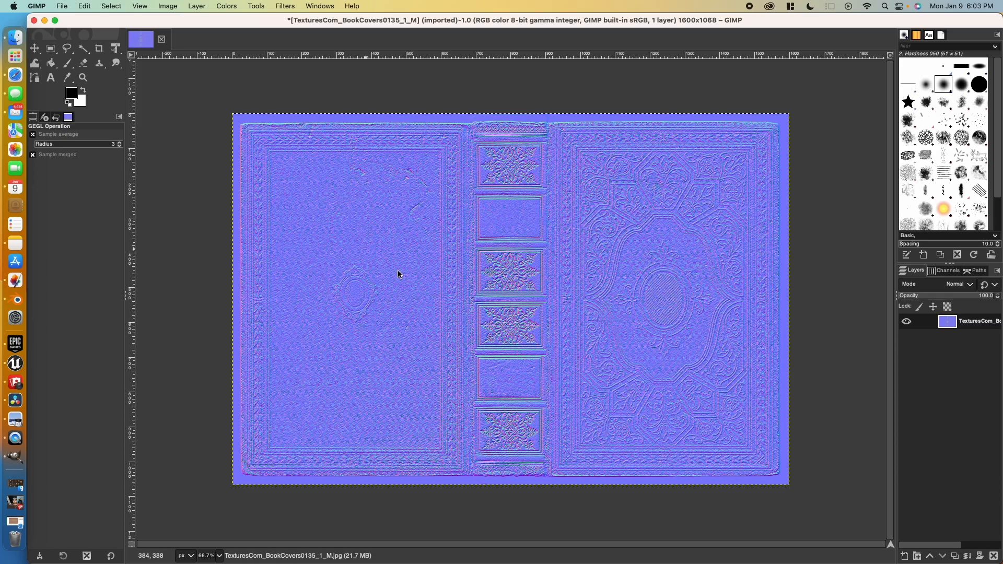
mouse_move(437, 352)
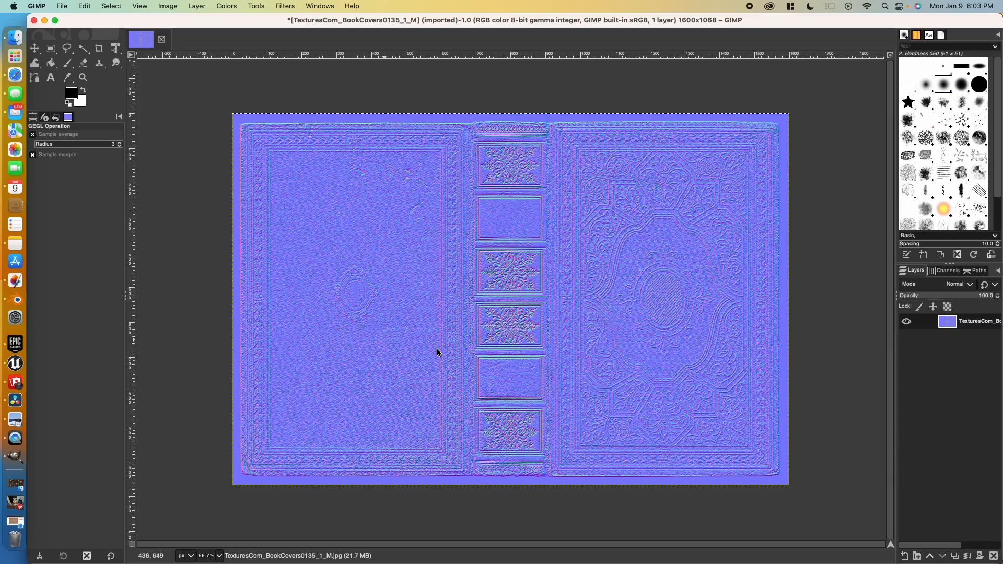
mouse_move(410, 172)
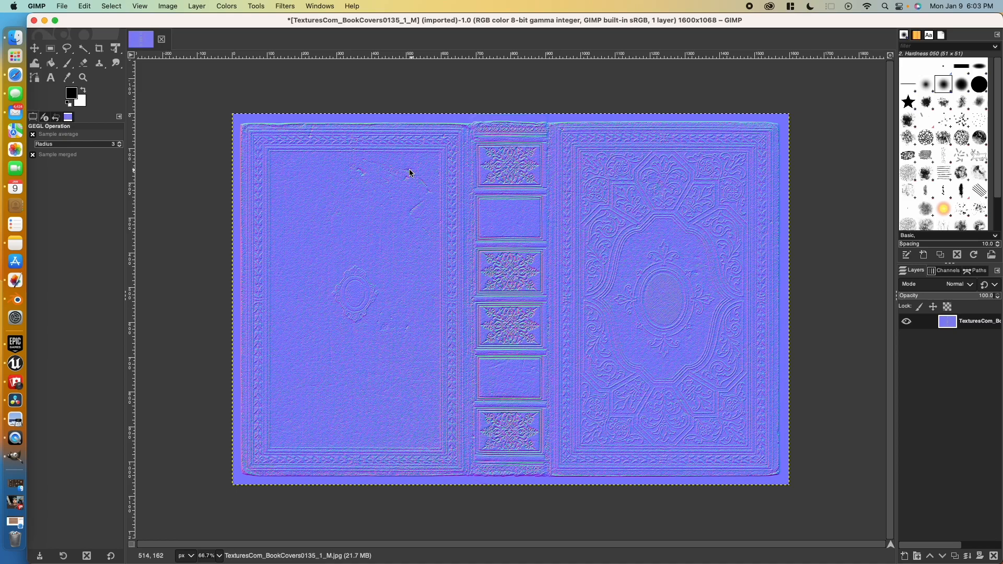
mouse_move(397, 335)
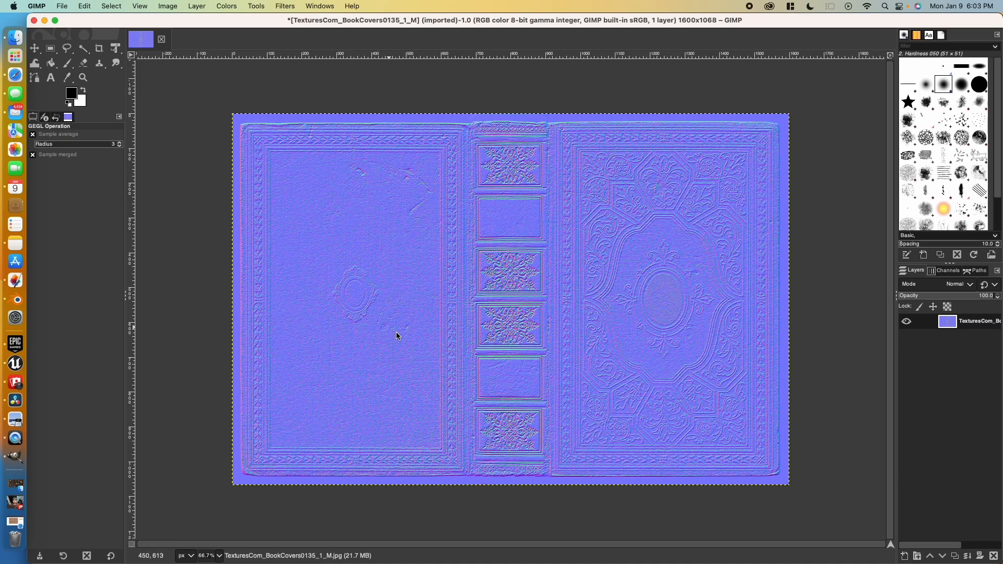
mouse_move(662, 307)
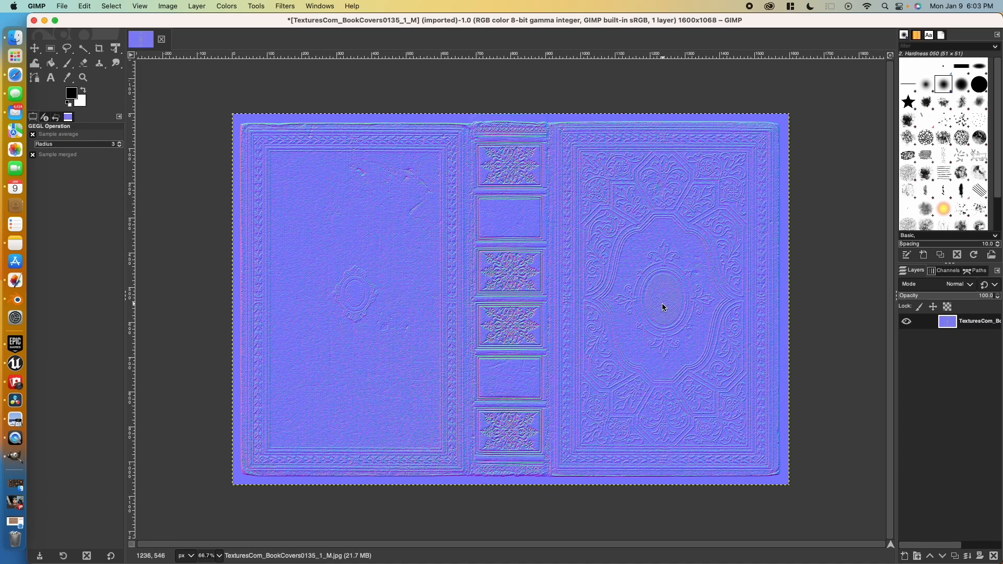
mouse_move(630, 276)
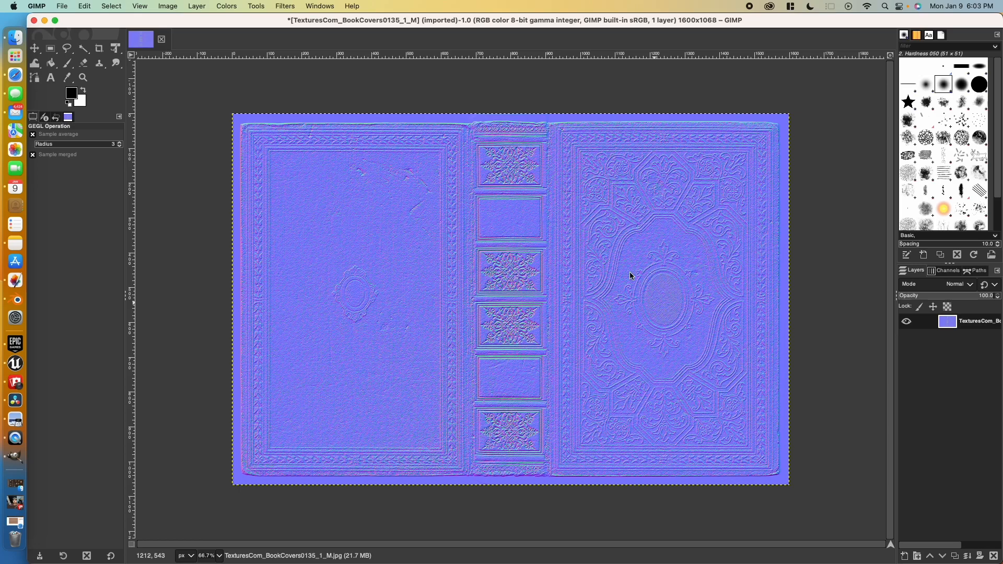
click(62, 7)
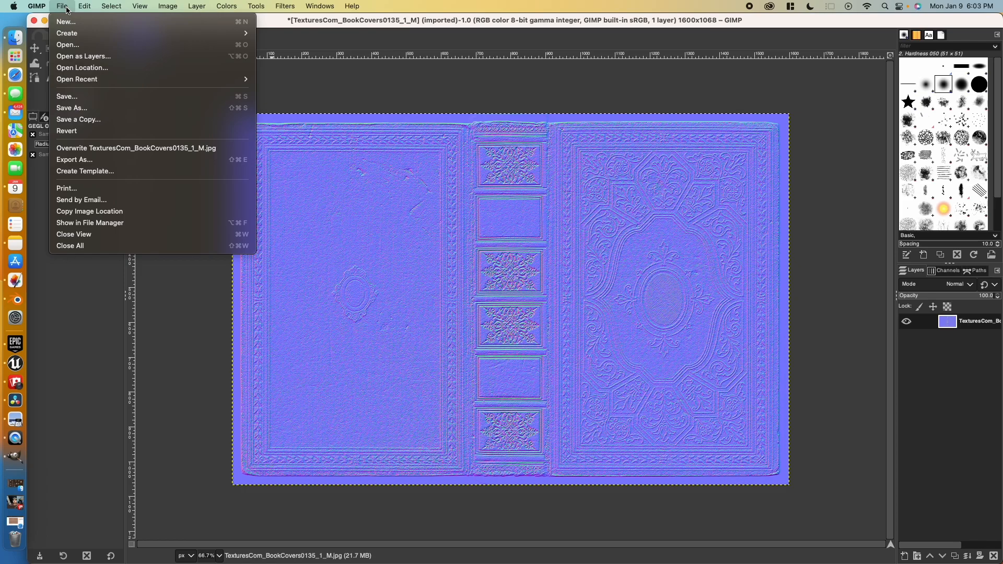
- Export the cover normal map to the Desktop as BookCoverNormalMap.jpg with default JPEG settings
click(73, 159)
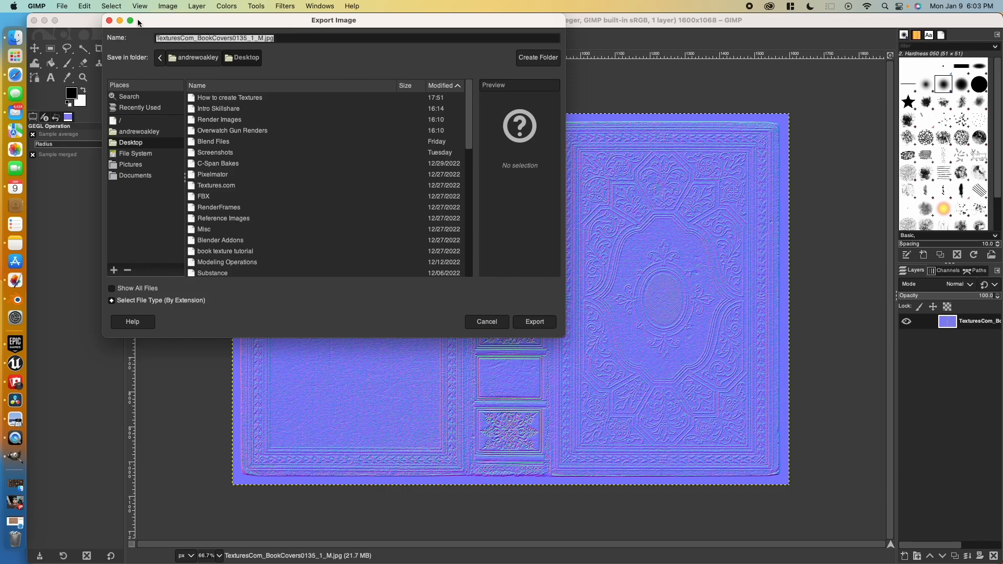
text(BookCoverNormalMap)
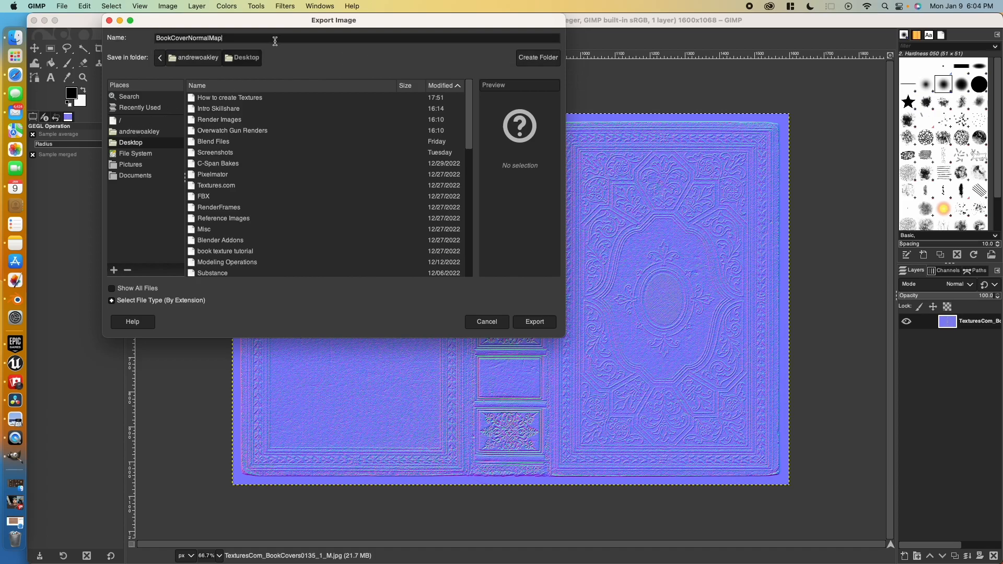
text(.)
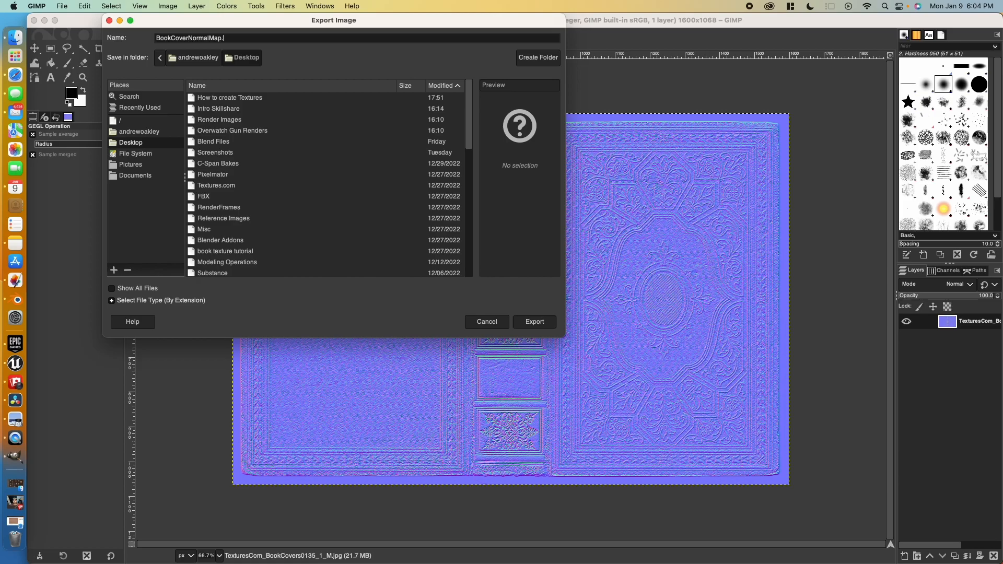
text(.jpg)
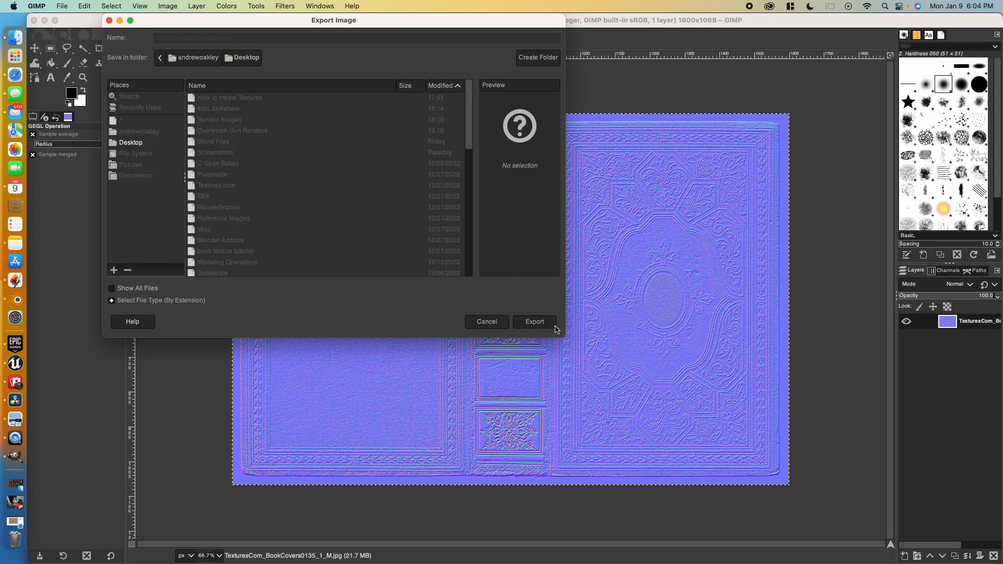
click(533, 321)
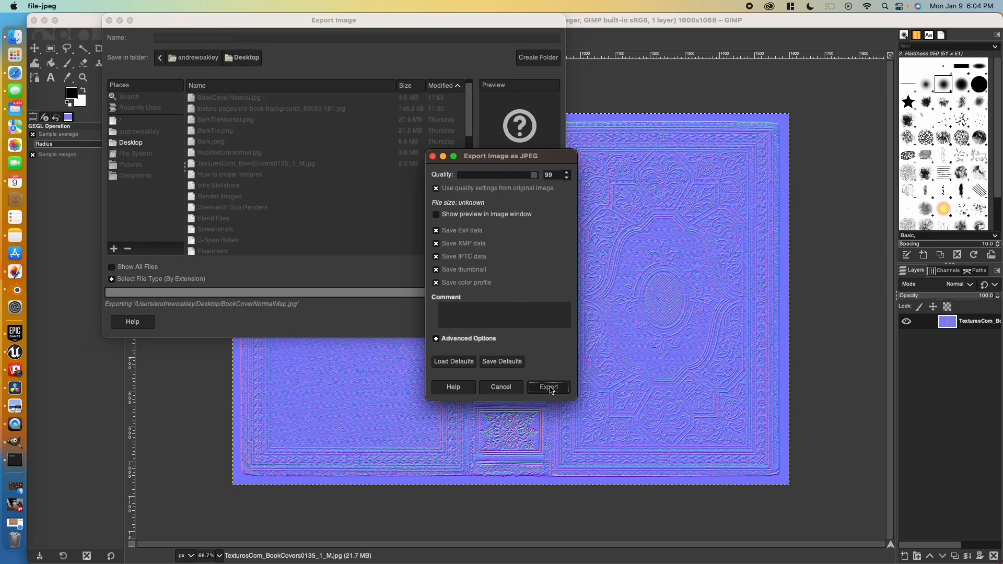
click(547, 387)
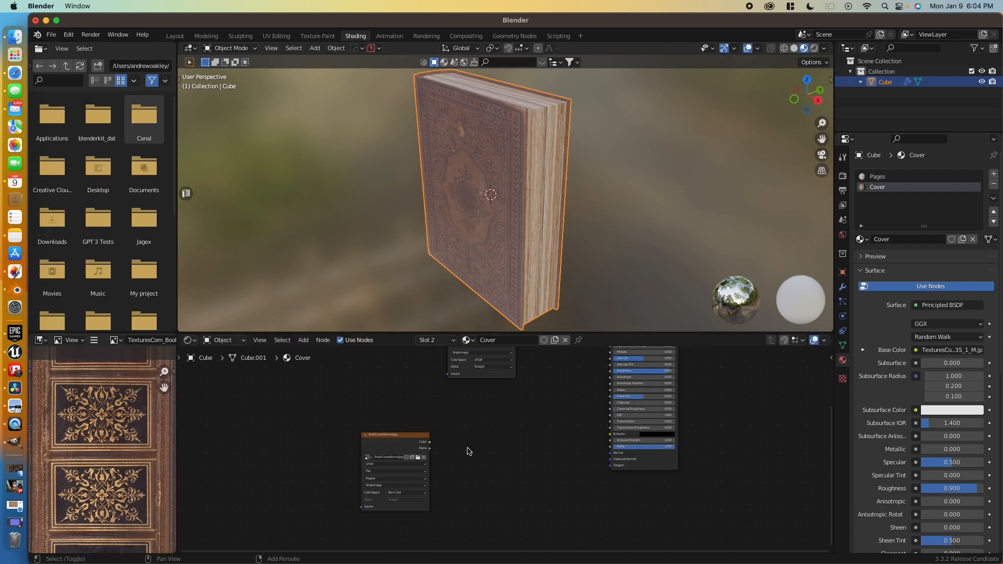
- Add a Normal Map node for the cover image and try the sRGB colour space
text(n)
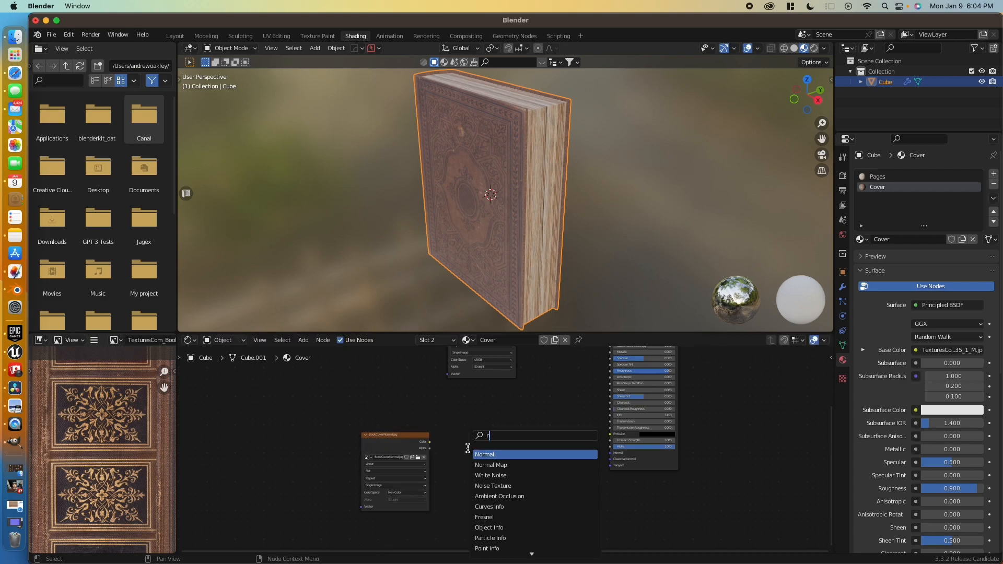
text(ormal m)
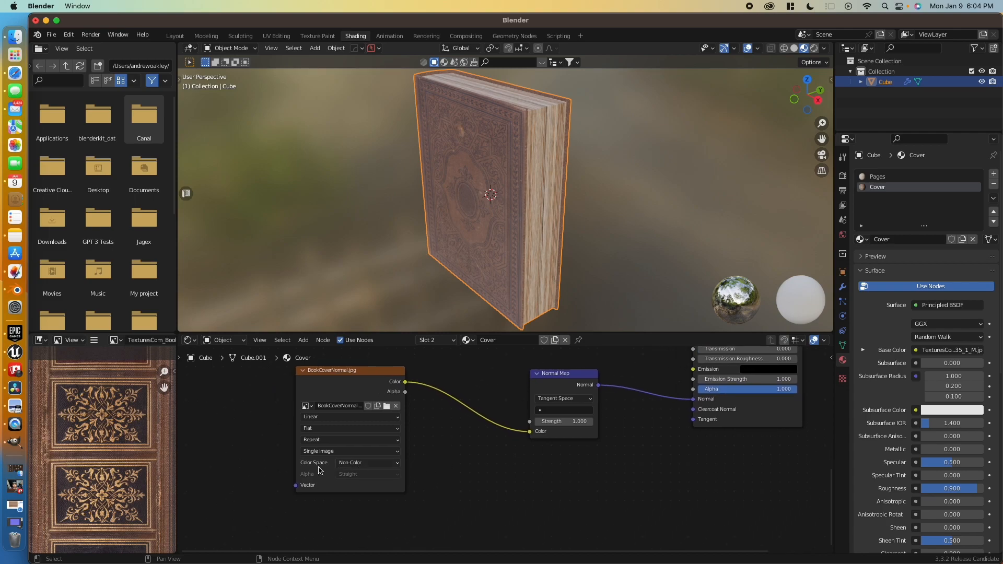
mouse_move(351, 469)
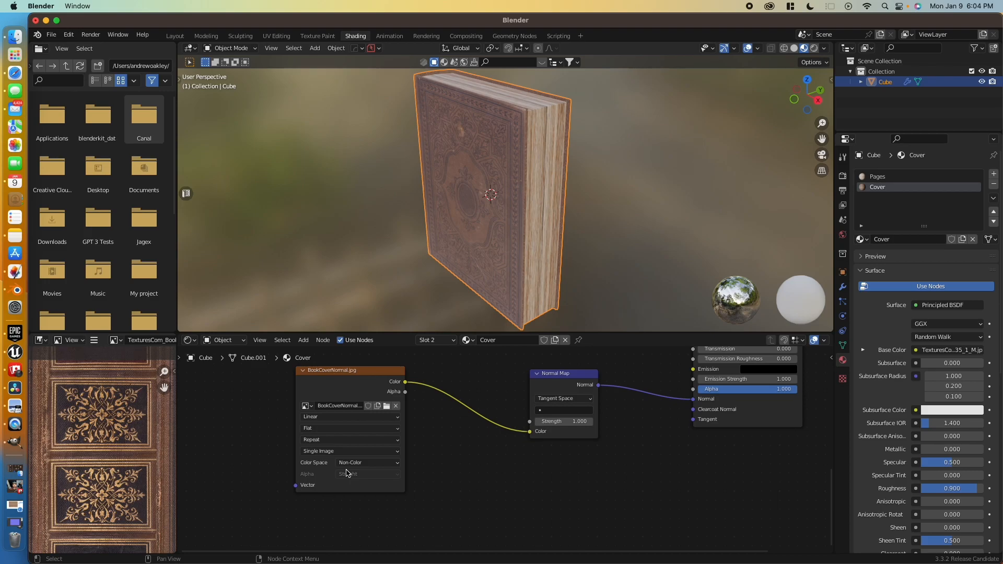
click(367, 462)
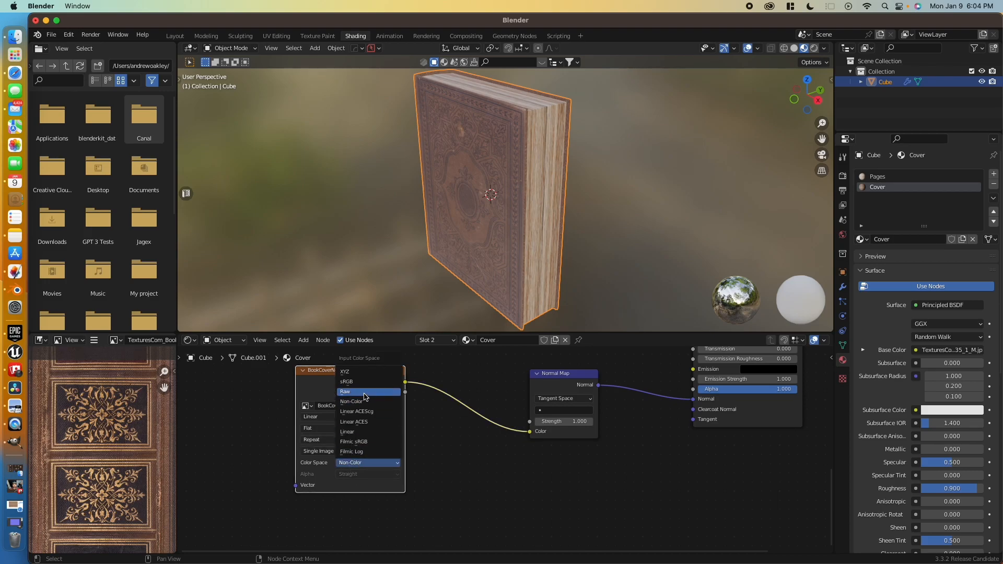
click(346, 382)
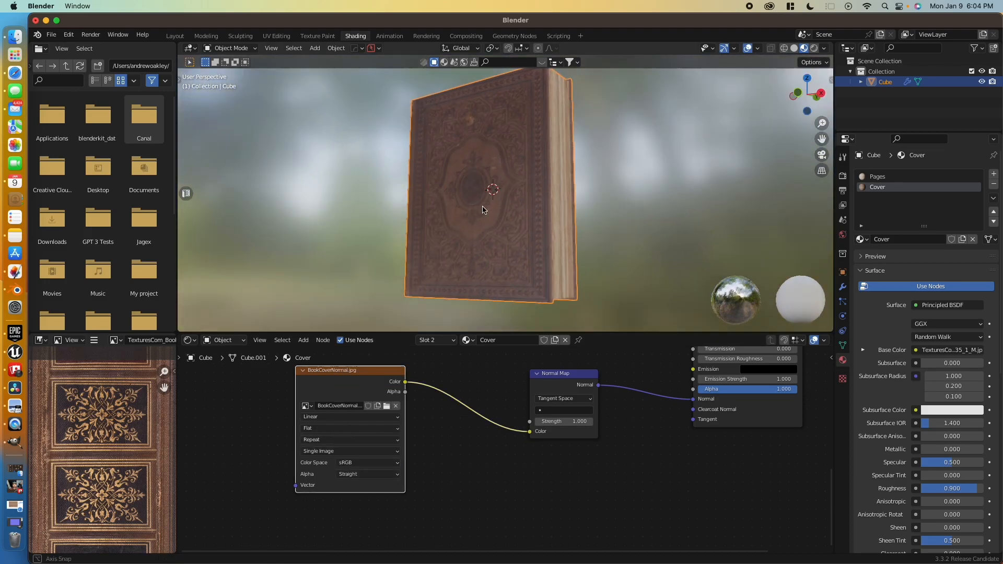
- Set the cover normal image back to Non-Color and inspect the embossed relief on the book
drag(482, 210, 582, 230)
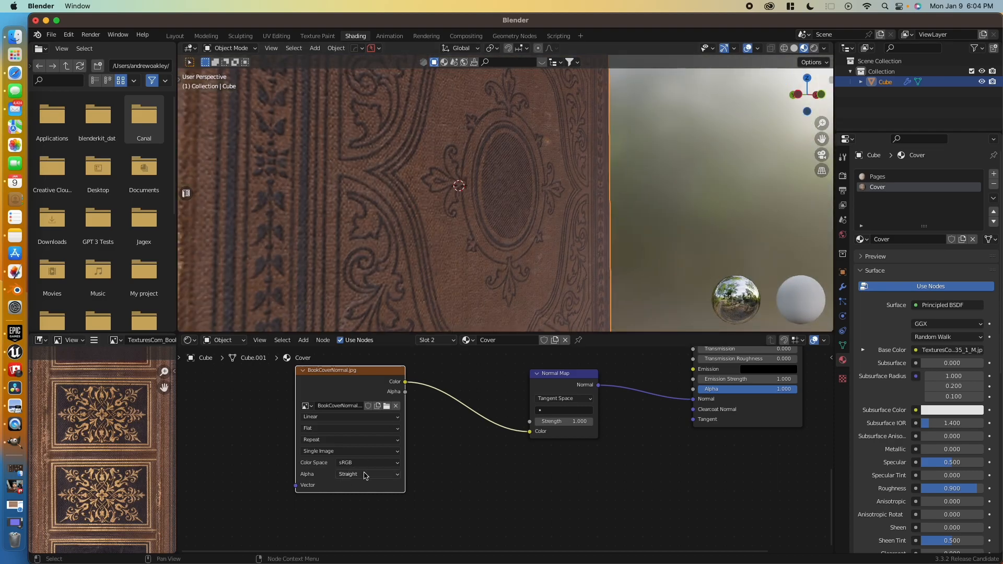
click(368, 462)
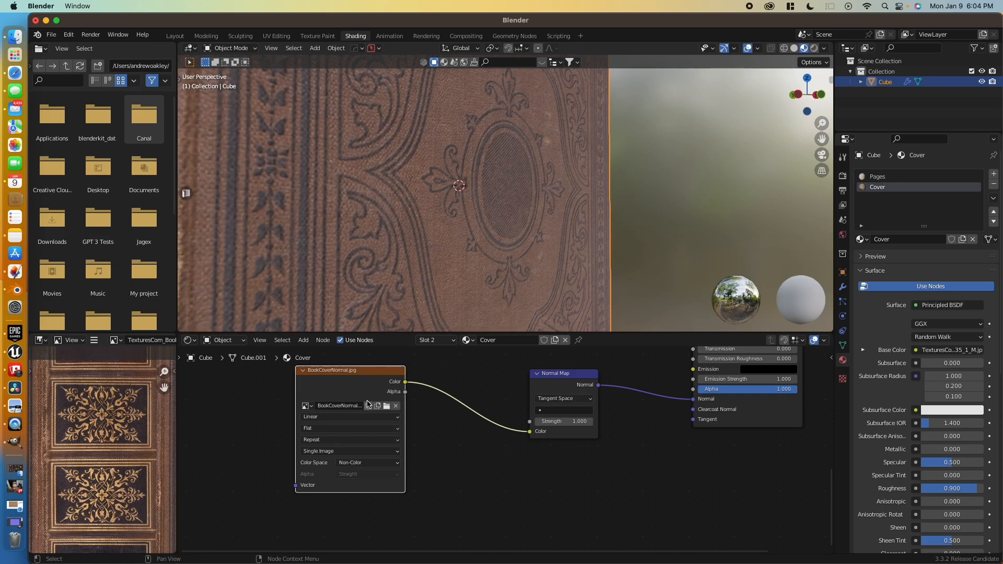
drag(461, 186, 489, 268)
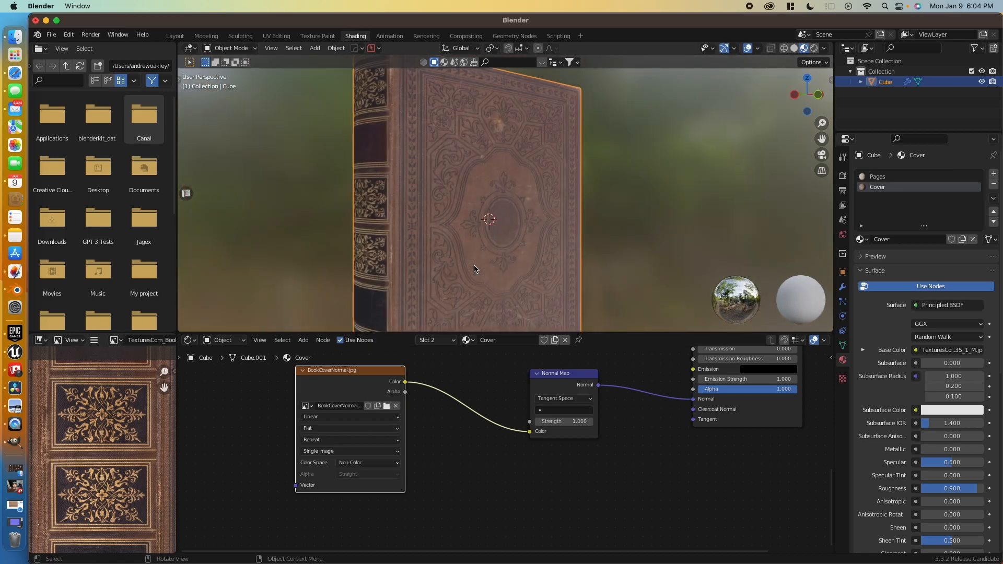
drag(473, 268, 551, 277)
text(10.000)
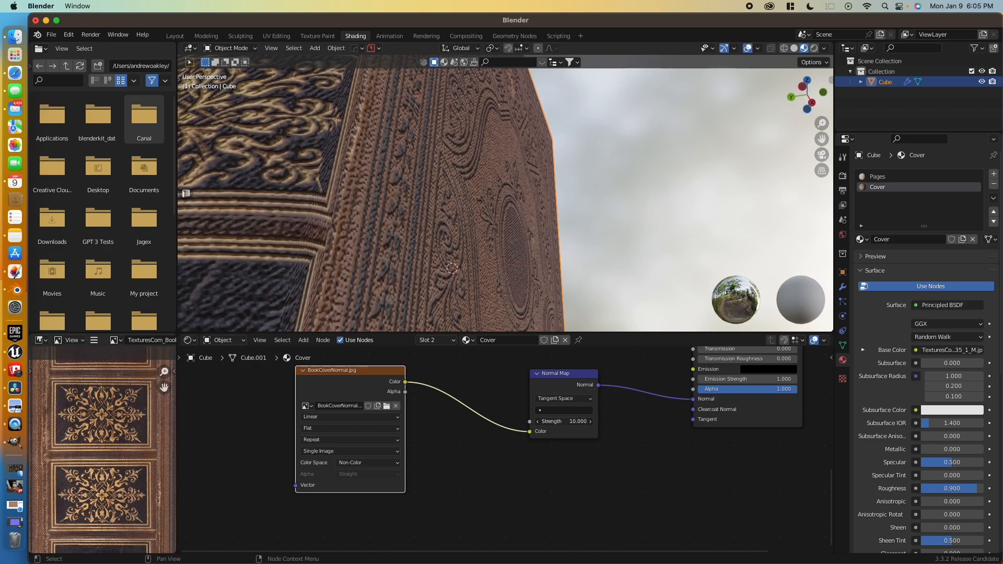
drag(563, 421, 579, 421)
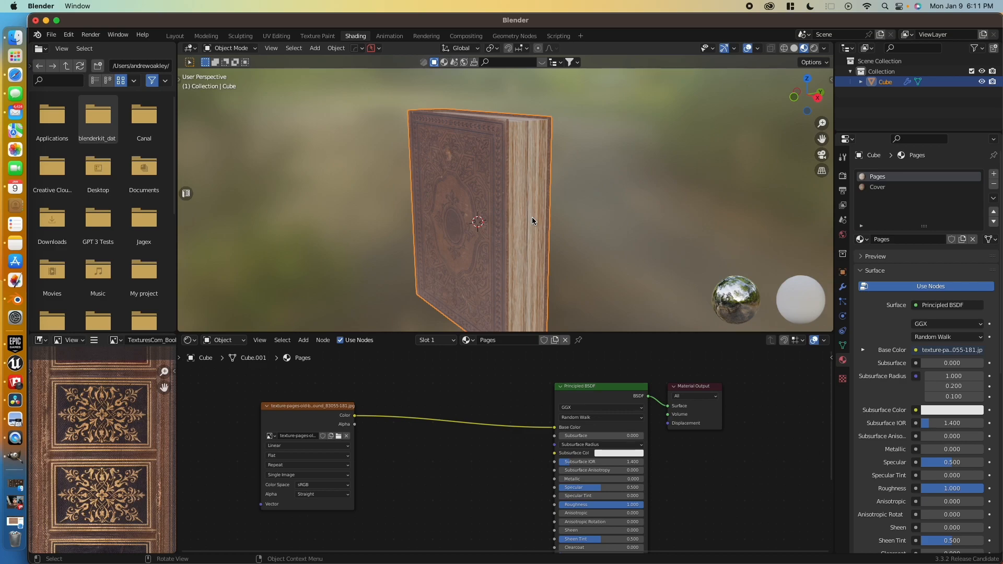
mouse_move(593, 136)
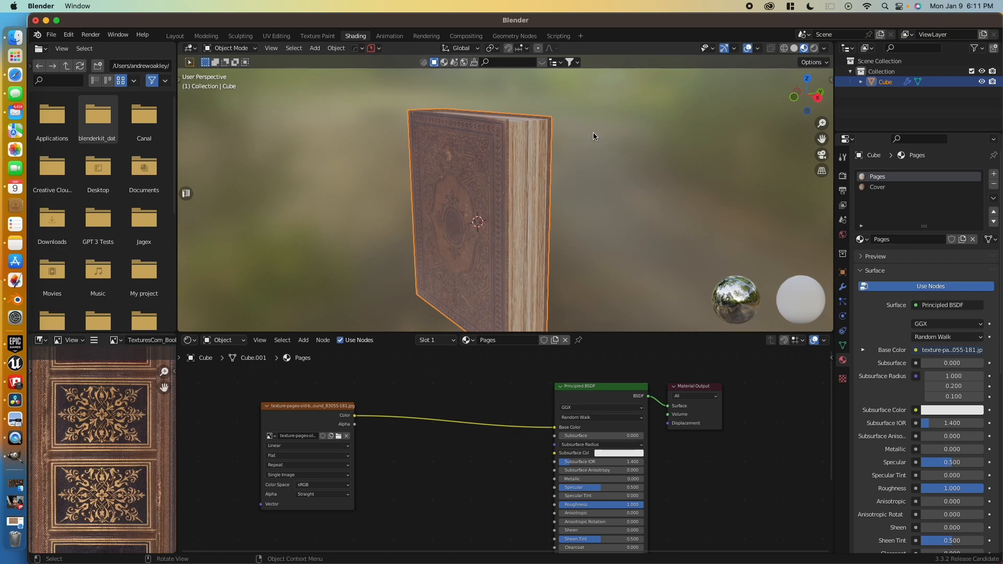
- Bring up the Pages material's node setup in the Shader Editor
drag(594, 135, 560, 164)
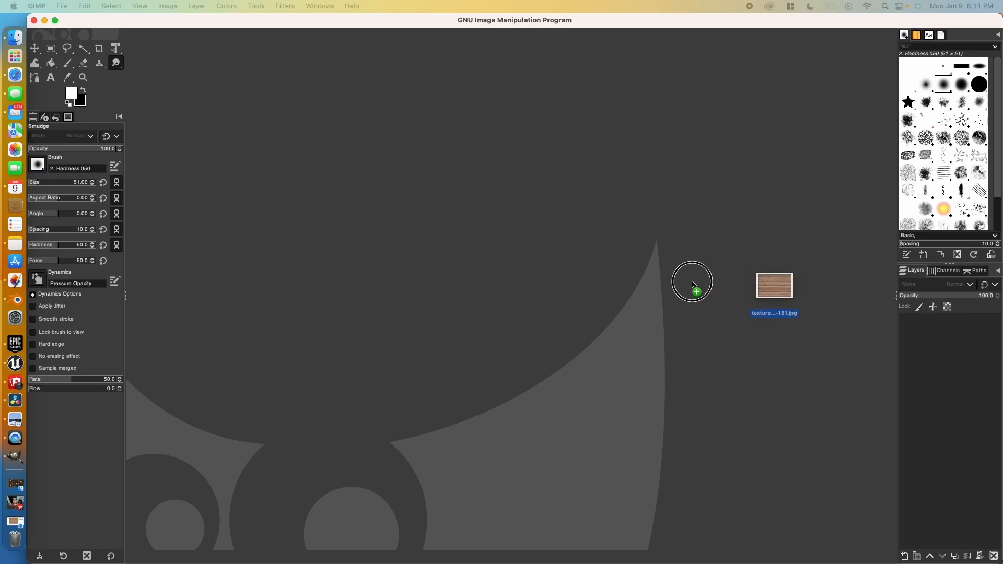
- Open the old book pages texture in GIMP and convert it with the Normal Map filter
double_click(775, 285)
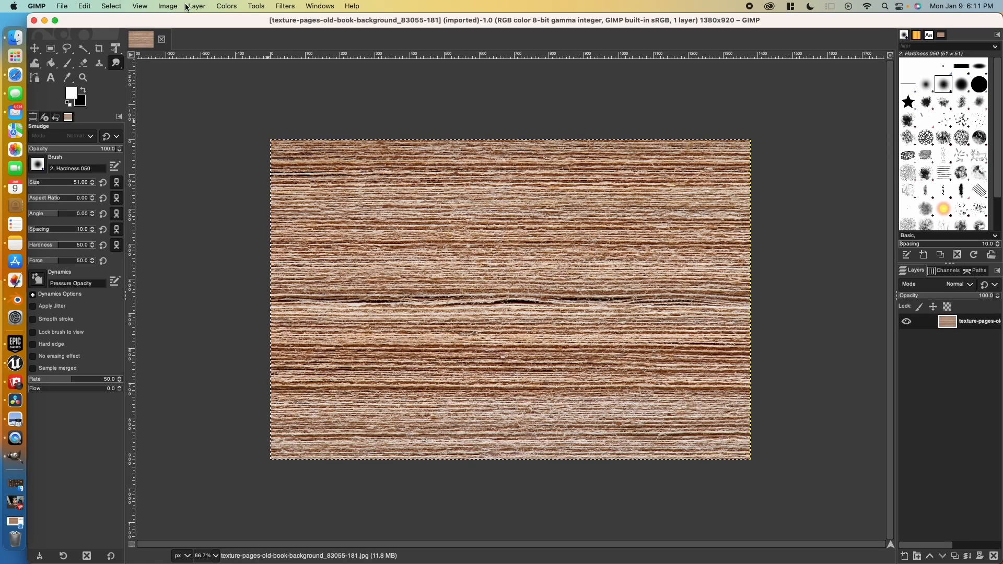
click(255, 6)
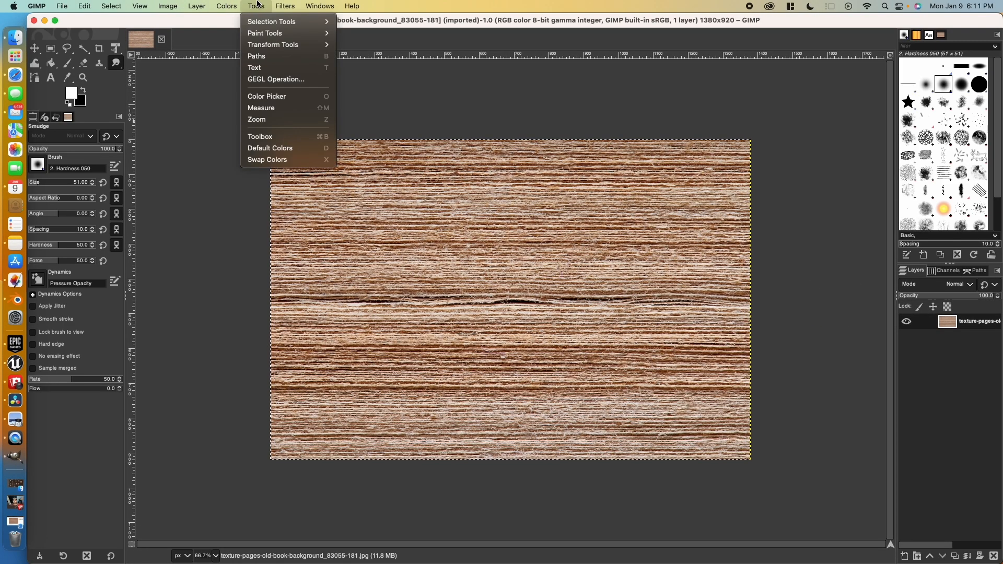
click(284, 6)
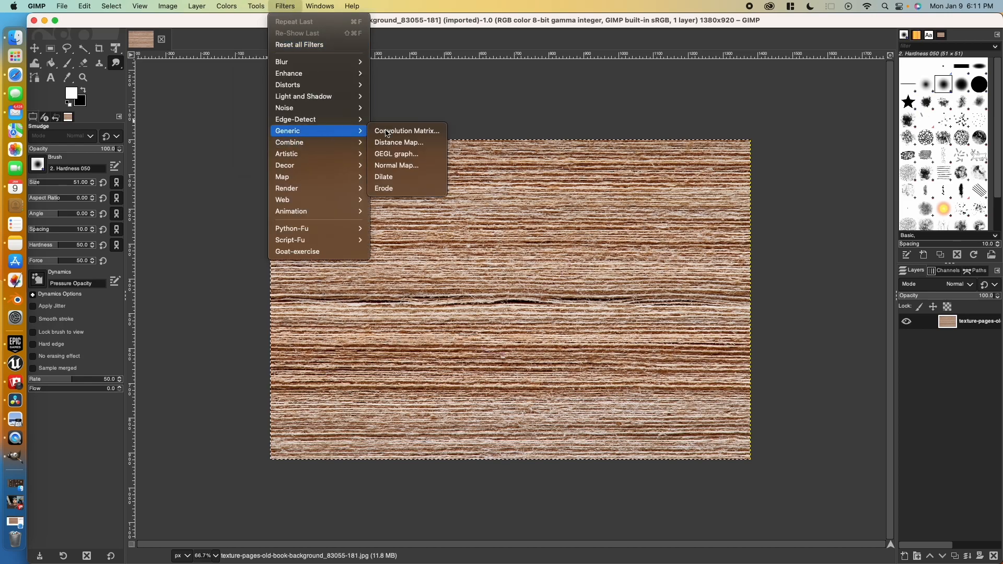
click(396, 166)
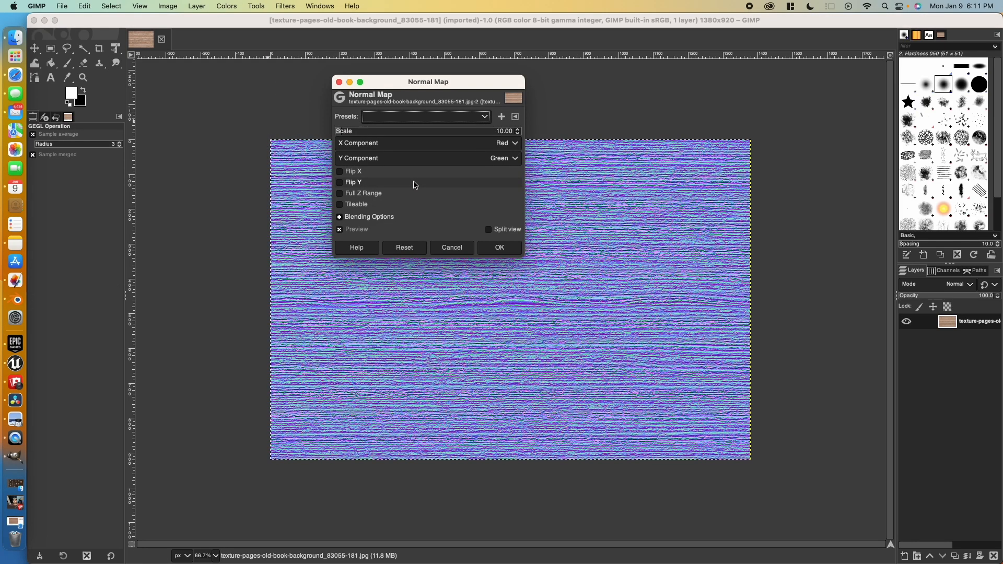
click(499, 247)
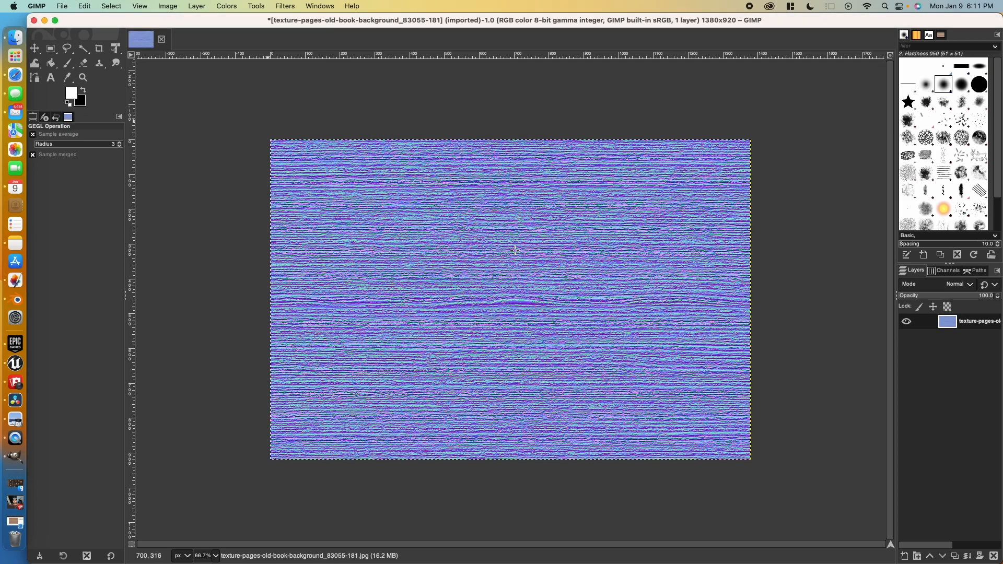
click(61, 6)
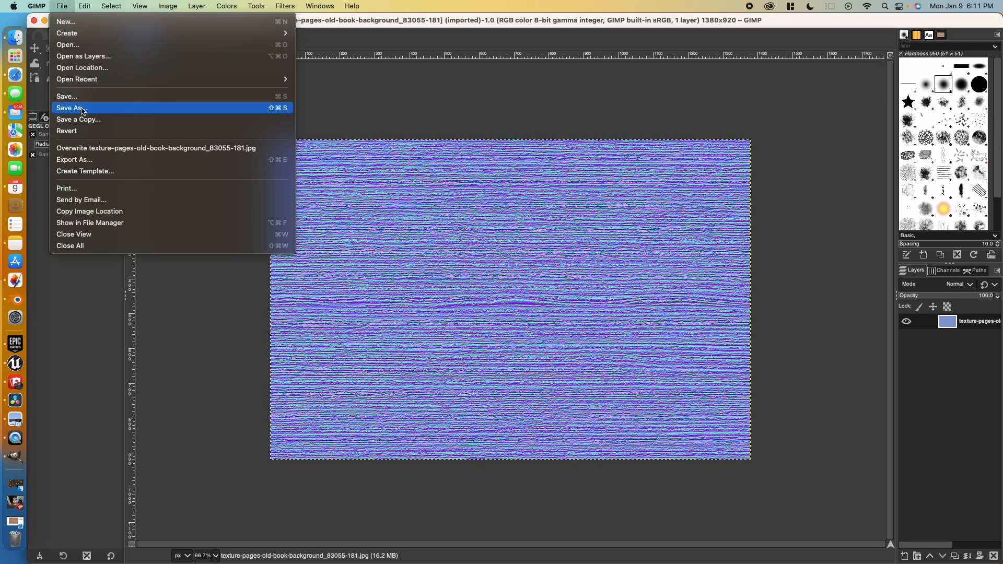
mouse_move(93, 131)
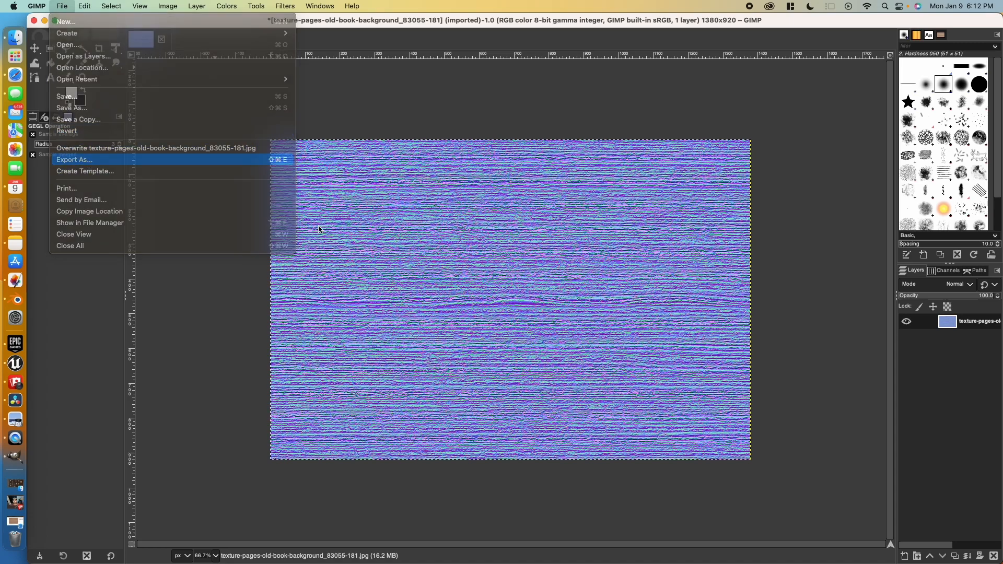
- Export the pages normal map to the Desktop as PagesNormalMap.jpg with default JPEG settings
click(75, 159)
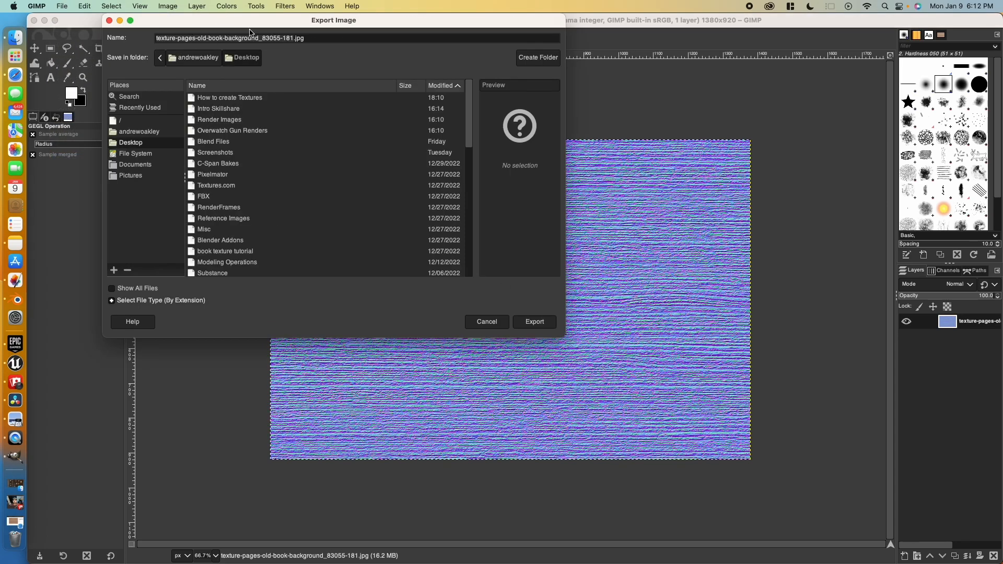
text(P)
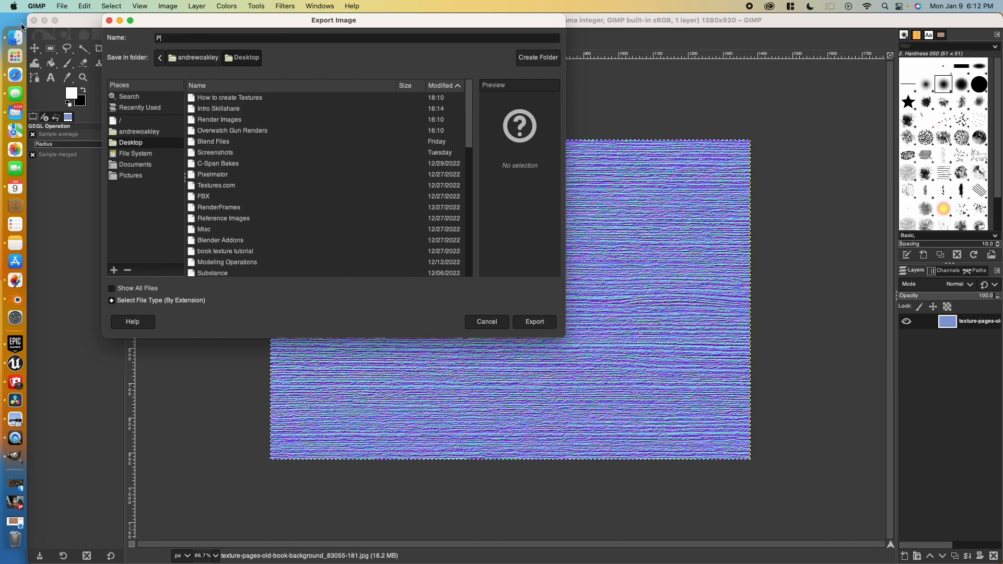
text(agesNormalMap.jpg)
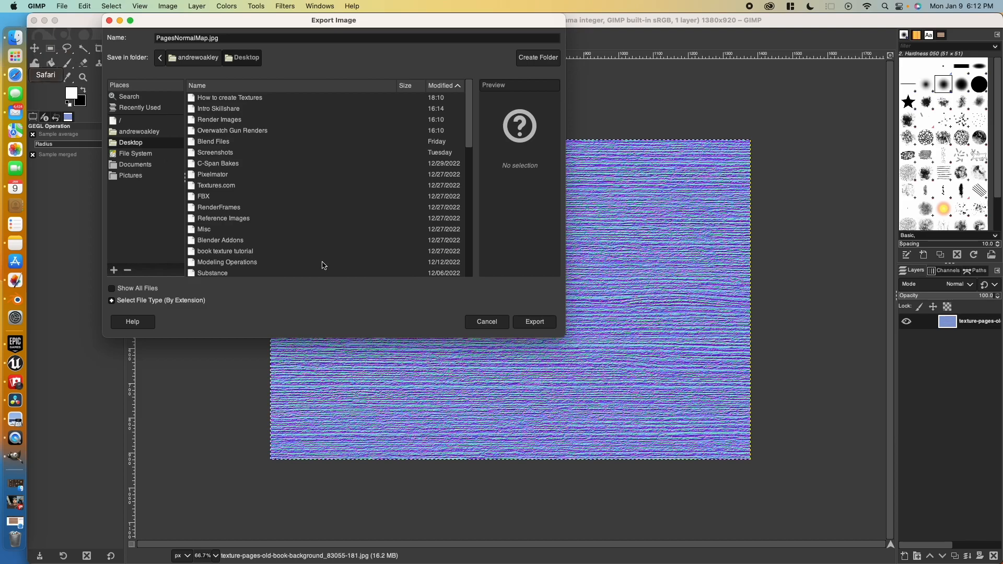
click(534, 320)
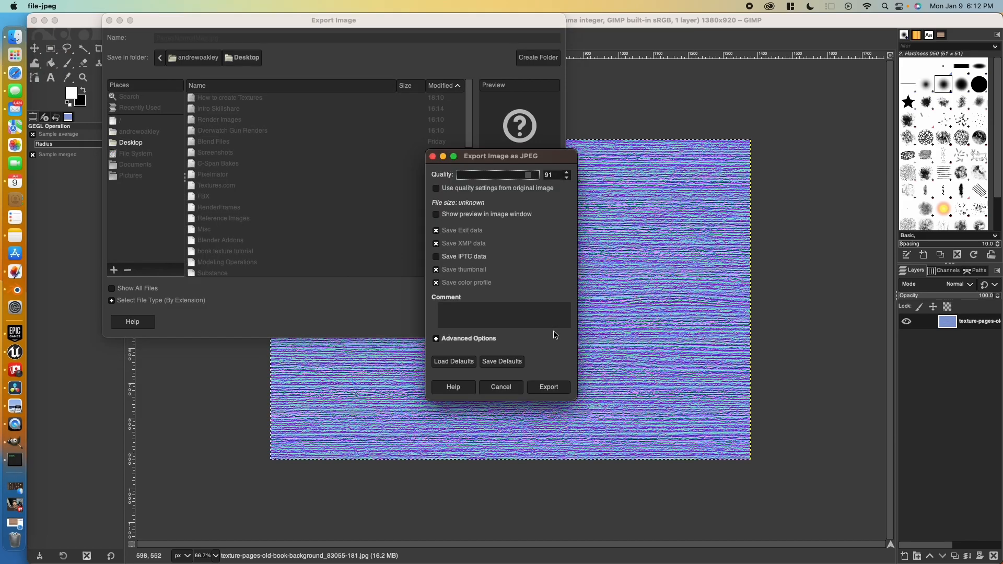
click(548, 387)
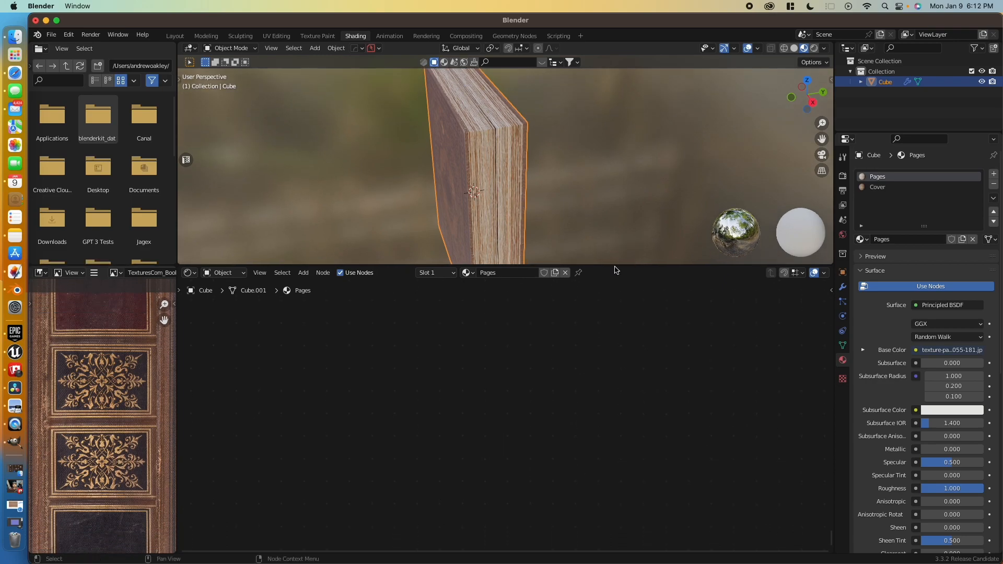
- Feed the Non-Color PagesNormalMap.jpg image into a new Normal Map node in the Pages material
click(261, 273)
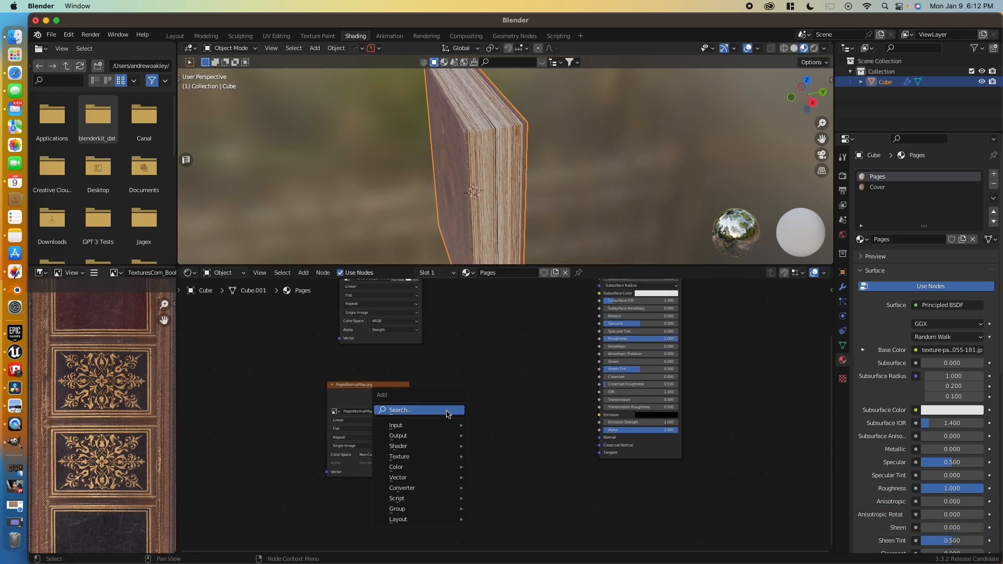
text(normal)
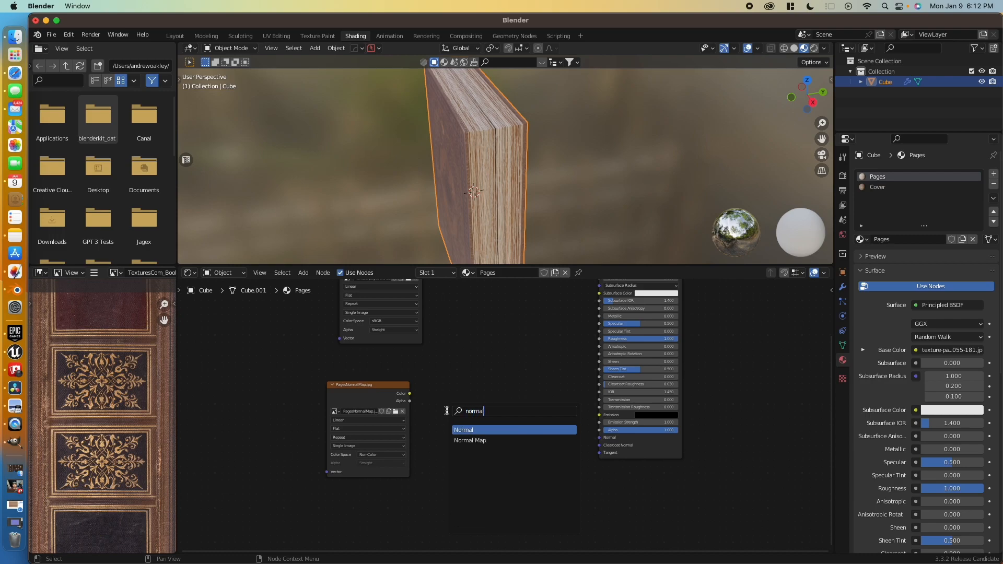
click(463, 429)
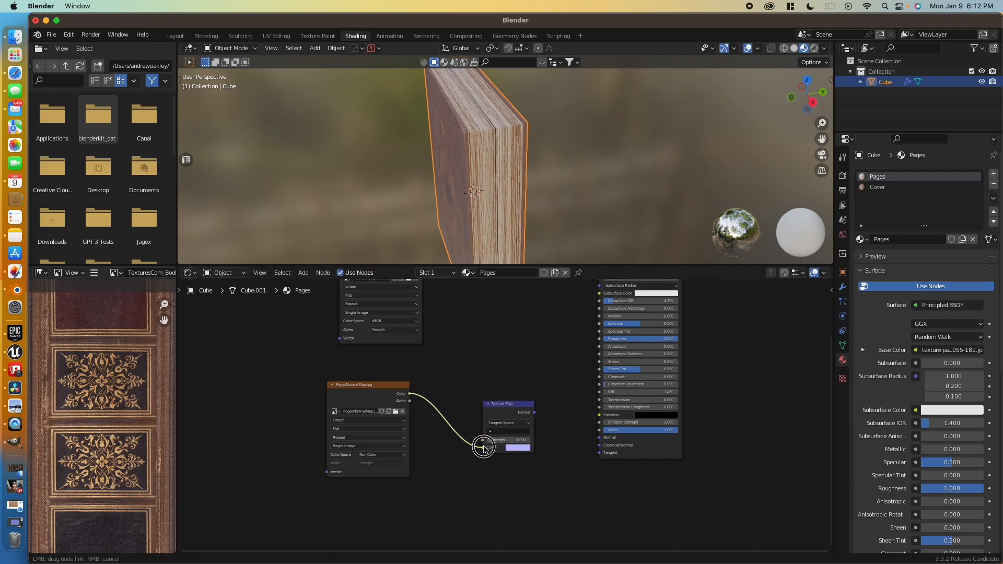
drag(483, 448, 602, 434)
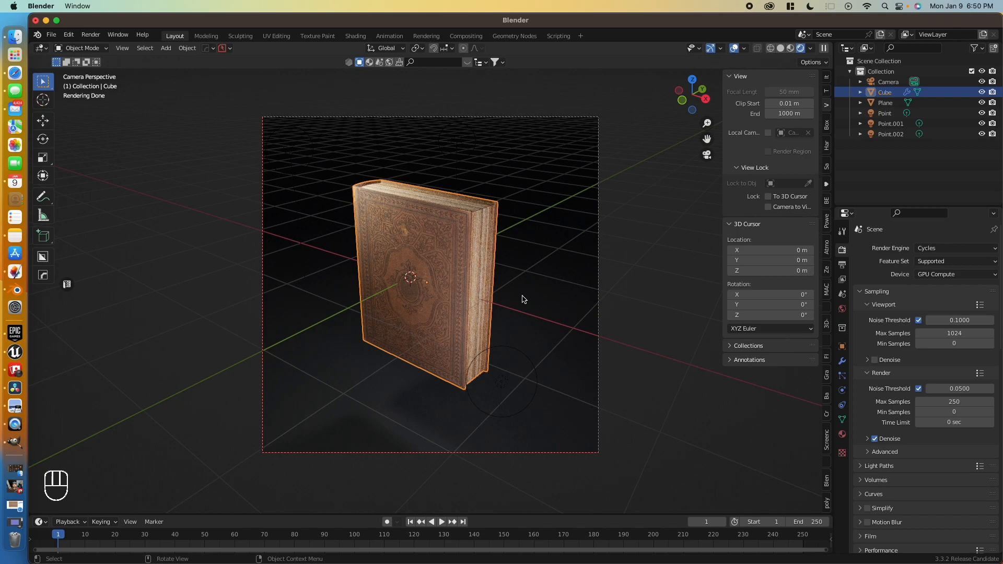
mouse_move(712, 124)
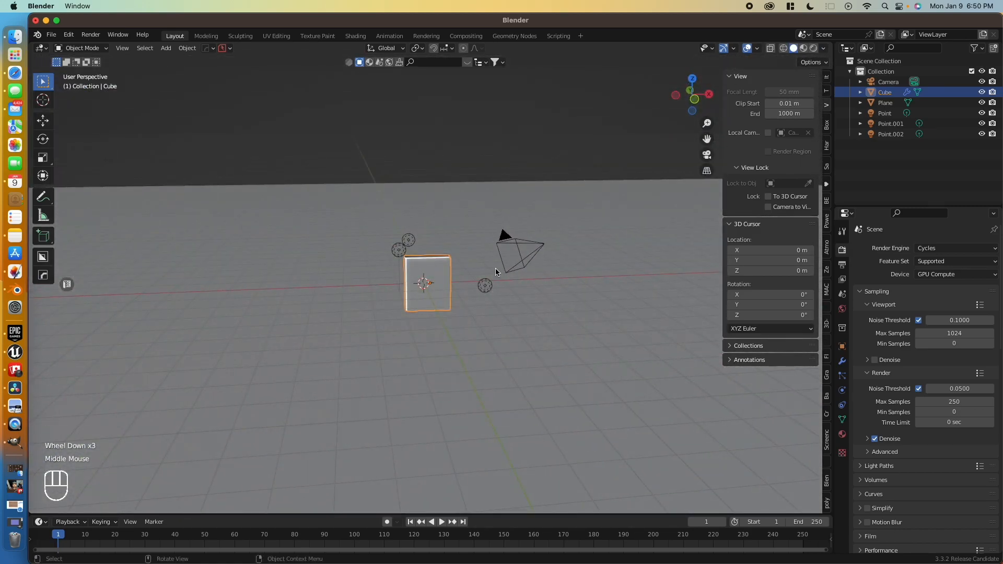
- Zoom out to see the whole scene and select one of the point lights
click(401, 247)
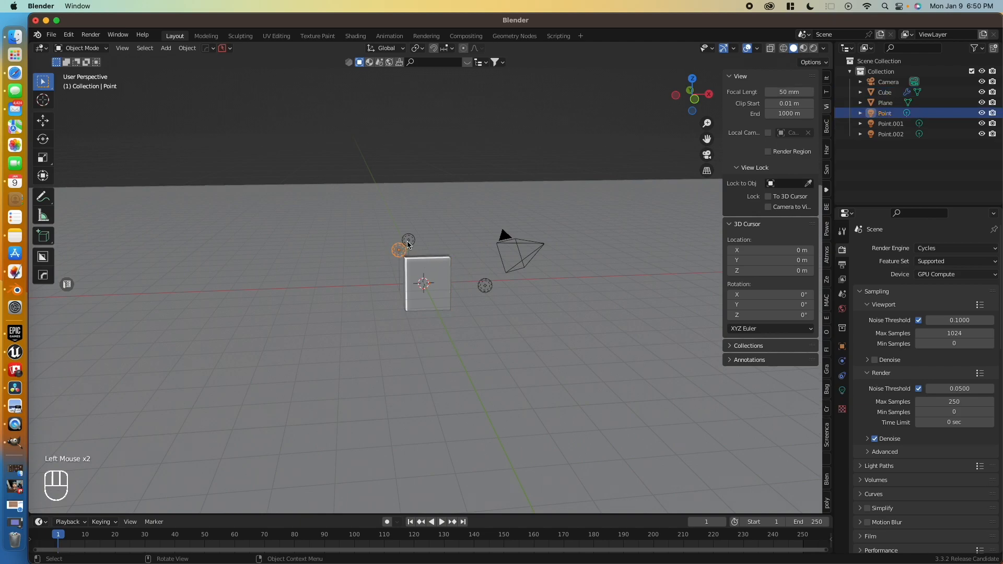